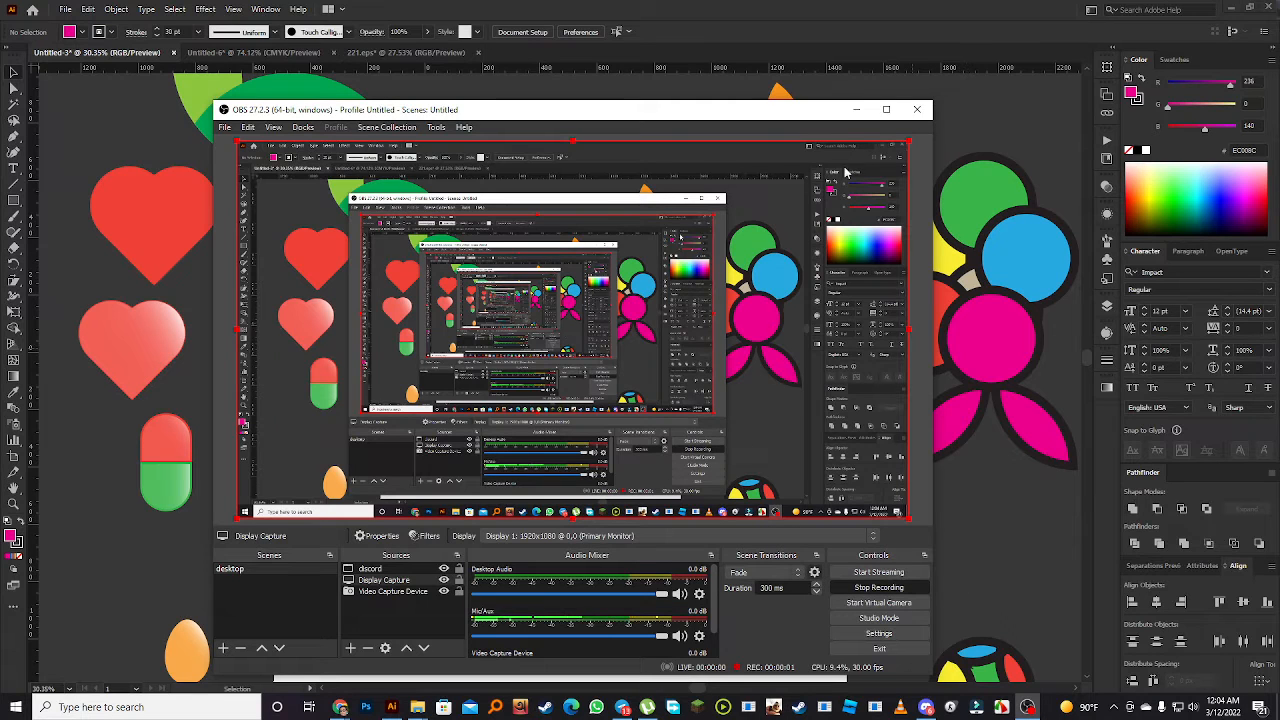
pyautogui.moveTo(856, 109)
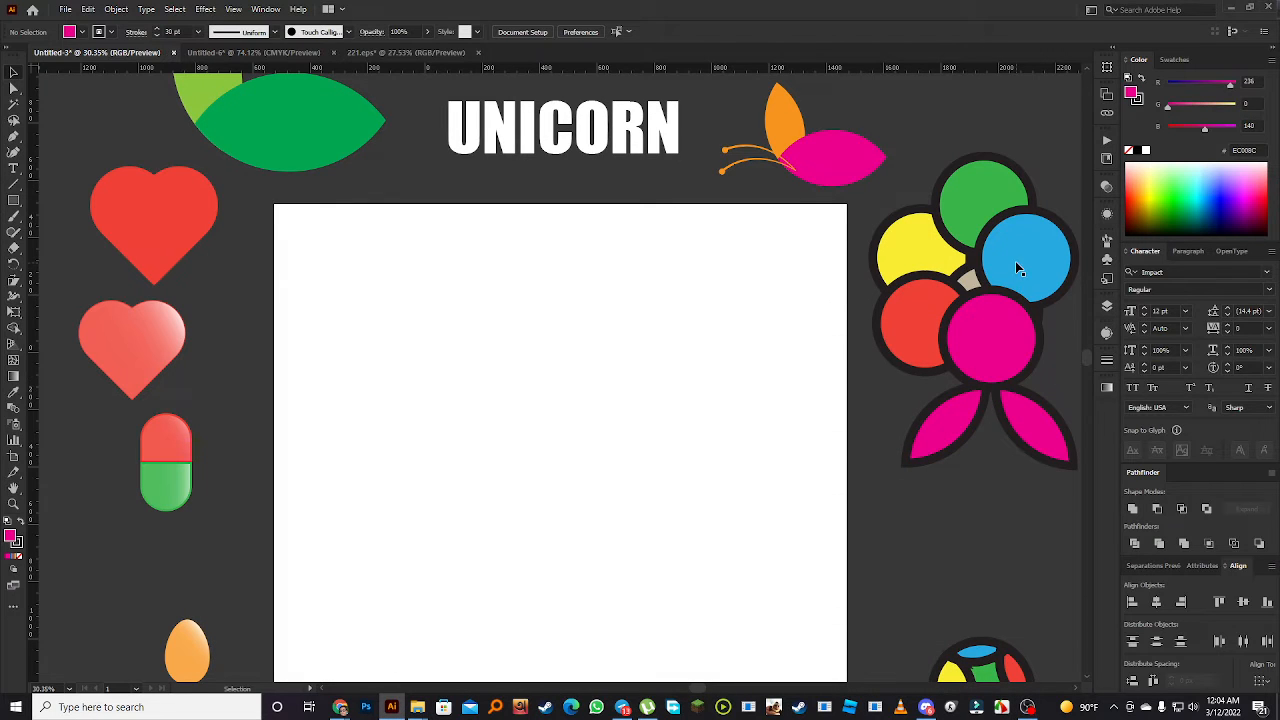
# Drag a large copy of the pink flower circle onto the artboard, remove its stroke, and reposition it
pyautogui.click(990, 338)
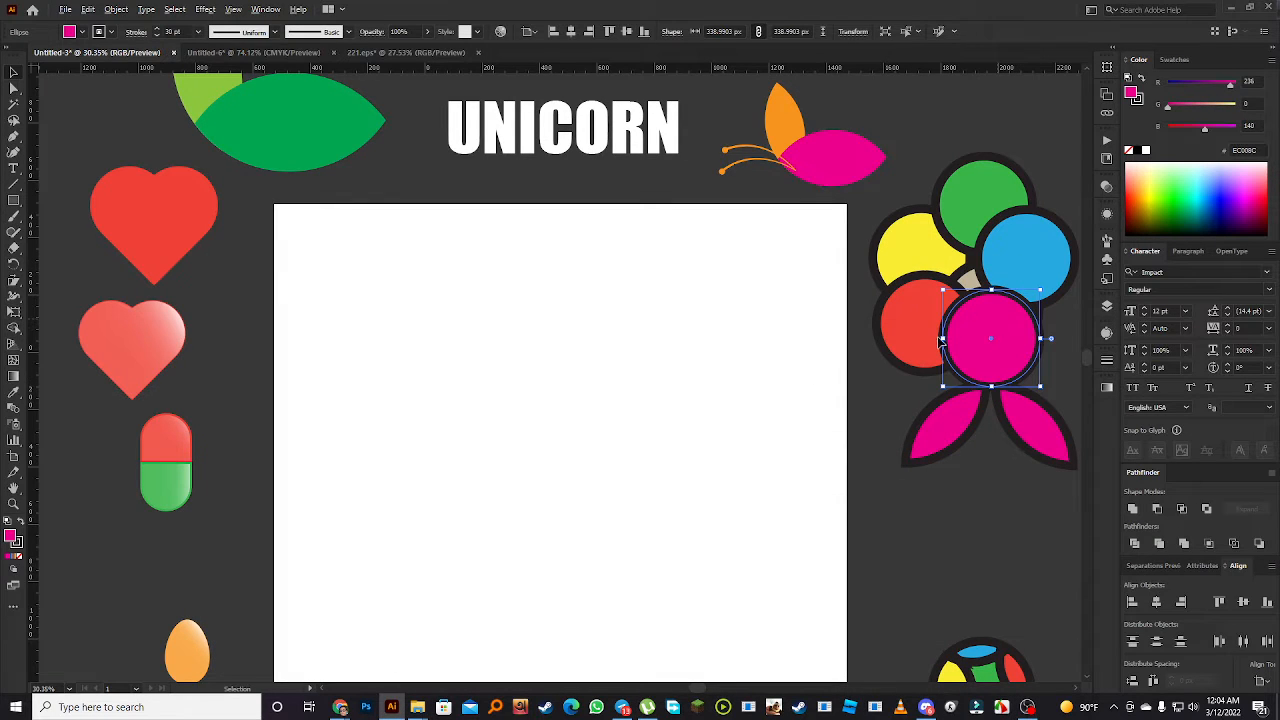
pyautogui.moveTo(991, 338); pyautogui.dragTo(547, 448)
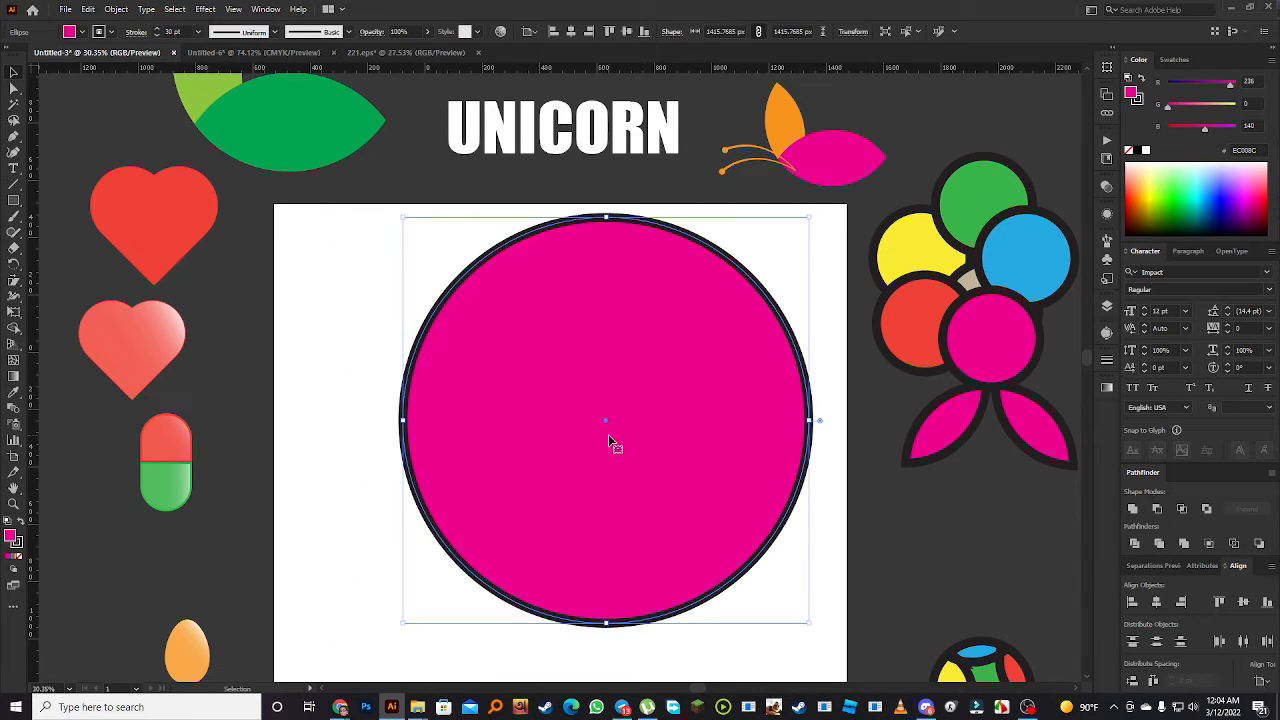
pyautogui.click(98, 31)
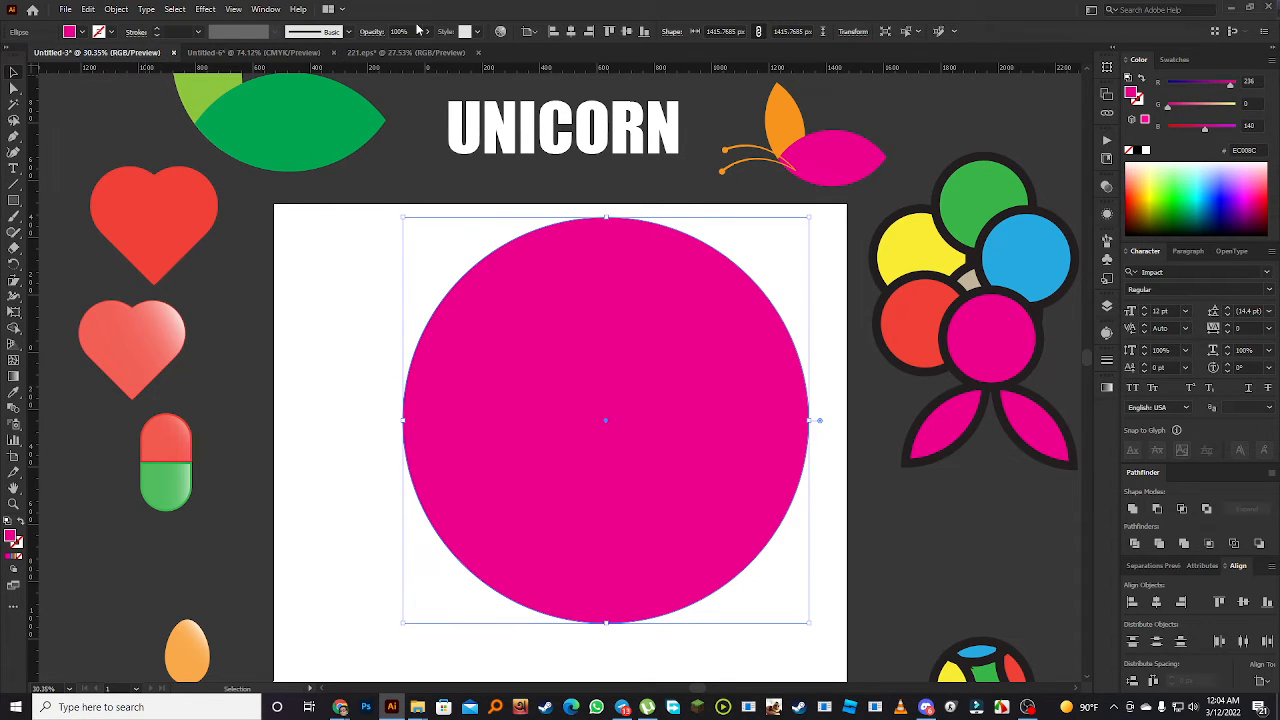
pyautogui.moveTo(605, 420); pyautogui.dragTo(573, 447)
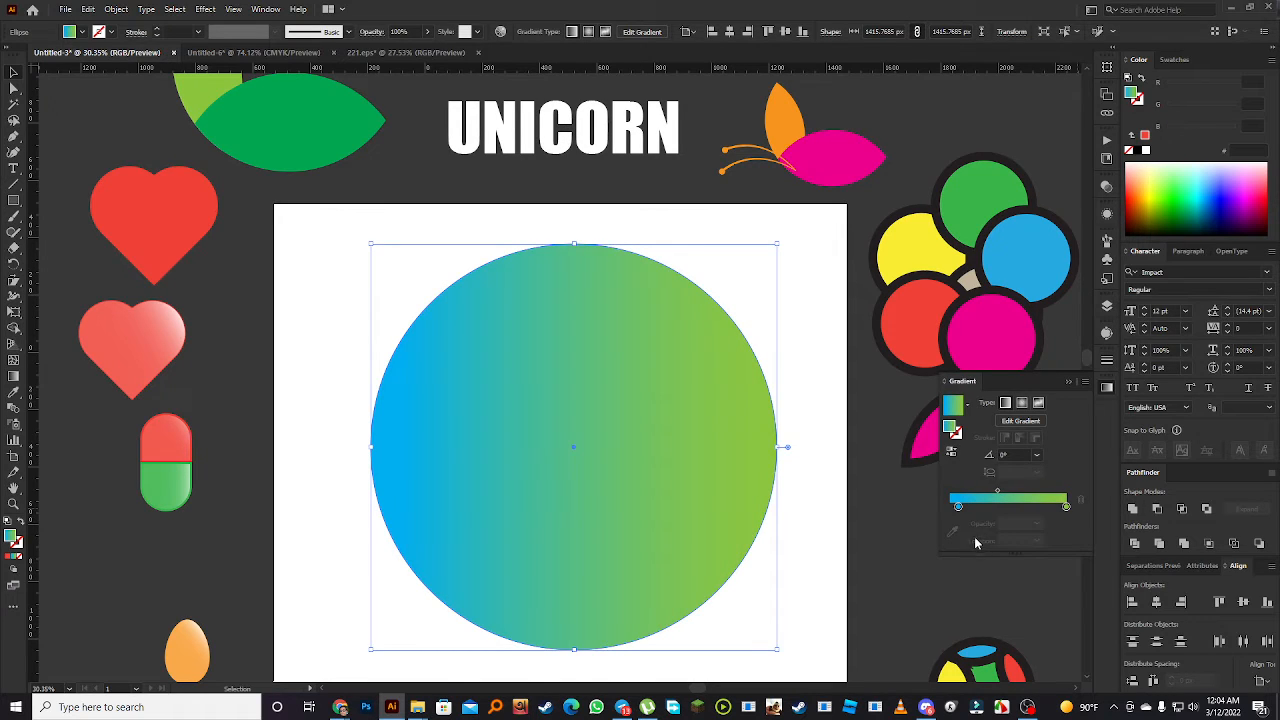
# Reset the circle's gradient to white-to-black and set its angle to about -37°
pyautogui.click(950, 507)
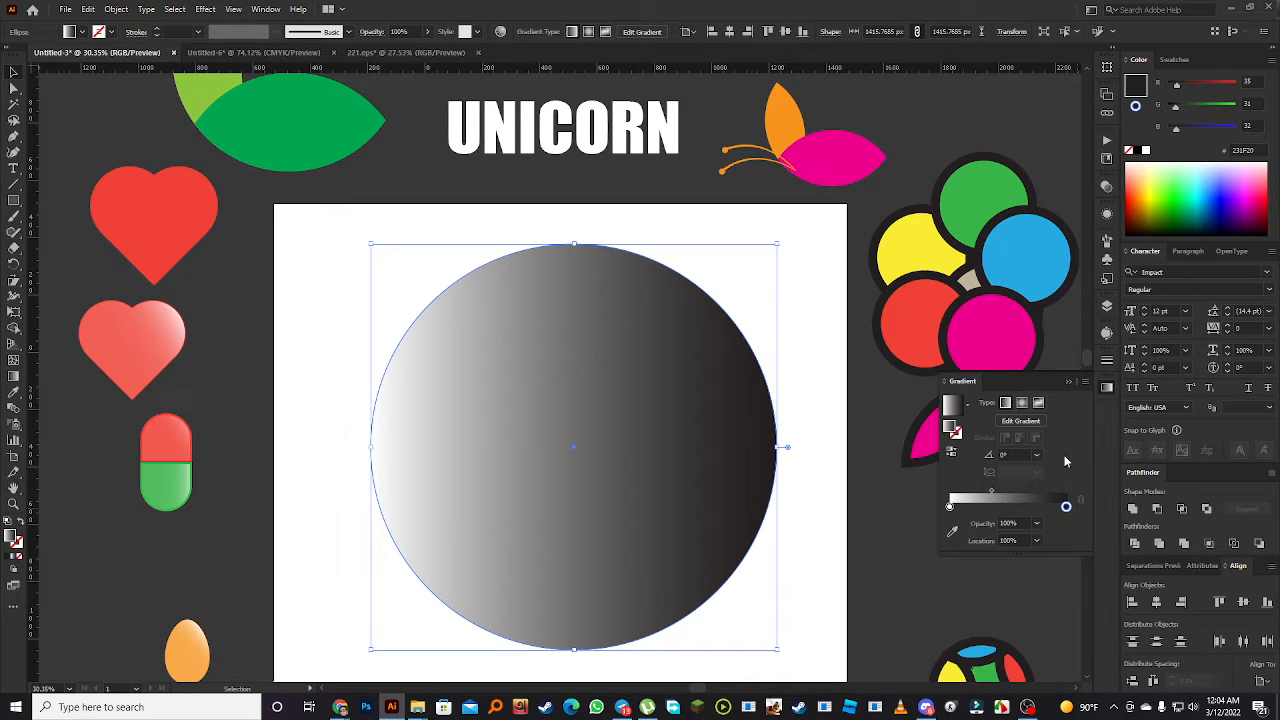
pyautogui.moveTo(980, 477)
pyautogui.write('90')
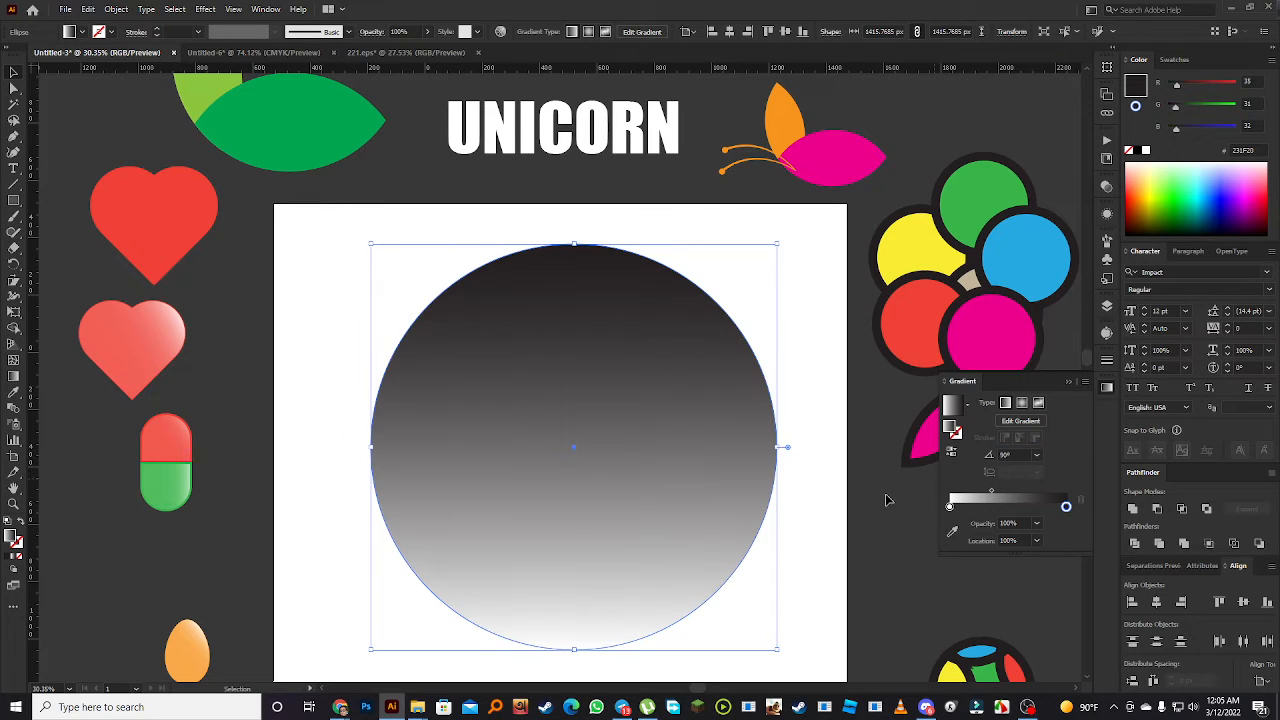
pyautogui.moveTo(582, 352)
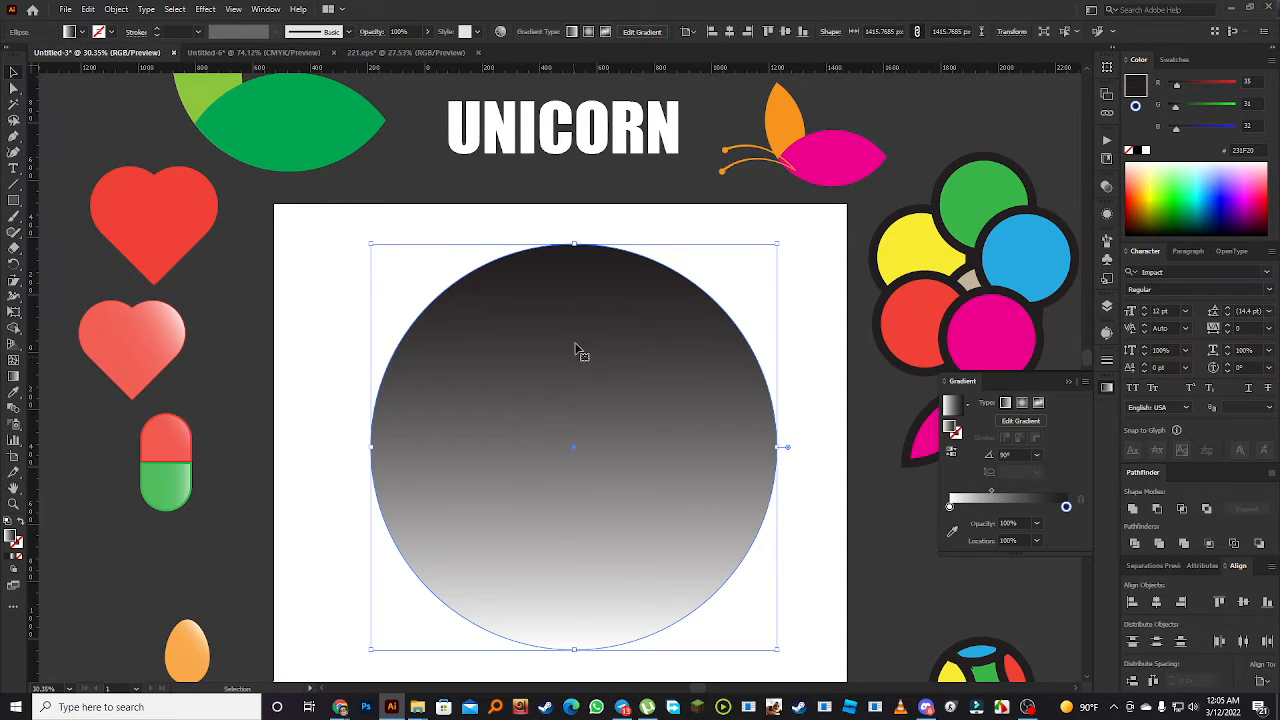
pyautogui.moveTo(970, 528)
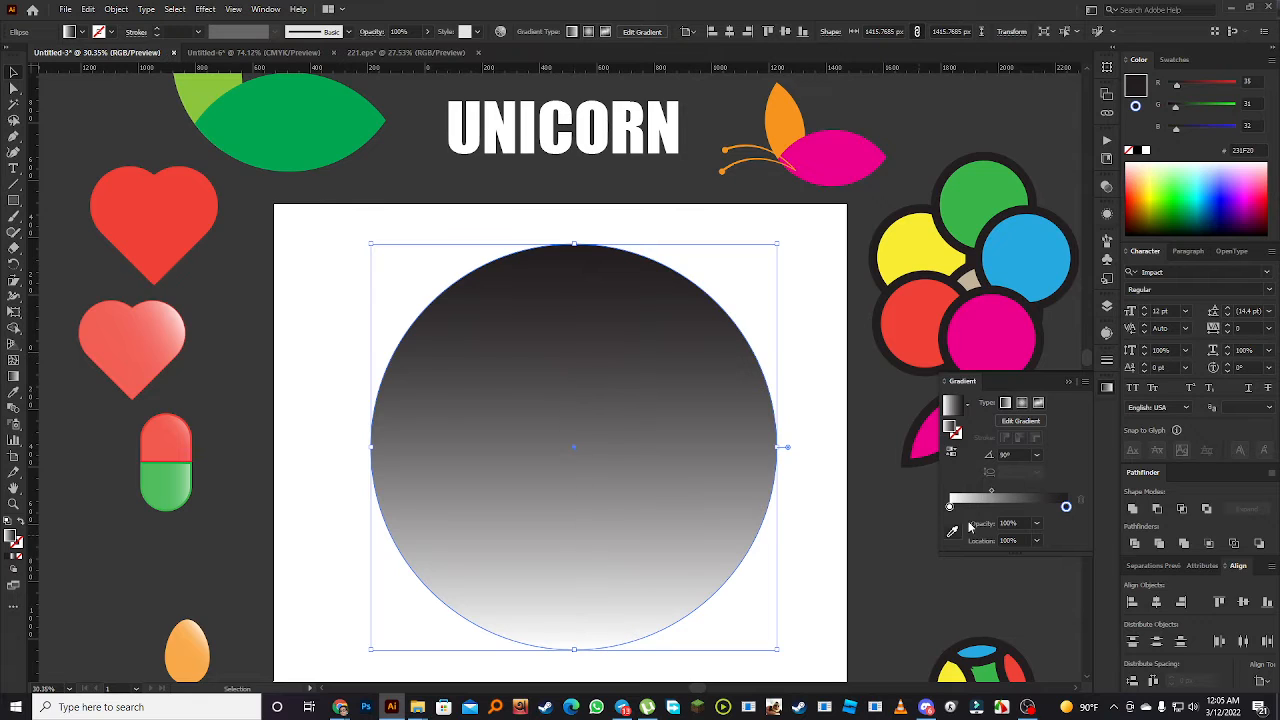
pyautogui.click(1049, 455)
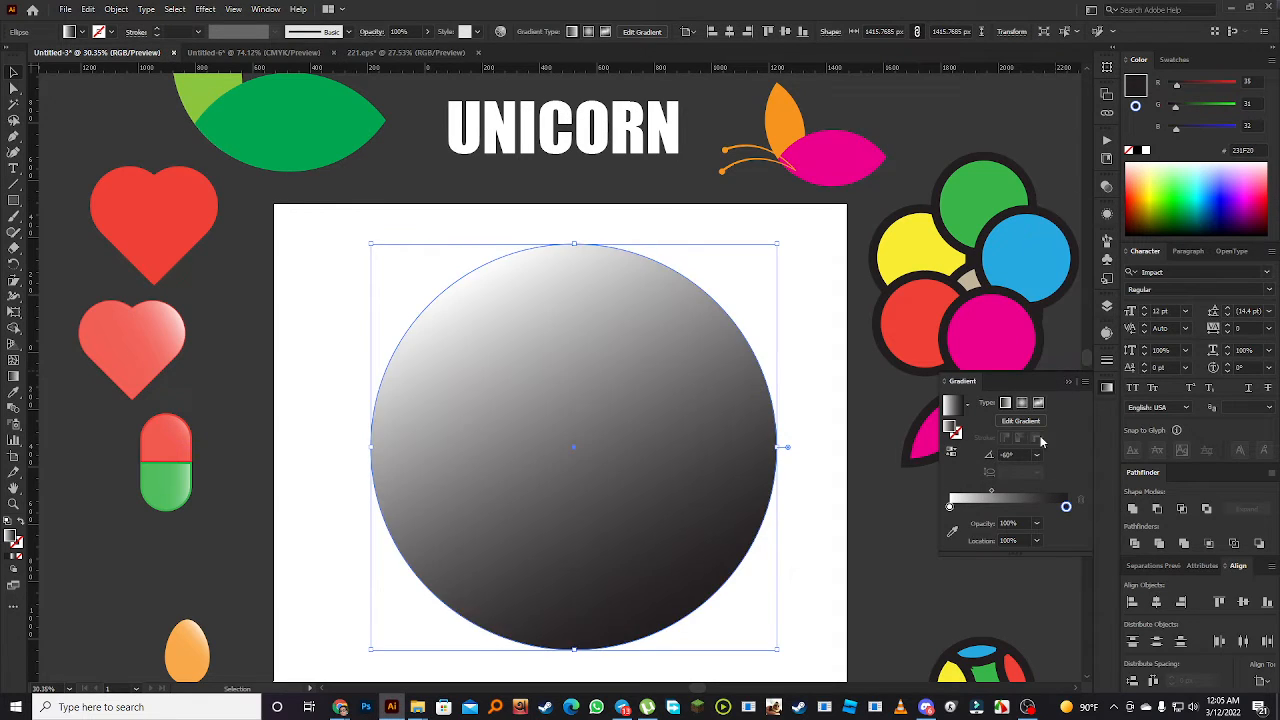
pyautogui.click(1045, 455)
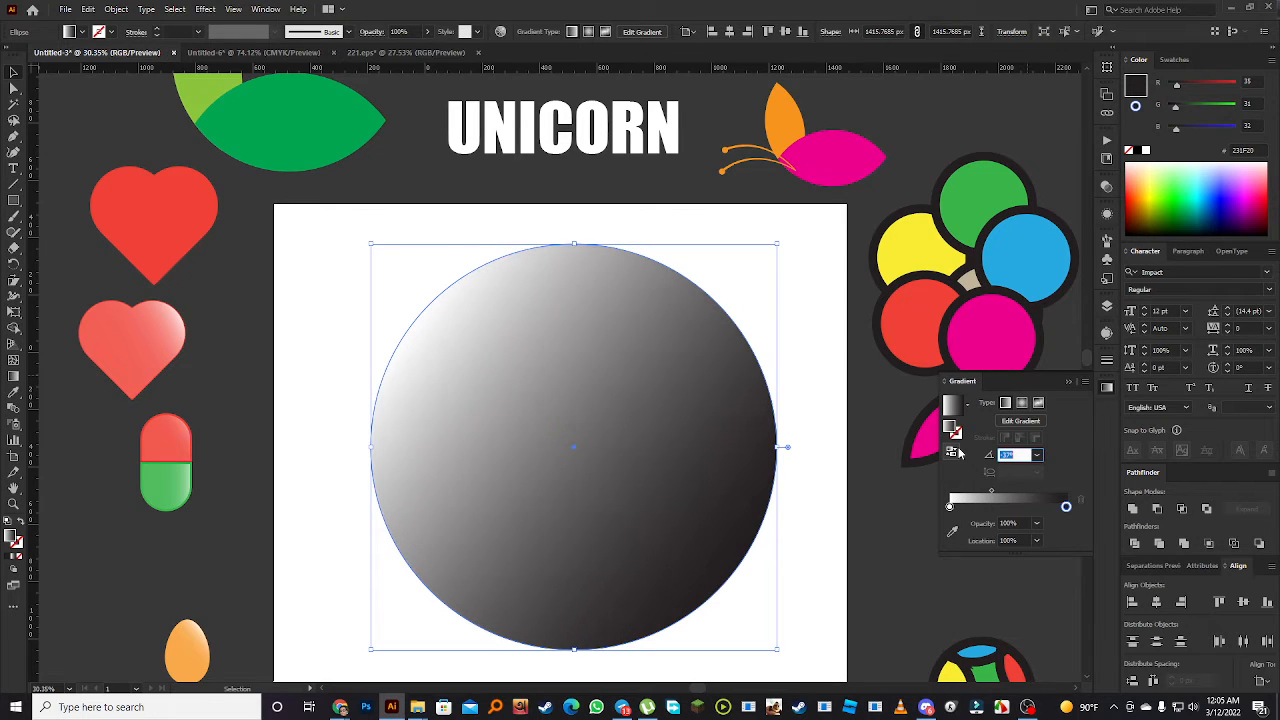
pyautogui.moveTo(957, 491)
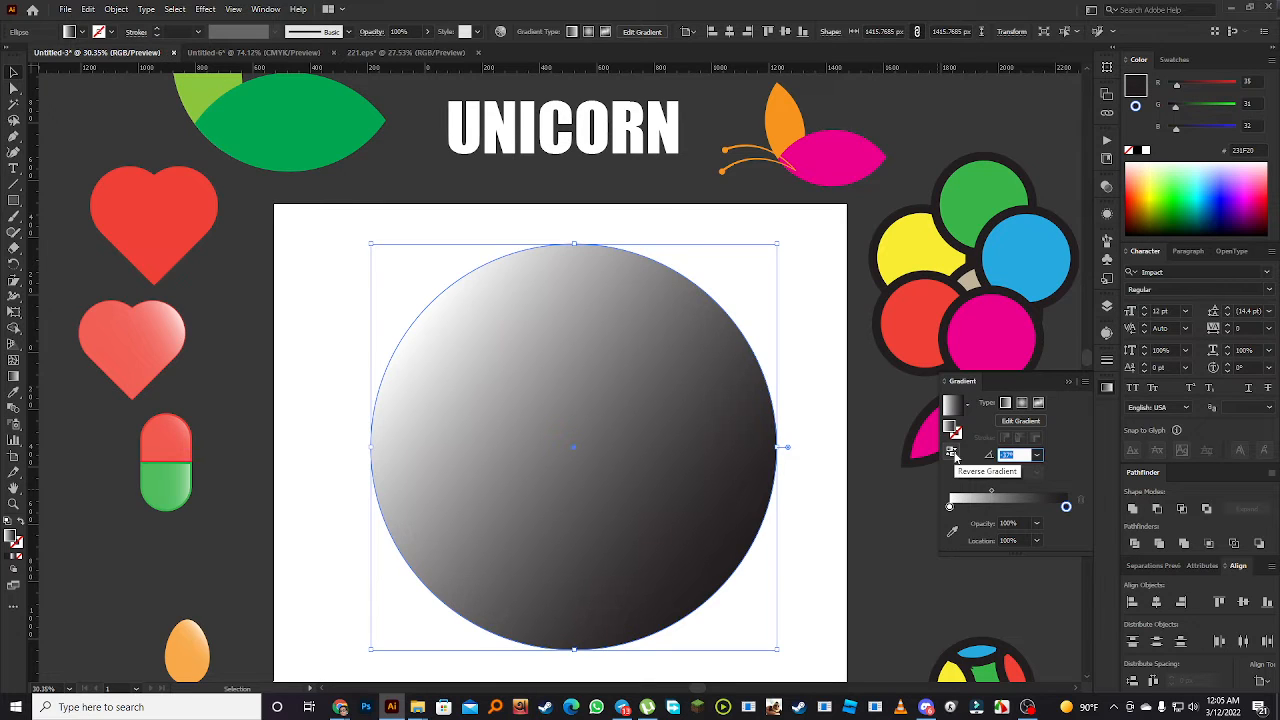
# Move the gradient midpoint to about 53% so the light area spreads further
pyautogui.click(952, 455)
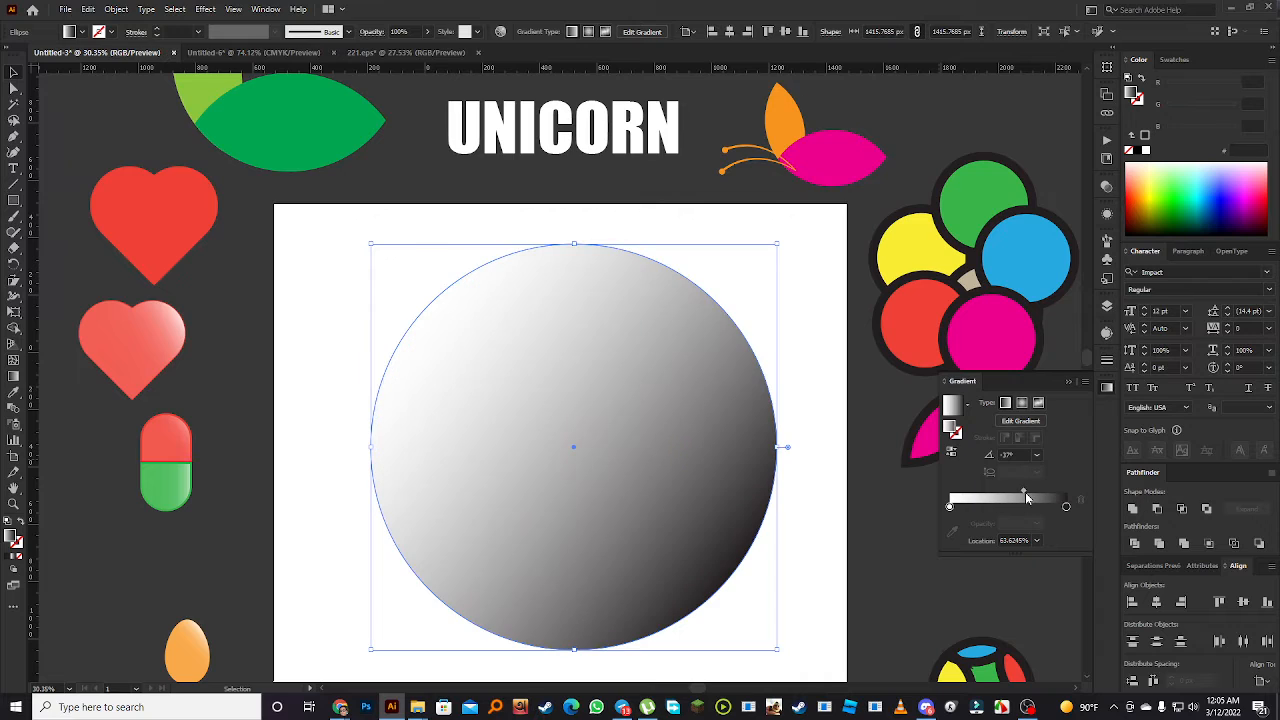
pyautogui.moveTo(1025, 492); pyautogui.dragTo(1015, 492)
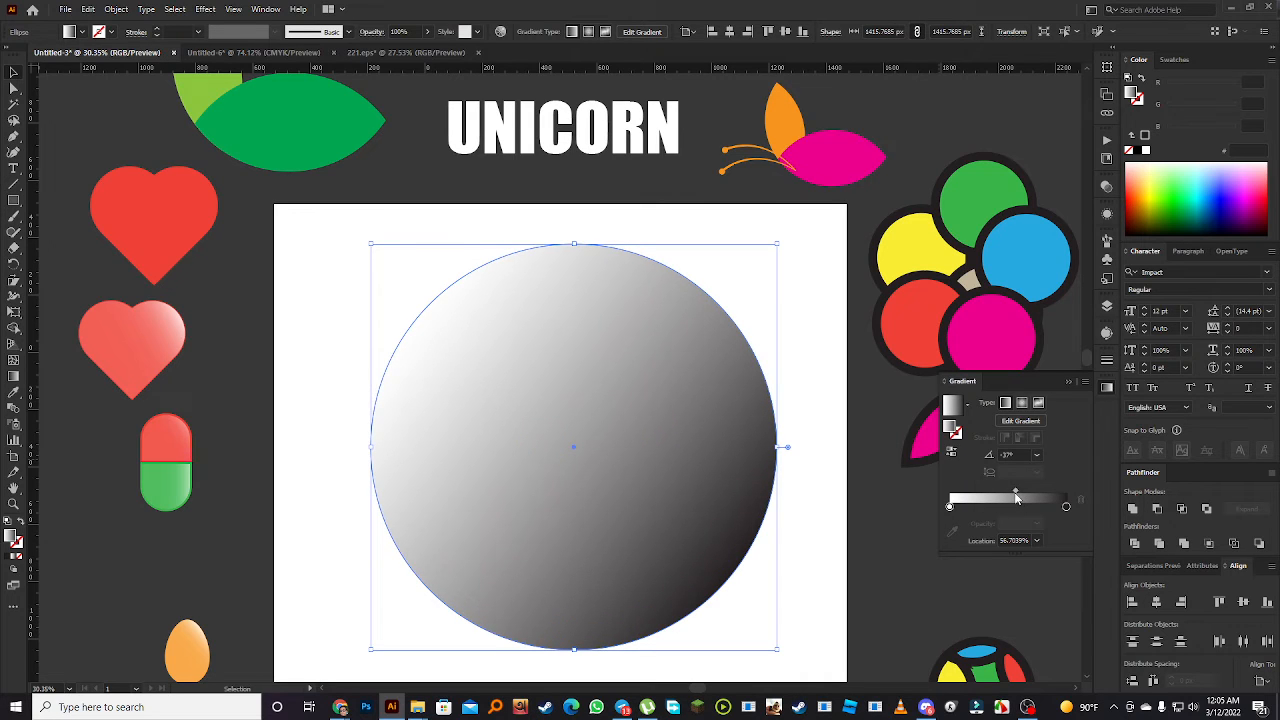
pyautogui.moveTo(1022, 490); pyautogui.dragTo(1015, 490)
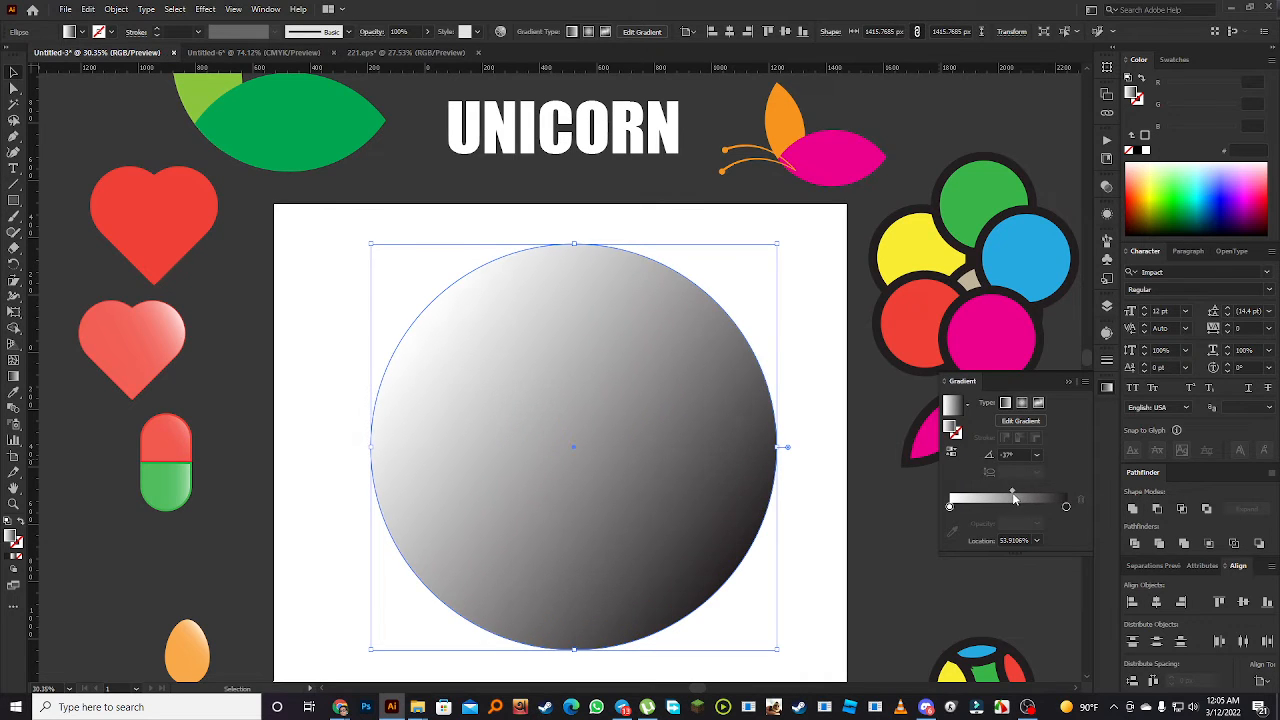
pyautogui.click(1005, 403)
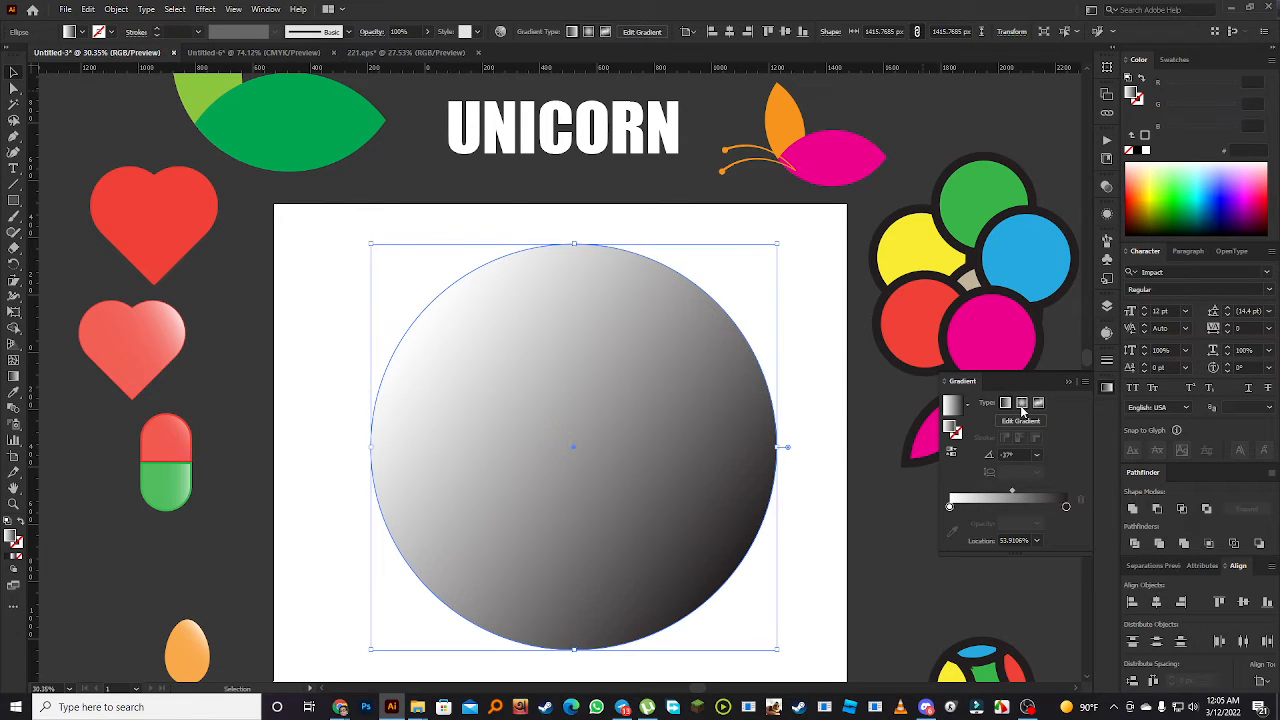
# Switch to a radial gradient and squash the circle into a thin ellipse at the bottom
pyautogui.click(1022, 404)
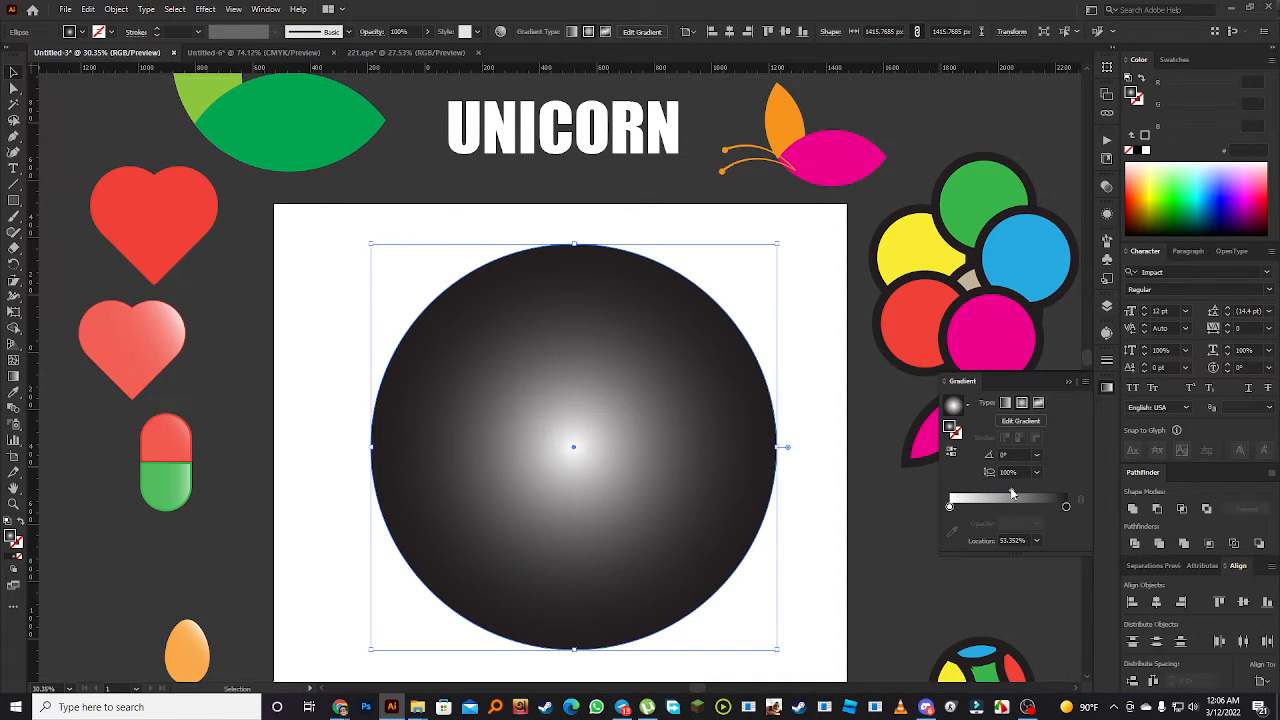
pyautogui.moveTo(1000, 498); pyautogui.dragTo(1020, 498)
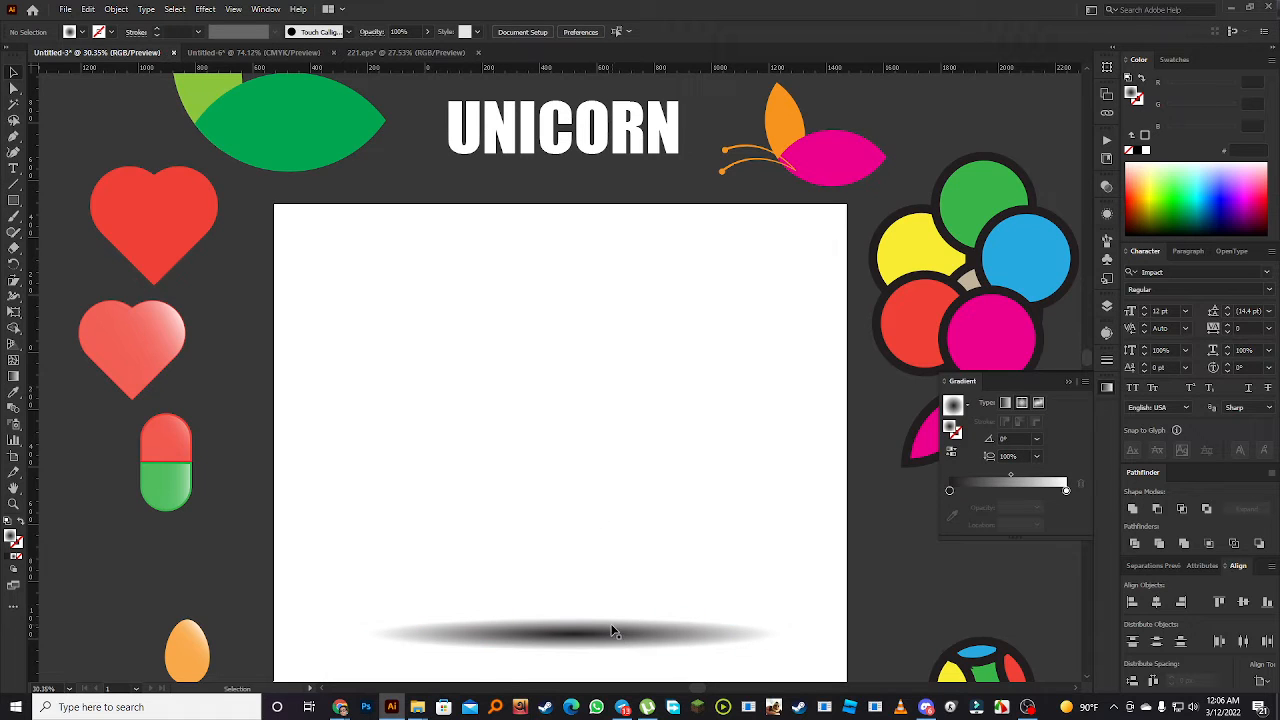
# Select the shadow ellipse and set its gradient stop opacity back to 100% after trying 10%
pyautogui.click(574, 633)
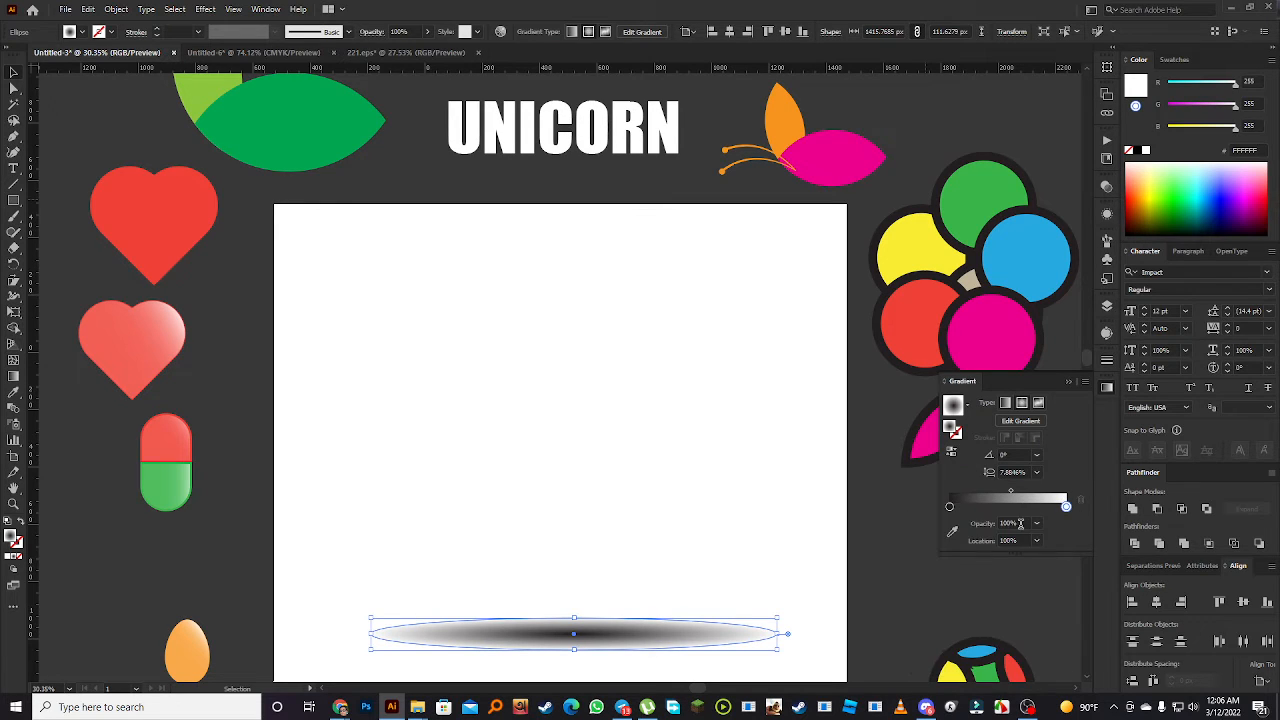
pyautogui.click(1037, 523)
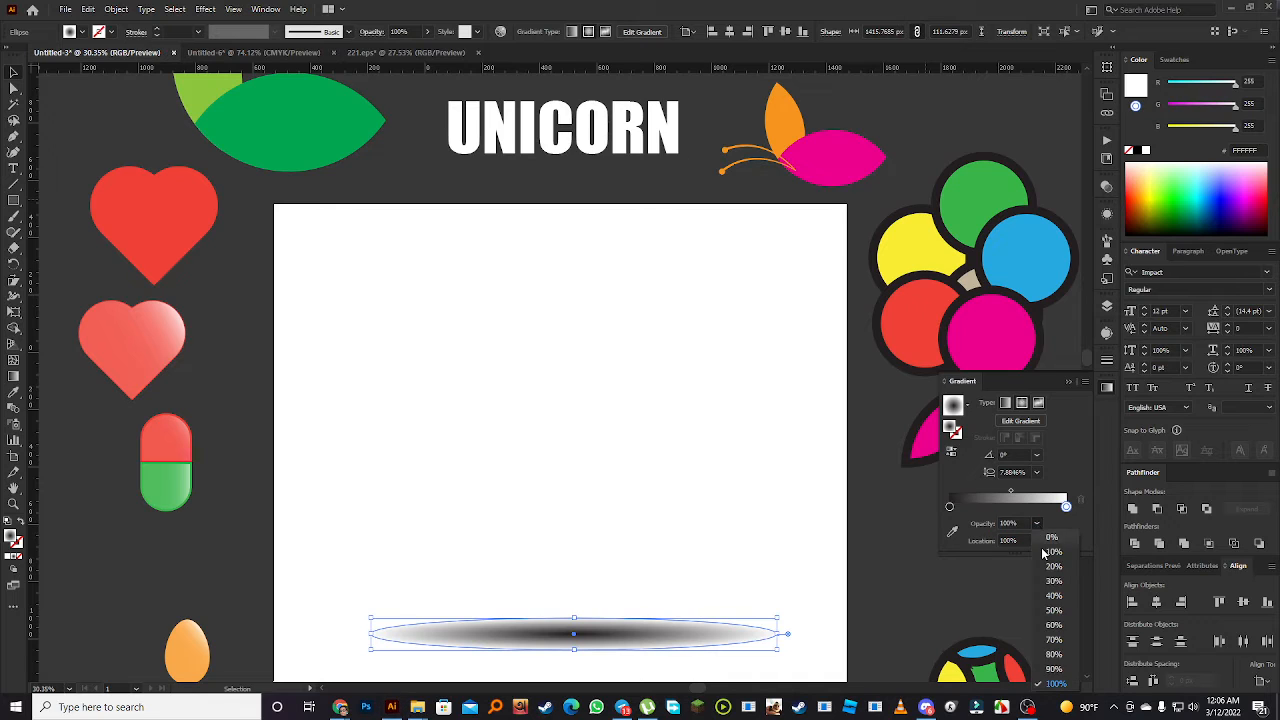
pyautogui.click(1046, 565)
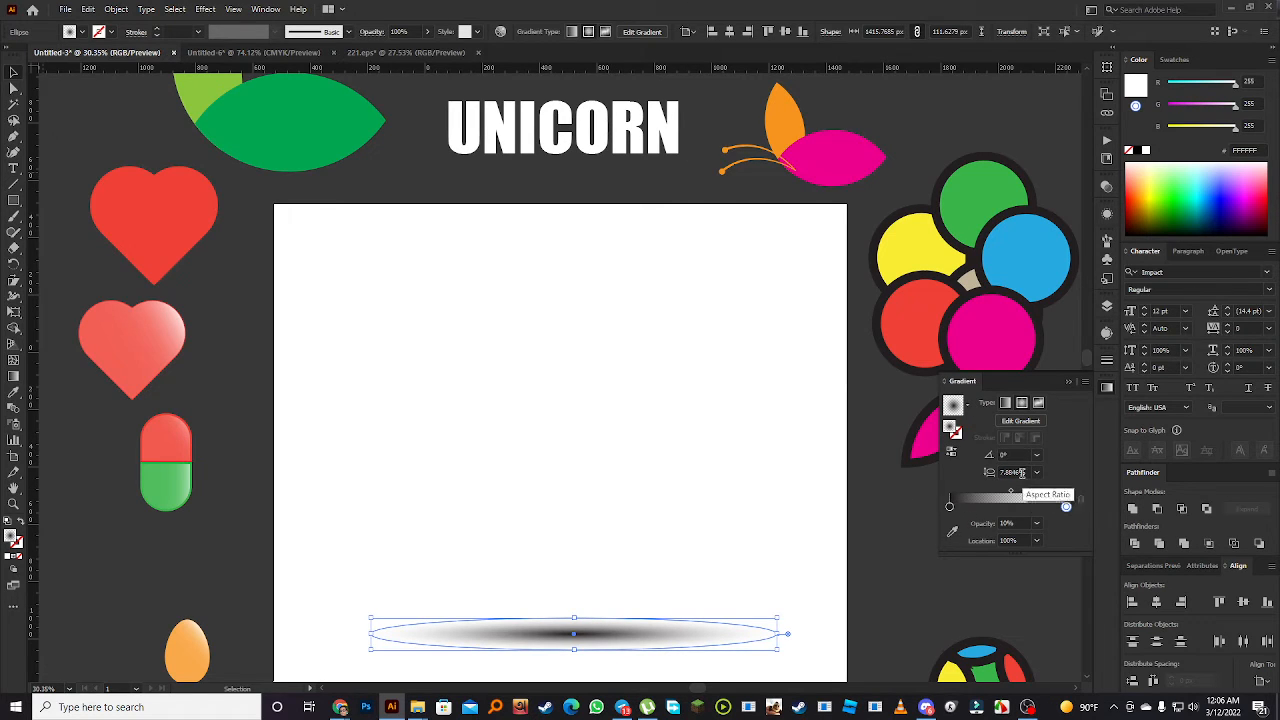
pyautogui.click(1037, 523)
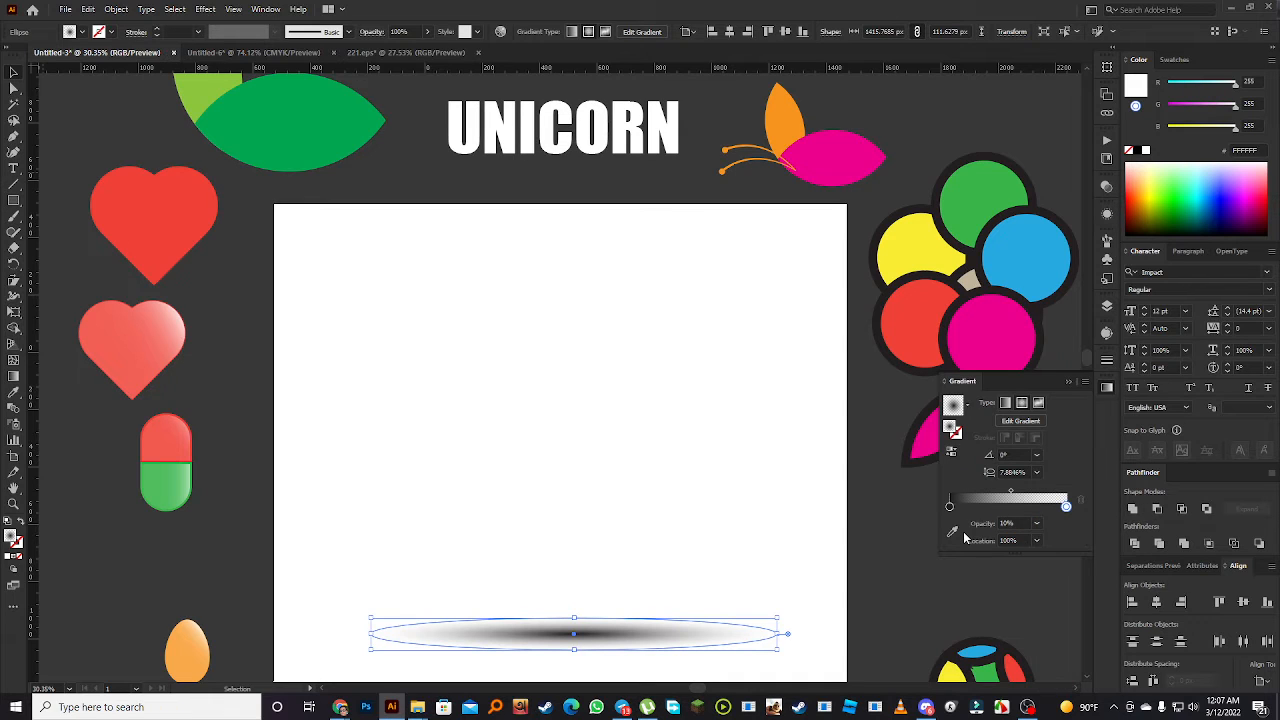
pyautogui.tripleClick(1014, 523)
pyautogui.write('100')
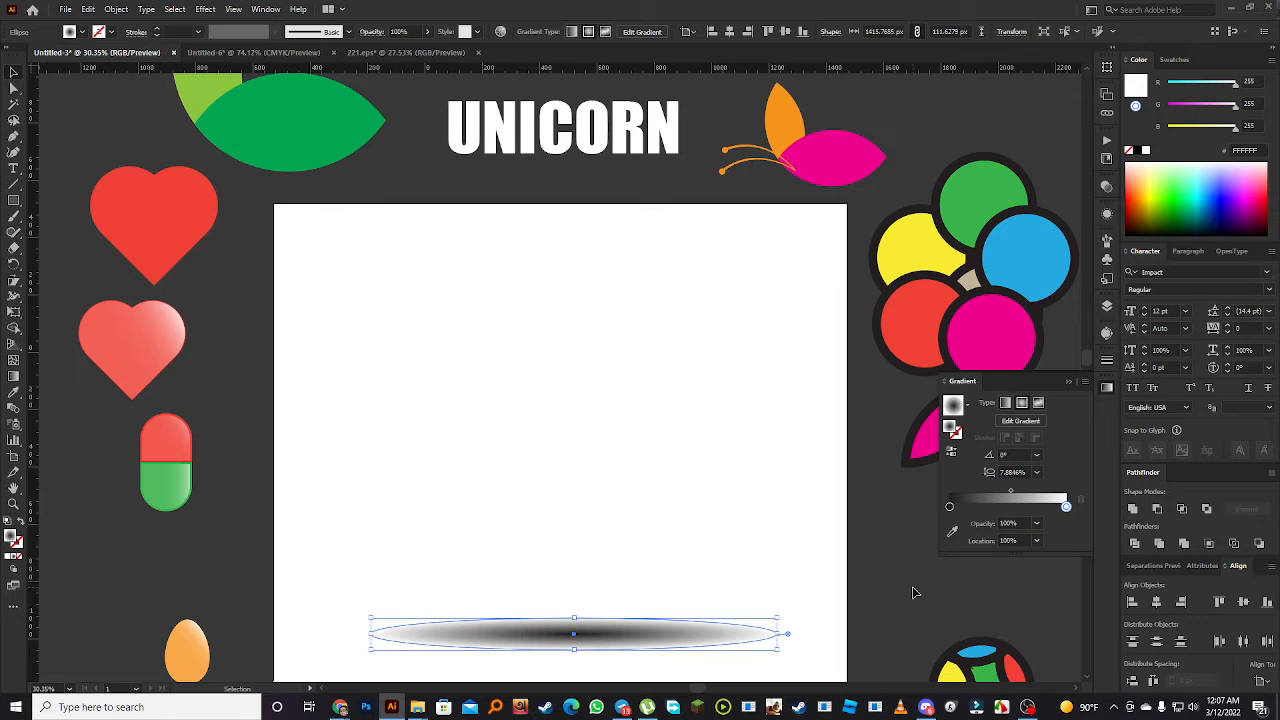
# Move the ellipse and stretch it back into a large round shape
pyautogui.moveTo(573, 633); pyautogui.dragTo(567, 519)
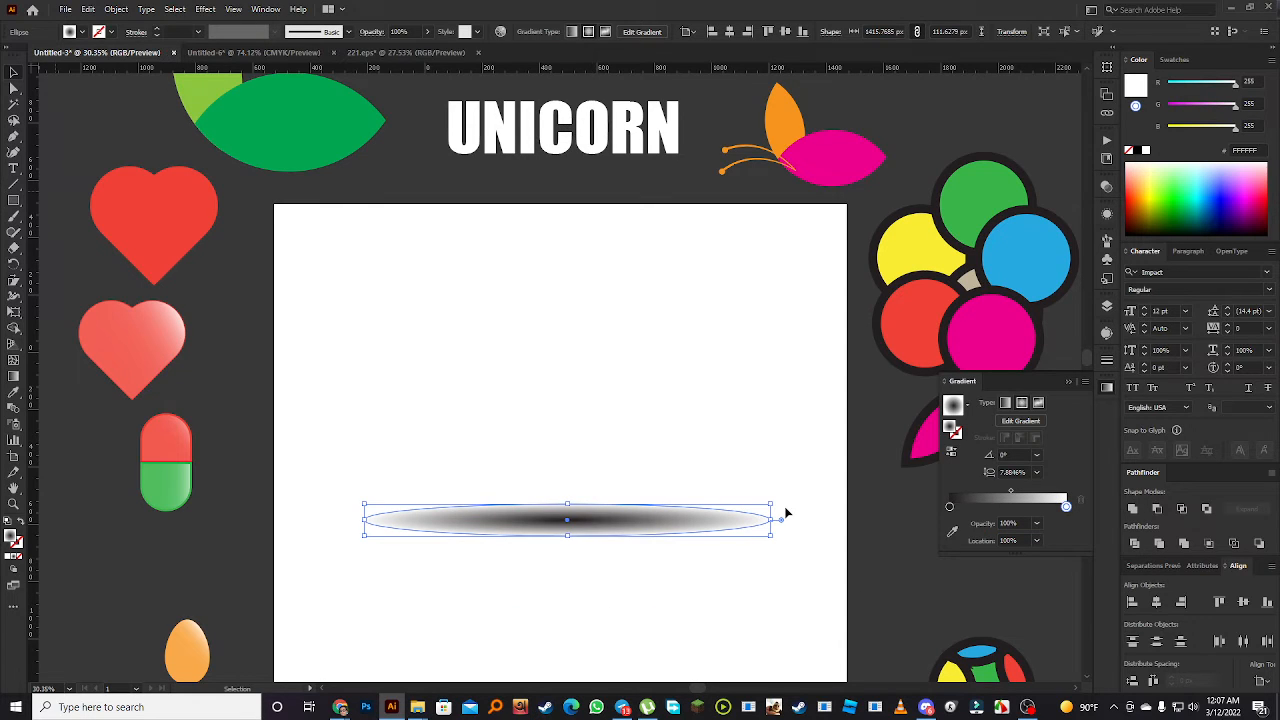
pyautogui.moveTo(567, 518); pyautogui.dragTo(559, 612)
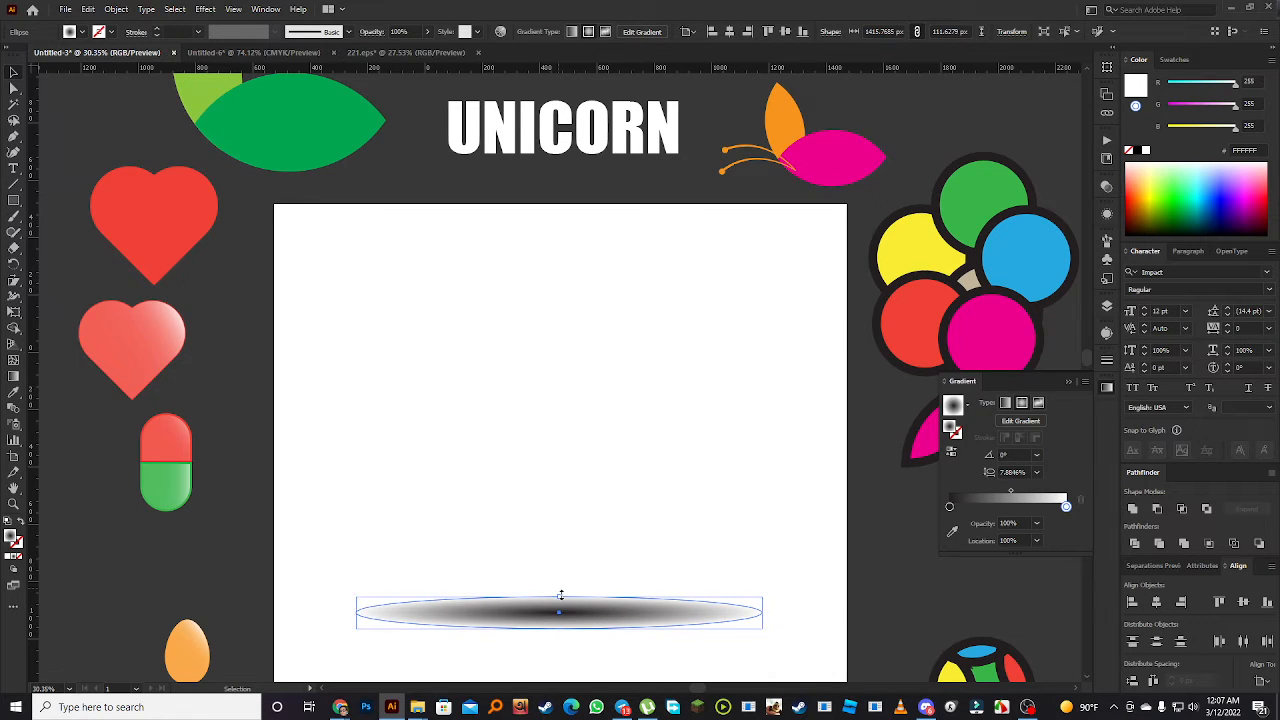
pyautogui.moveTo(559, 595); pyautogui.dragTo(572, 240)
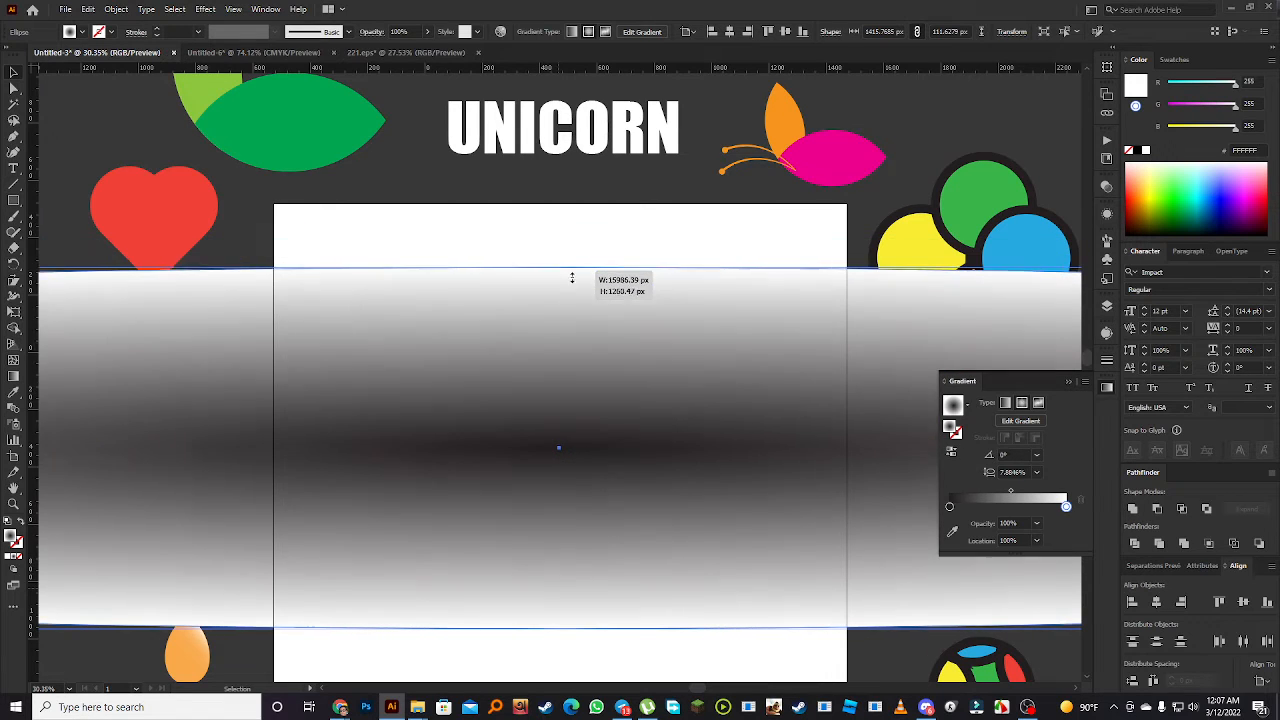
pyautogui.moveTo(573, 277); pyautogui.dragTo(573, 248)
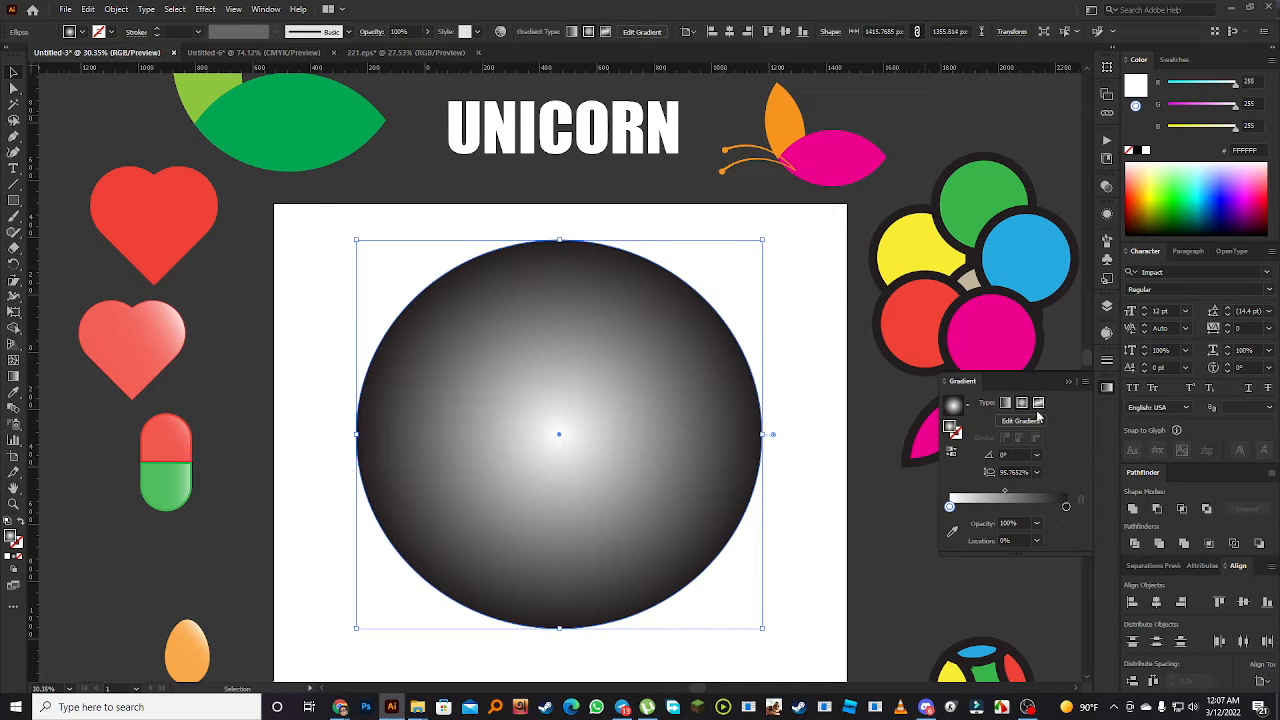
pyautogui.moveTo(628, 265)
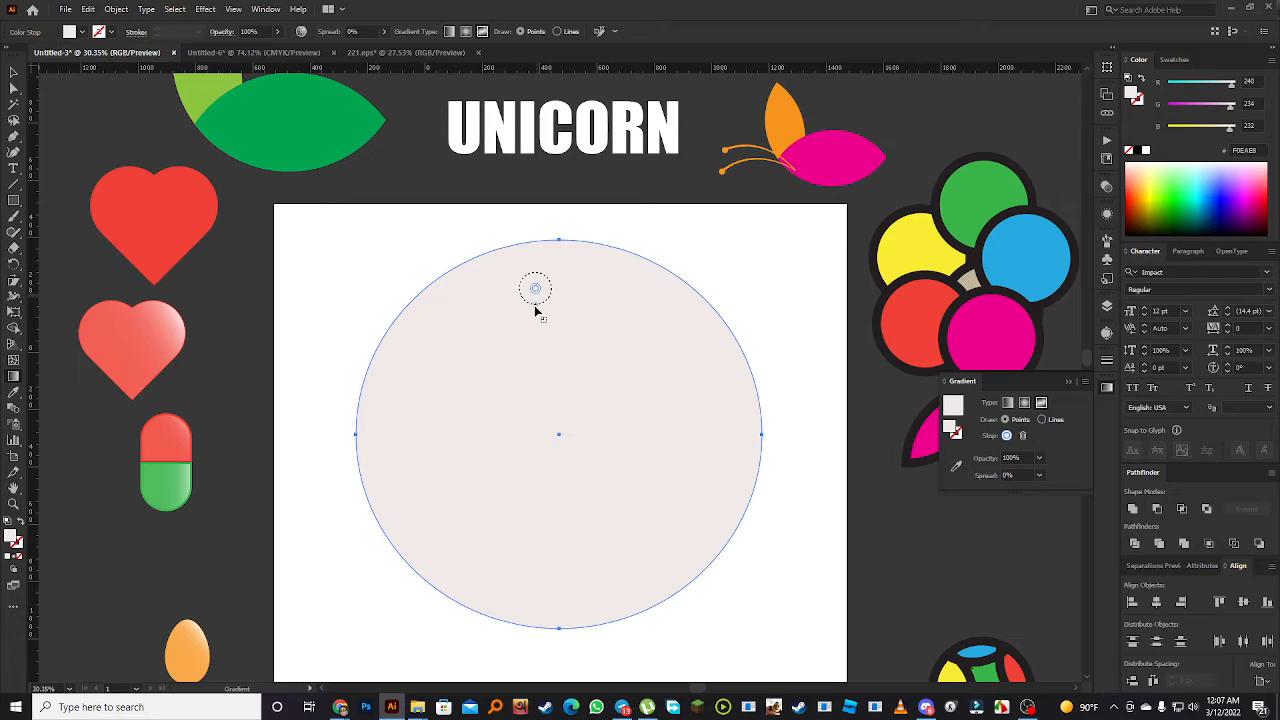
pyautogui.moveTo(555, 375)
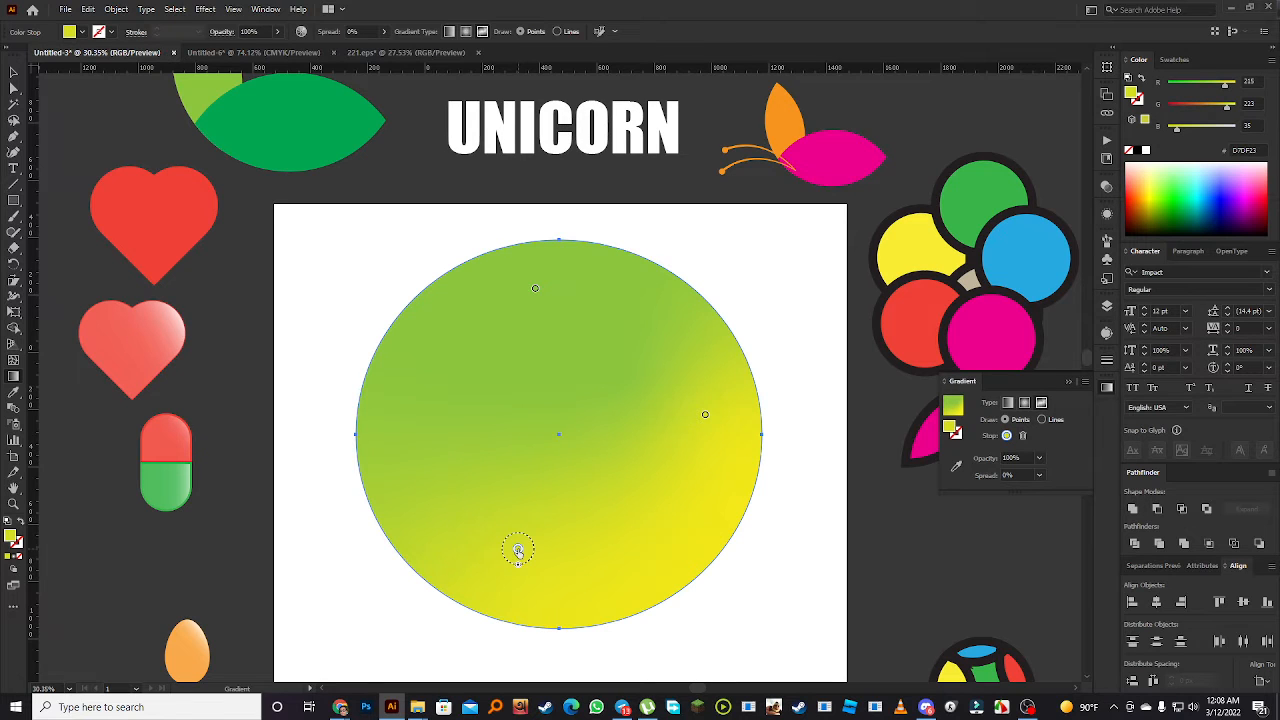
# Turn the bottom colour point blue and add a new colour point on the circle's left
pyautogui.click(518, 549)
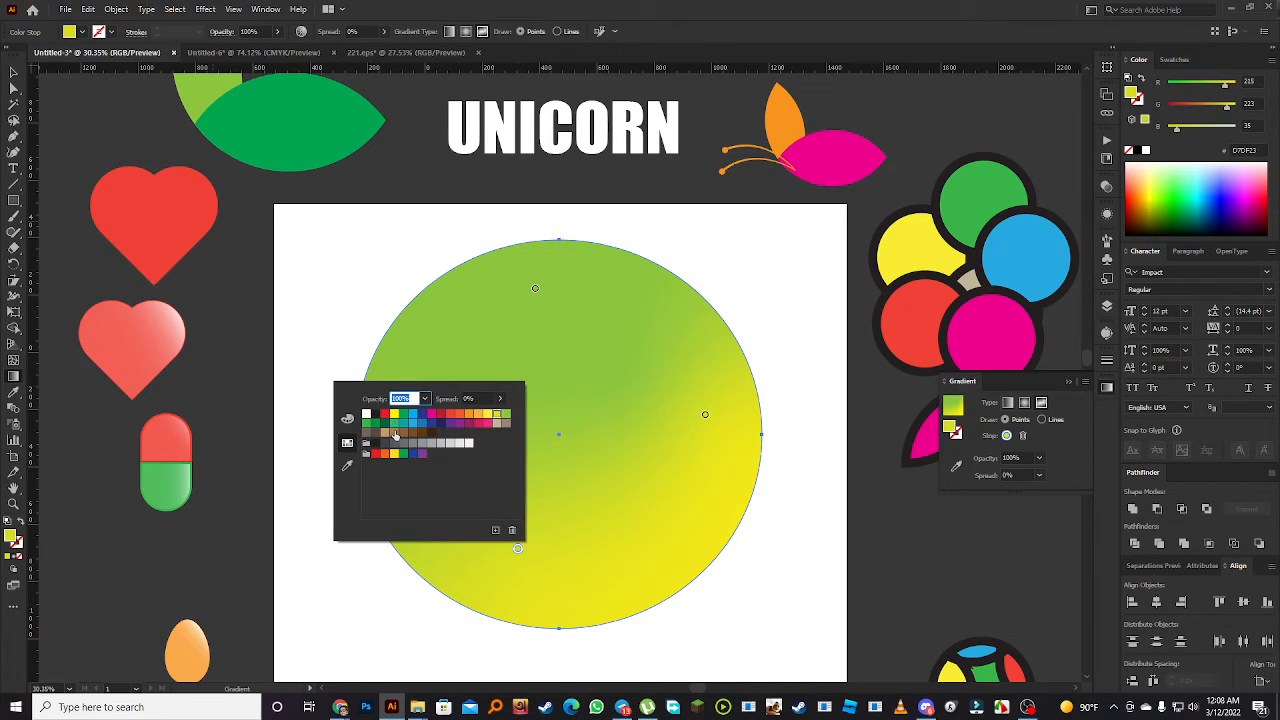
pyautogui.click(412, 423)
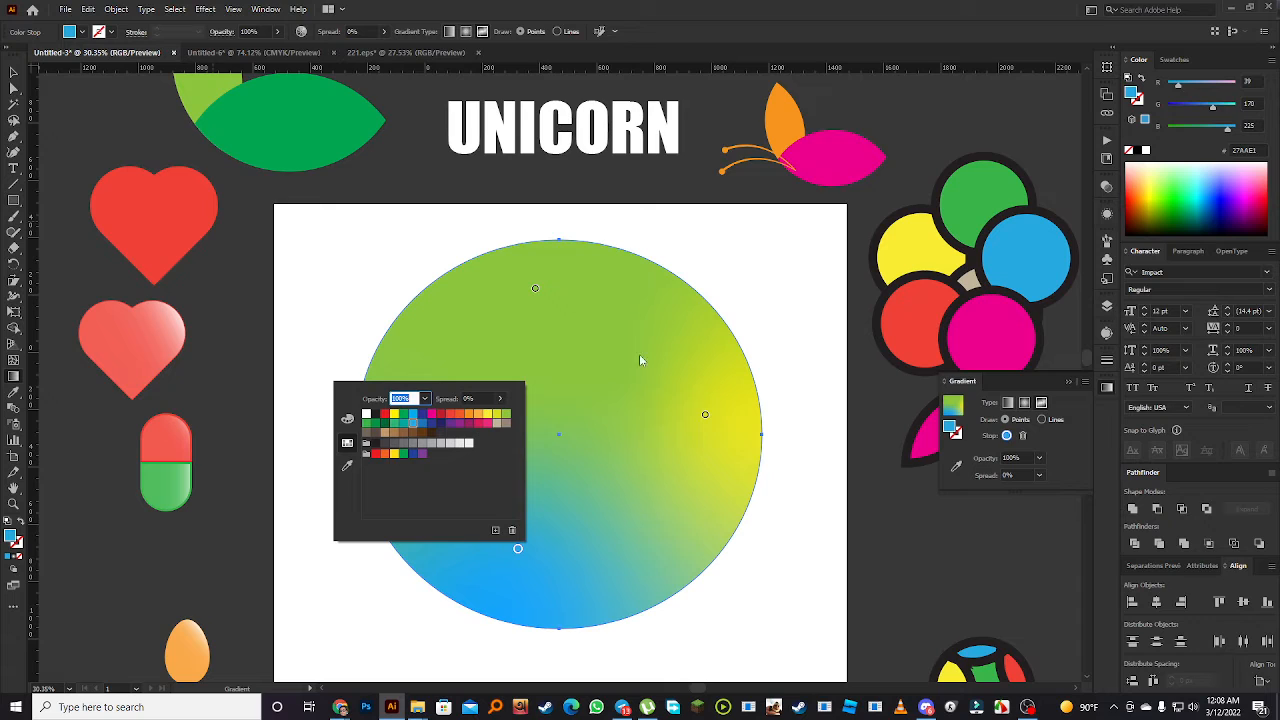
pyautogui.click(507, 404)
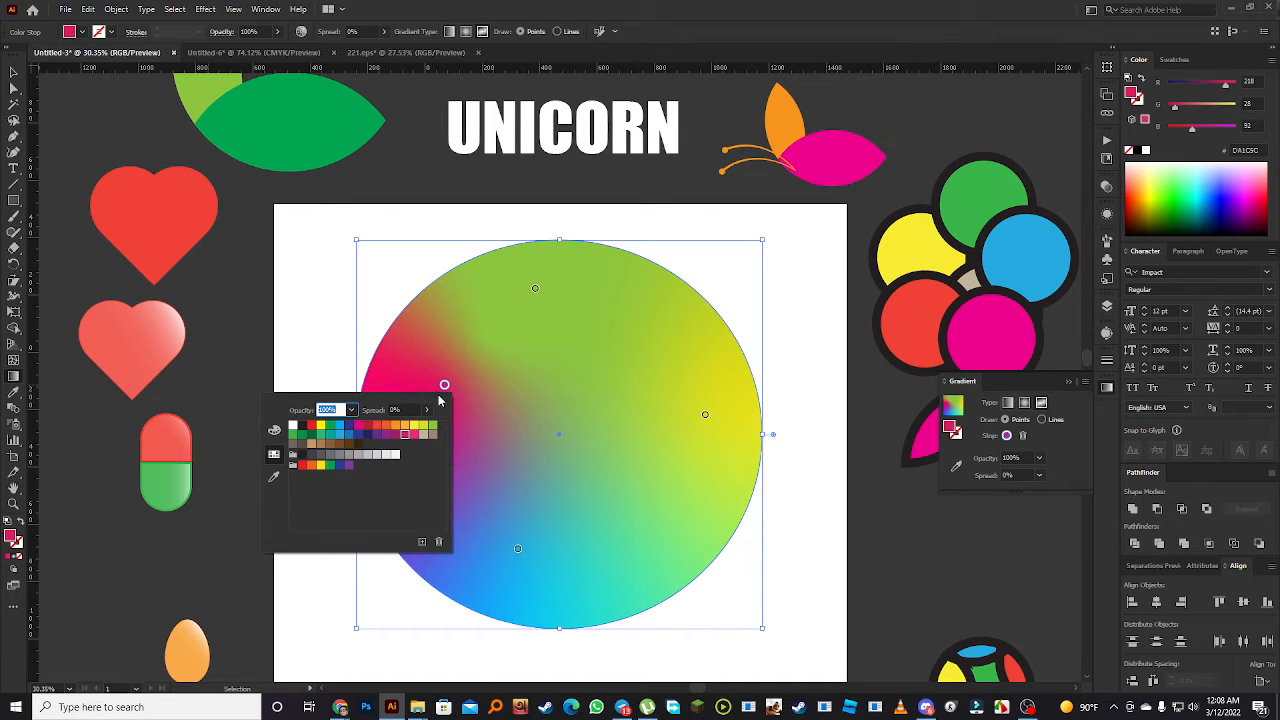
# Make the left point magenta near the edge, widen green's spread to 100%, move blue lower
pyautogui.click(445, 385)
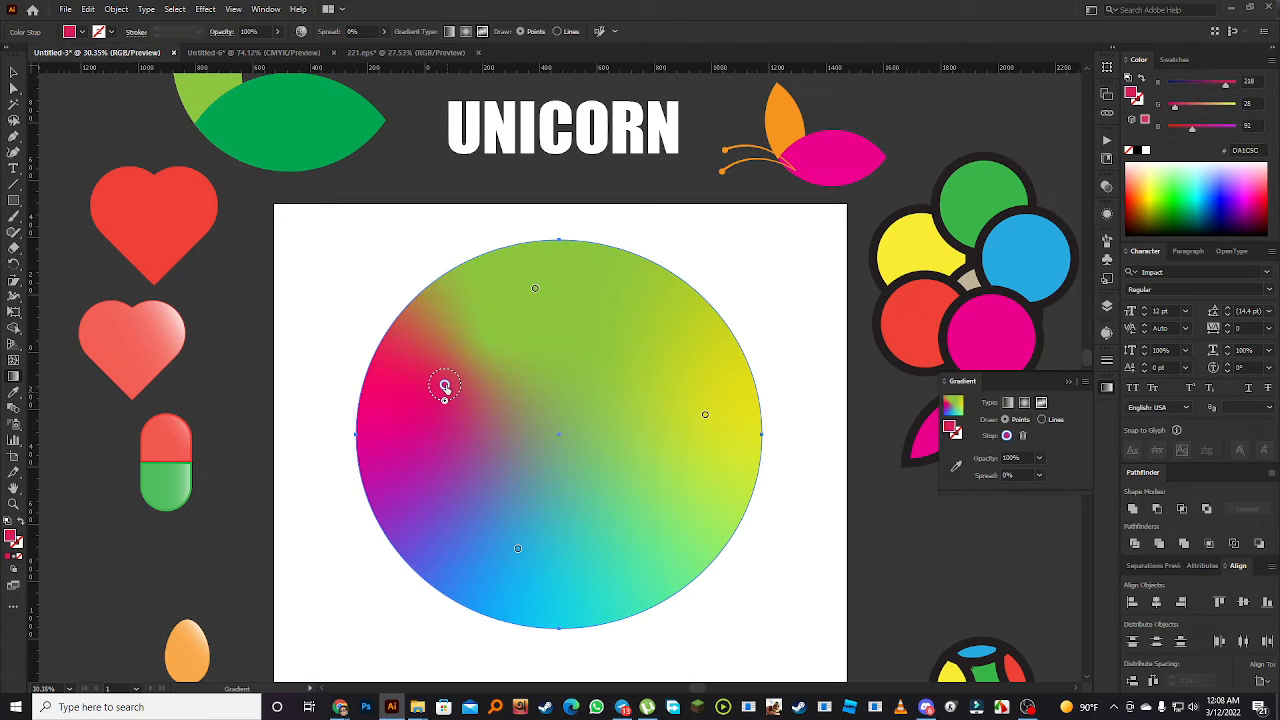
pyautogui.moveTo(445, 385); pyautogui.dragTo(463, 398)
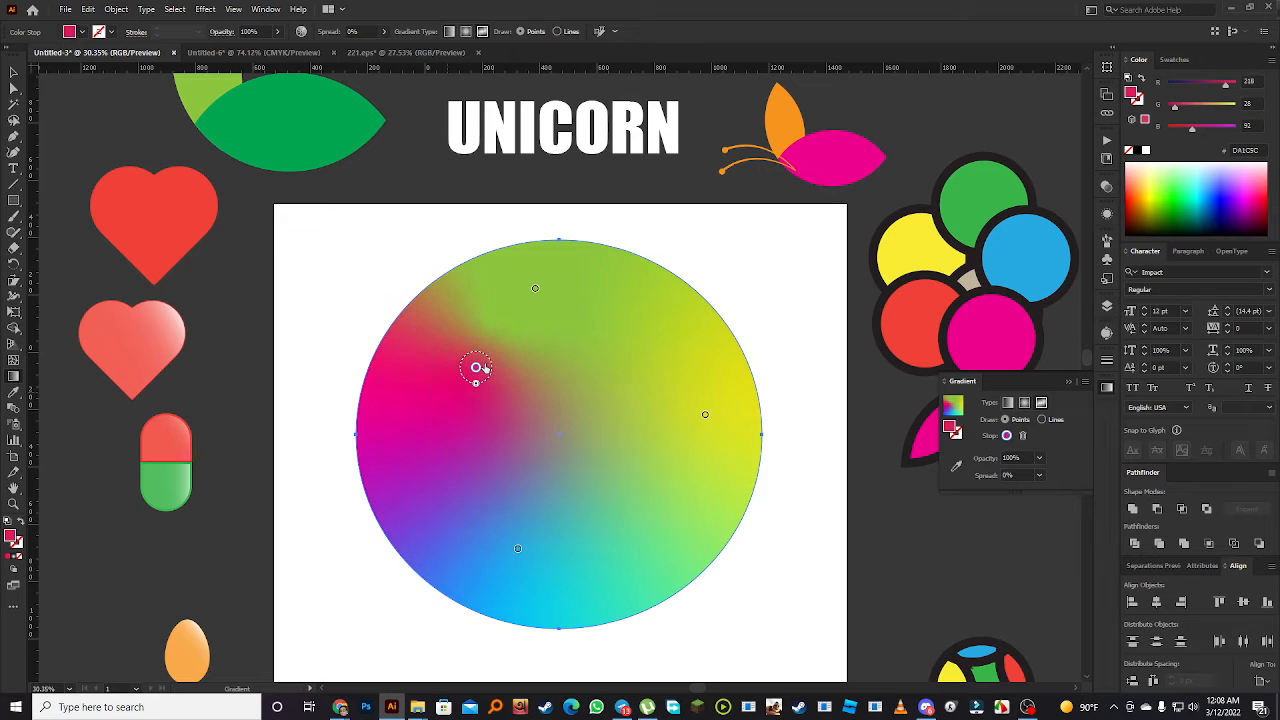
pyautogui.moveTo(476, 367); pyautogui.dragTo(437, 388)
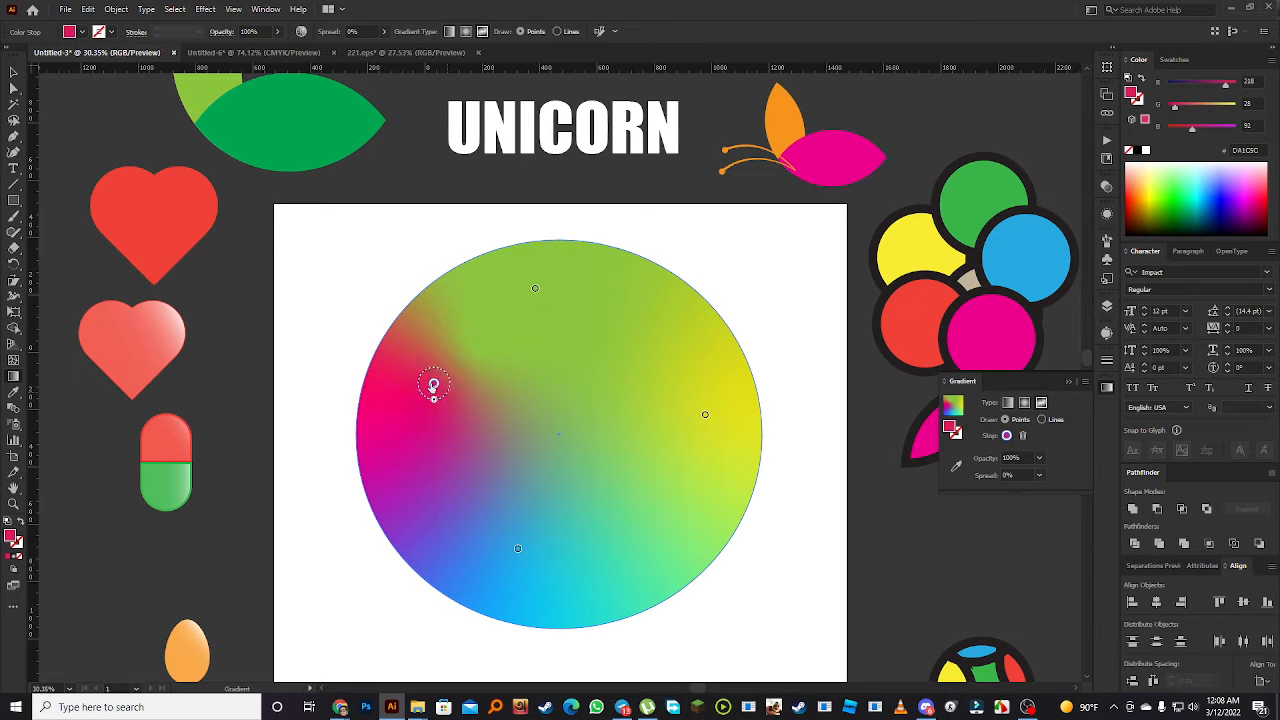
pyautogui.moveTo(434, 384); pyautogui.dragTo(535, 290)
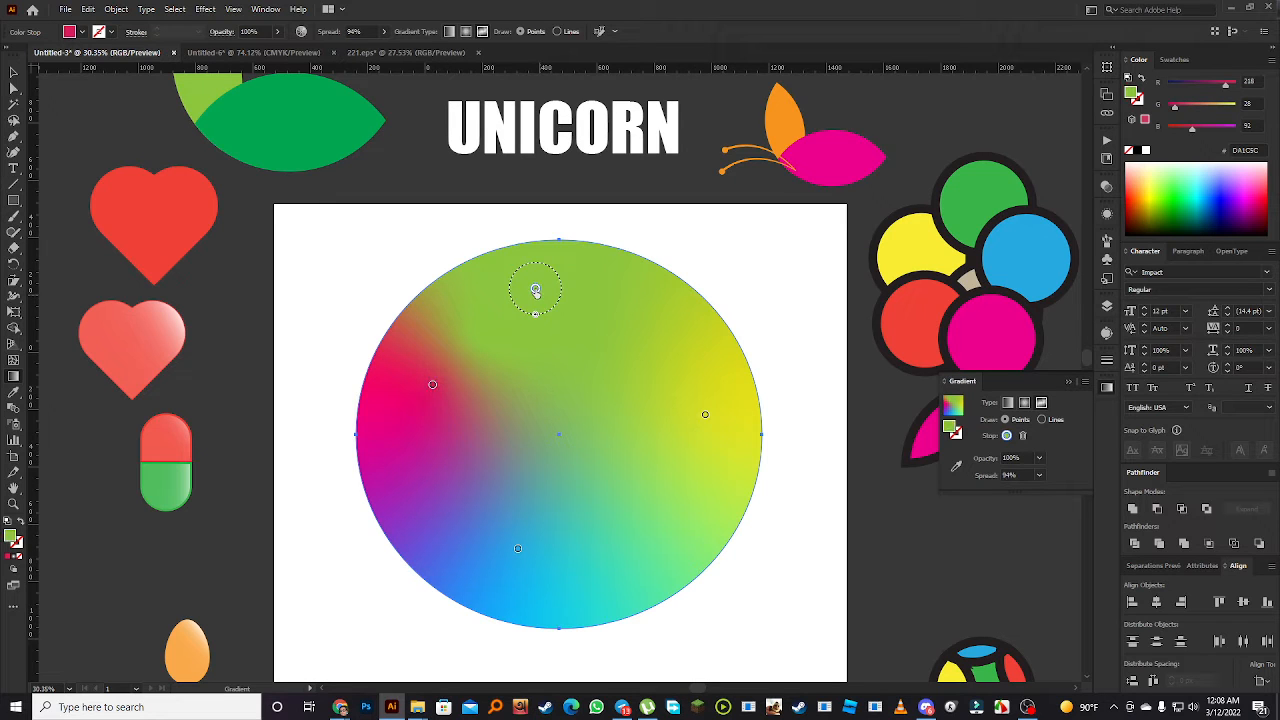
pyautogui.moveTo(535, 290); pyautogui.dragTo(610, 270)
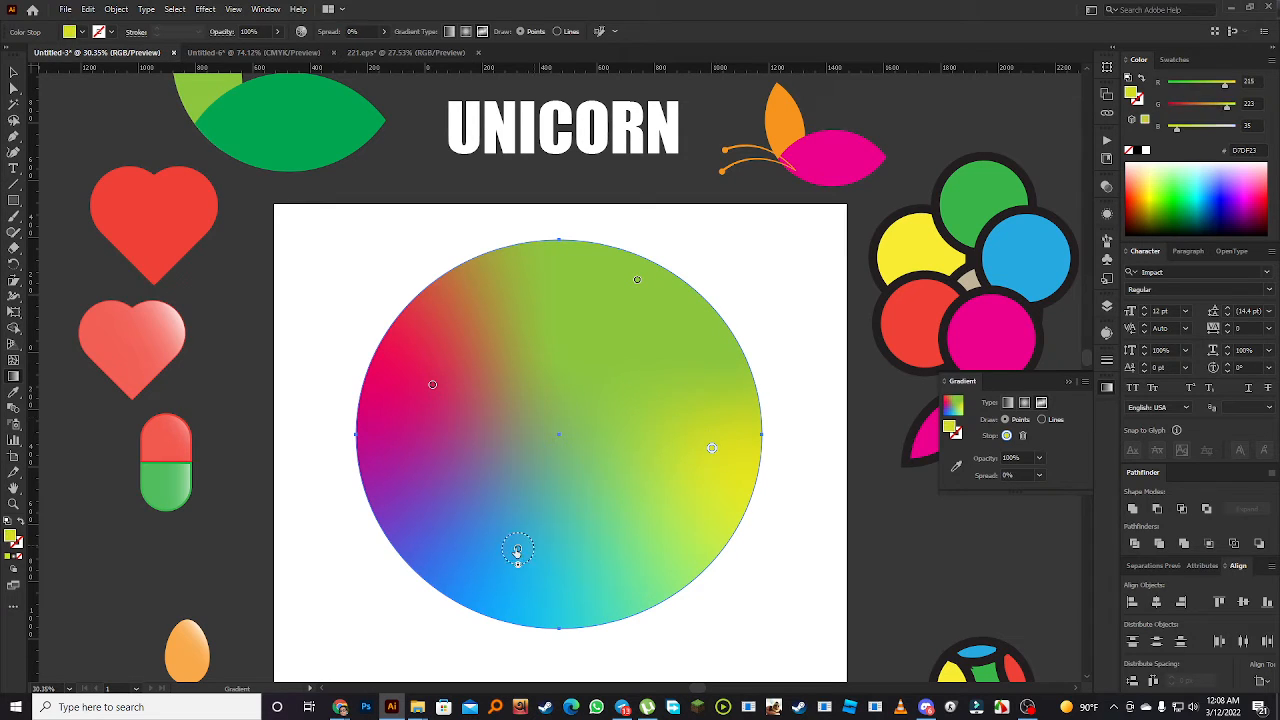
pyautogui.moveTo(518, 550); pyautogui.dragTo(575, 535)
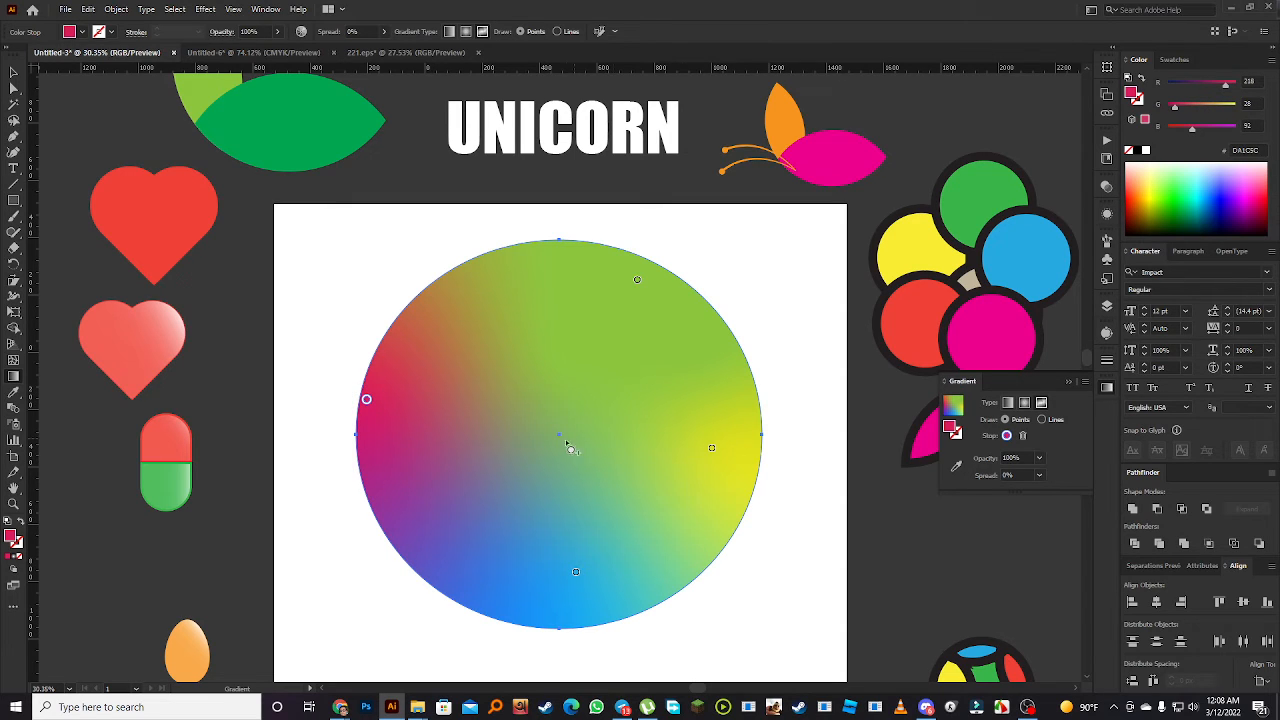
pyautogui.moveTo(650, 283)
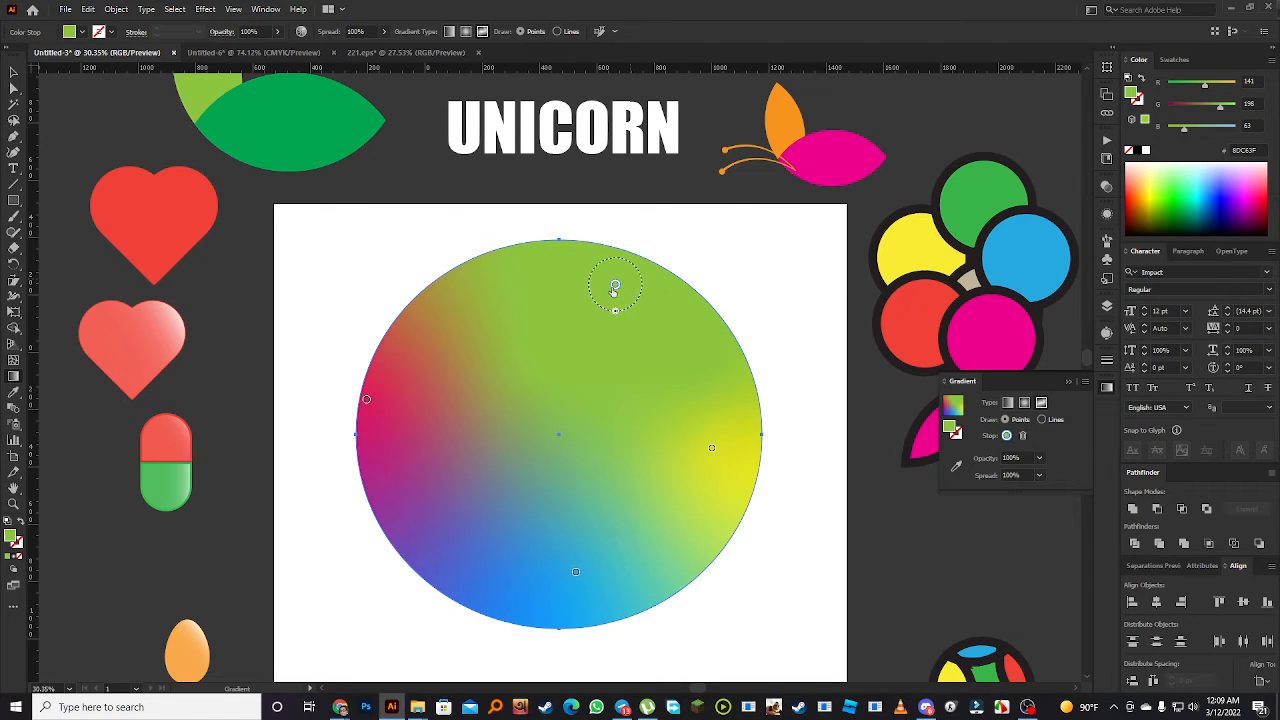
# Widen the green point's spread and add a yellow centre point with an enlarged spread
pyautogui.moveTo(615, 285); pyautogui.dragTo(560, 435)
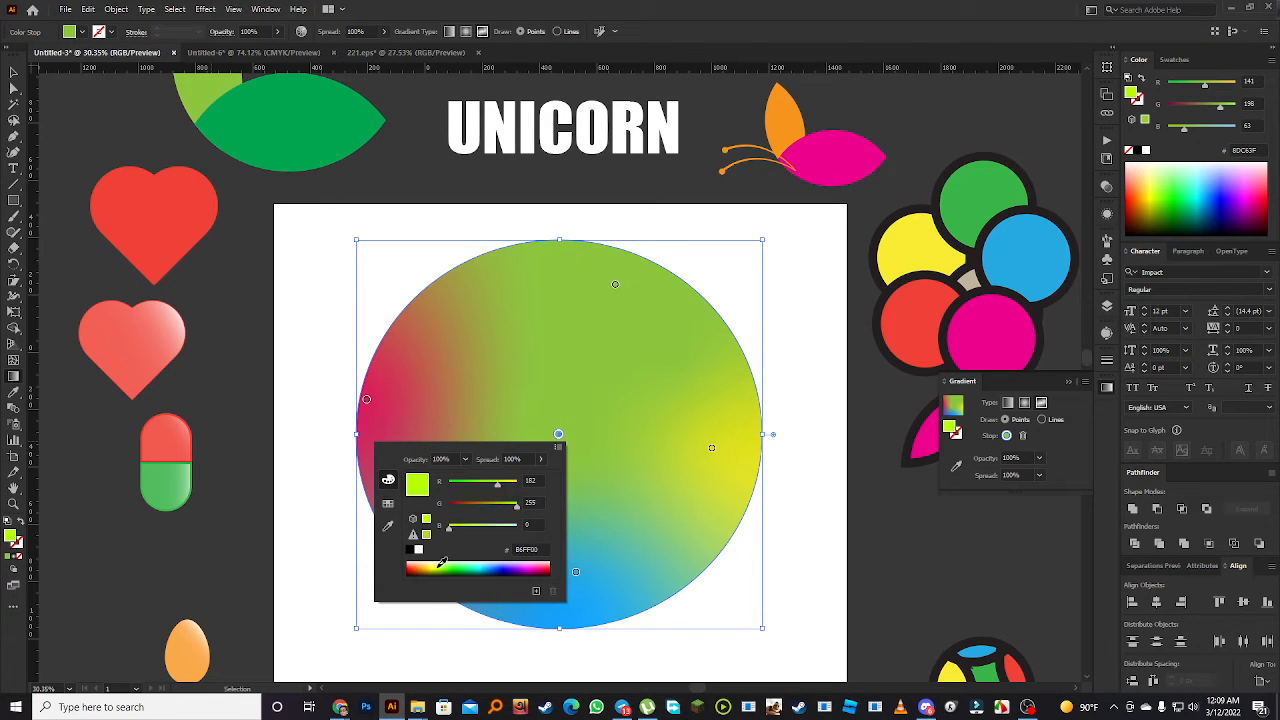
pyautogui.click(500, 567)
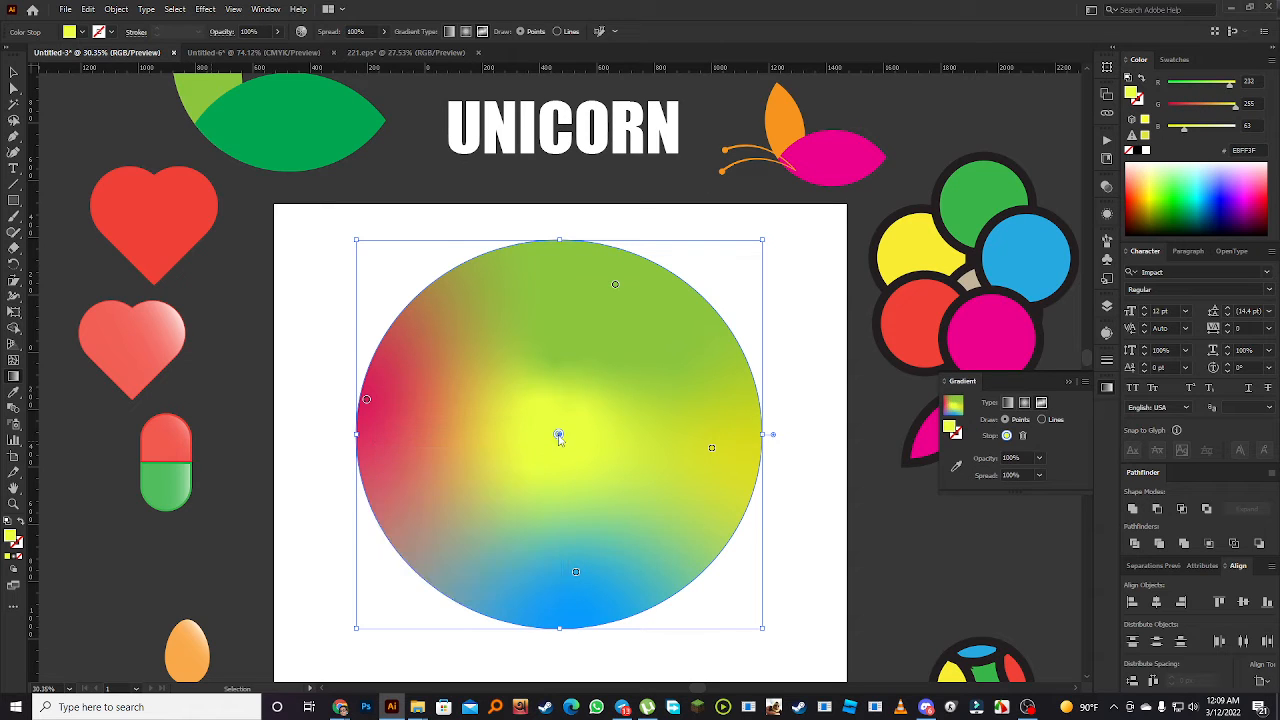
pyautogui.moveTo(559, 435); pyautogui.dragTo(567, 473)
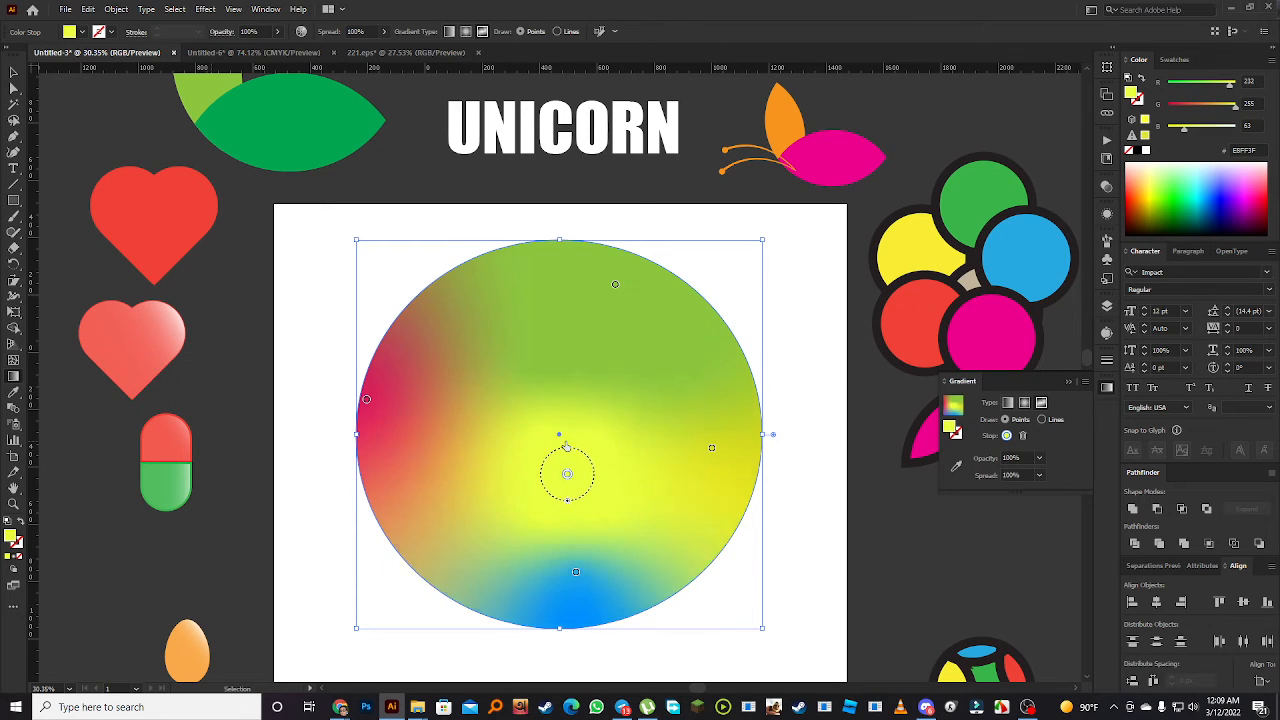
pyautogui.moveTo(567, 473); pyautogui.dragTo(561, 425)
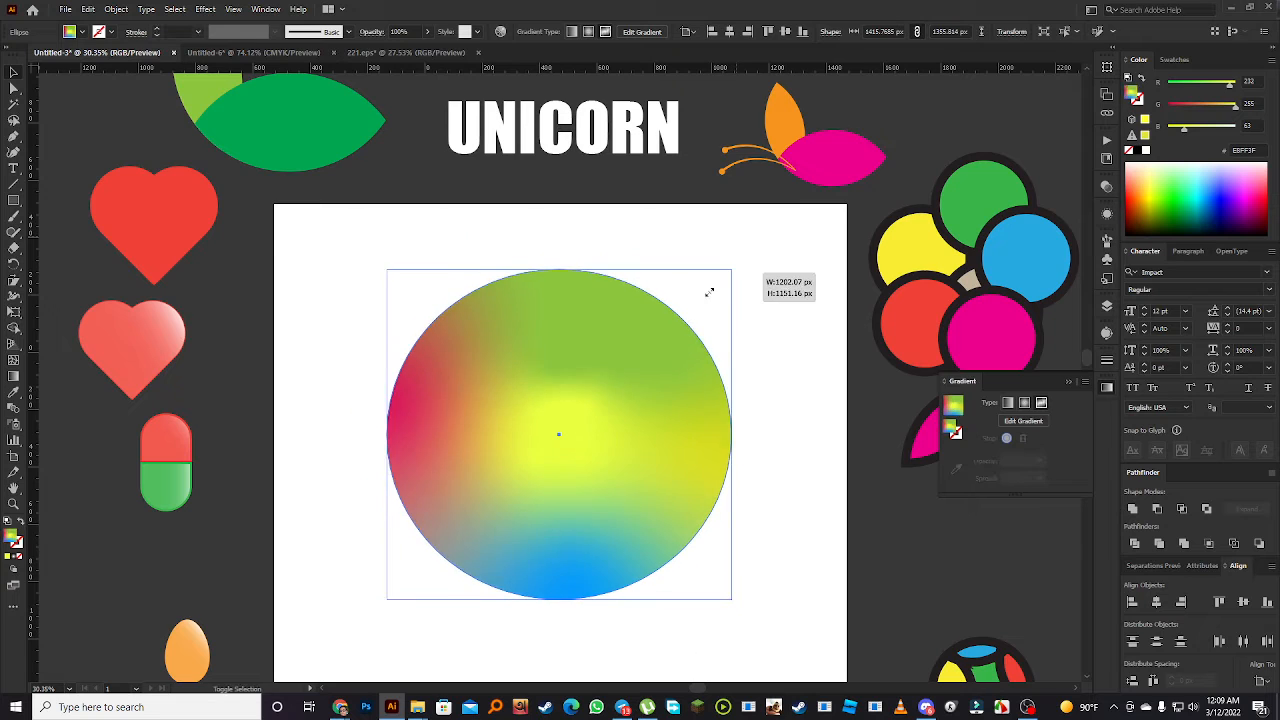
# Shrink the gradient circle to a small size and place it above the flower shapes
pyautogui.moveTo(710, 291); pyautogui.dragTo(748, 324)
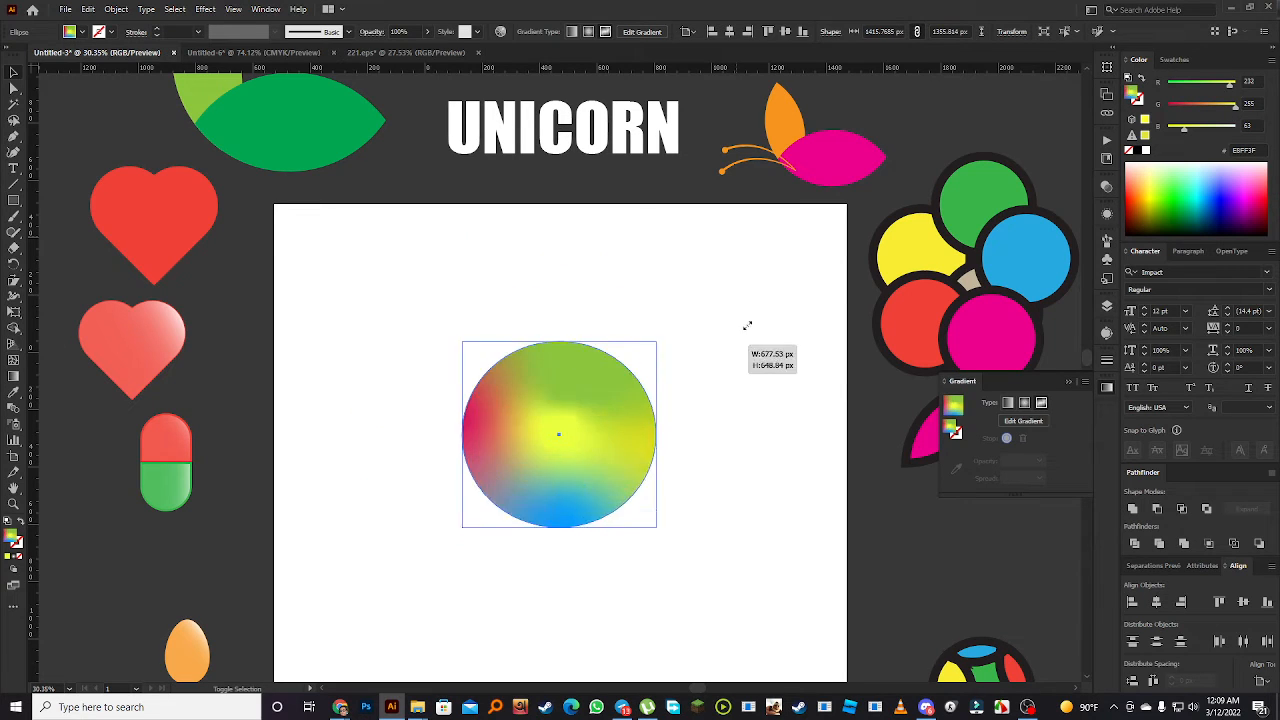
pyautogui.moveTo(559, 434); pyautogui.dragTo(801, 257)
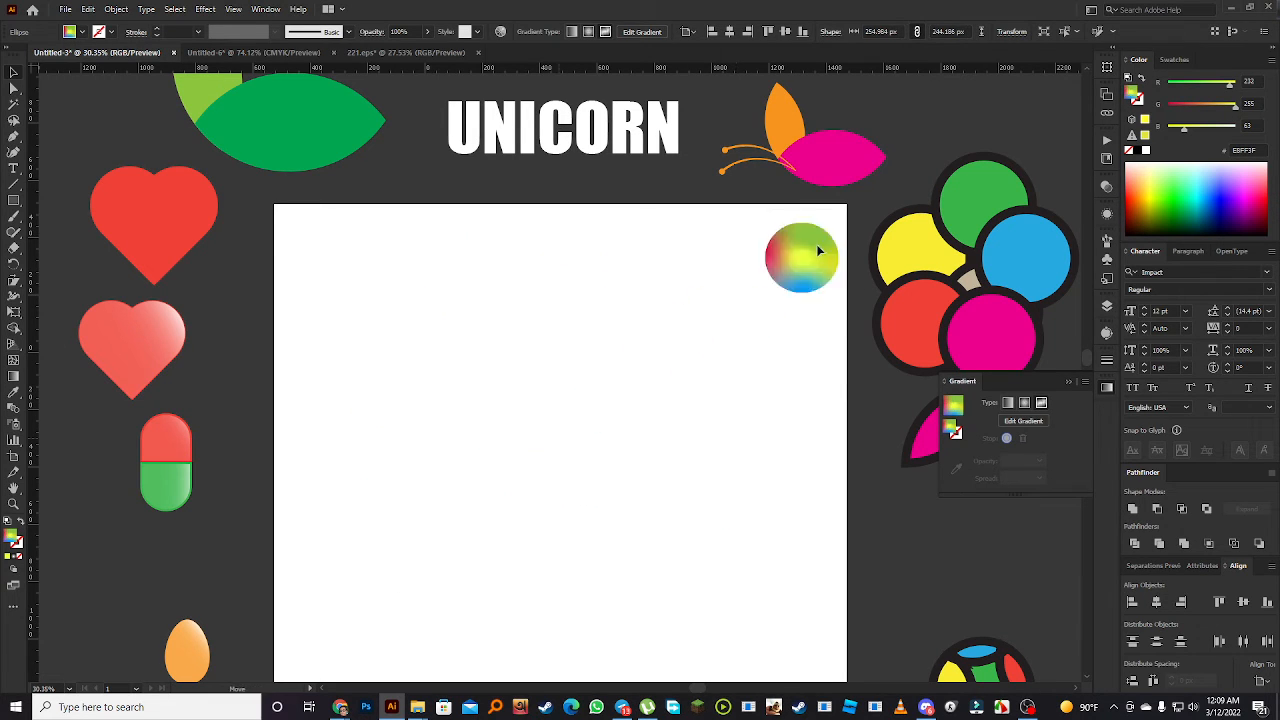
pyautogui.moveTo(800, 257); pyautogui.dragTo(943, 130)
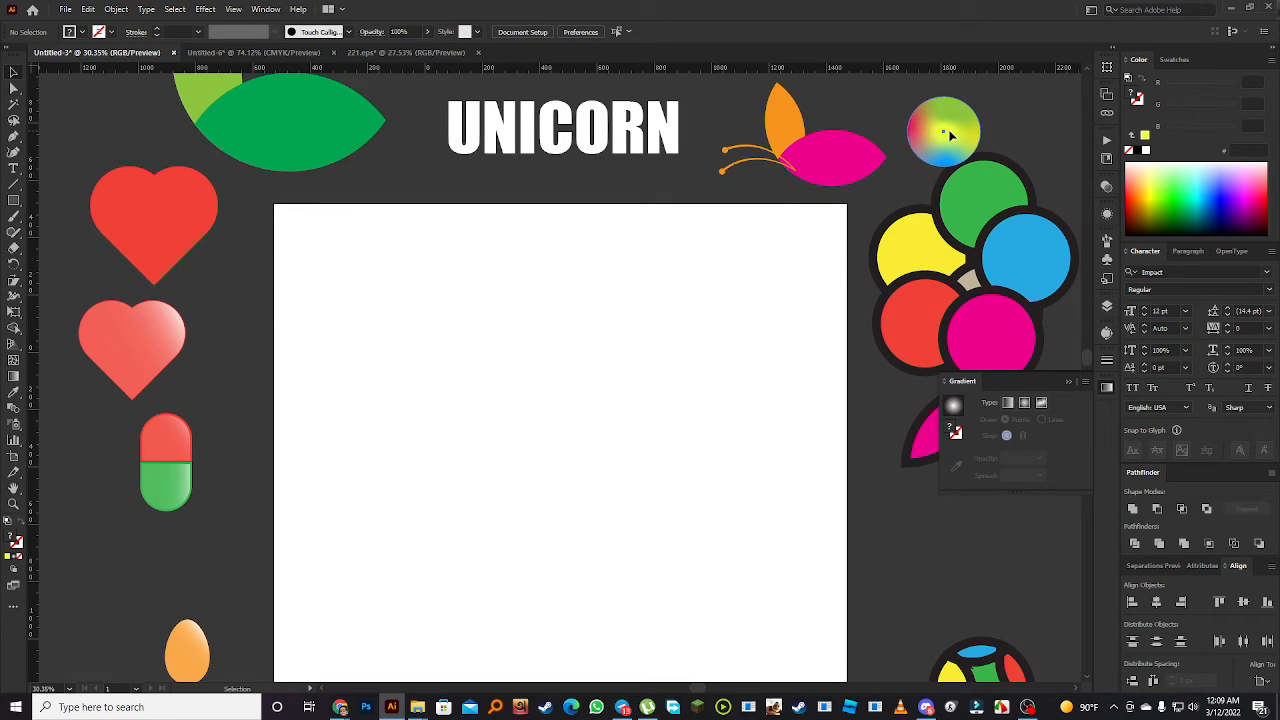
pyautogui.click(940, 135)
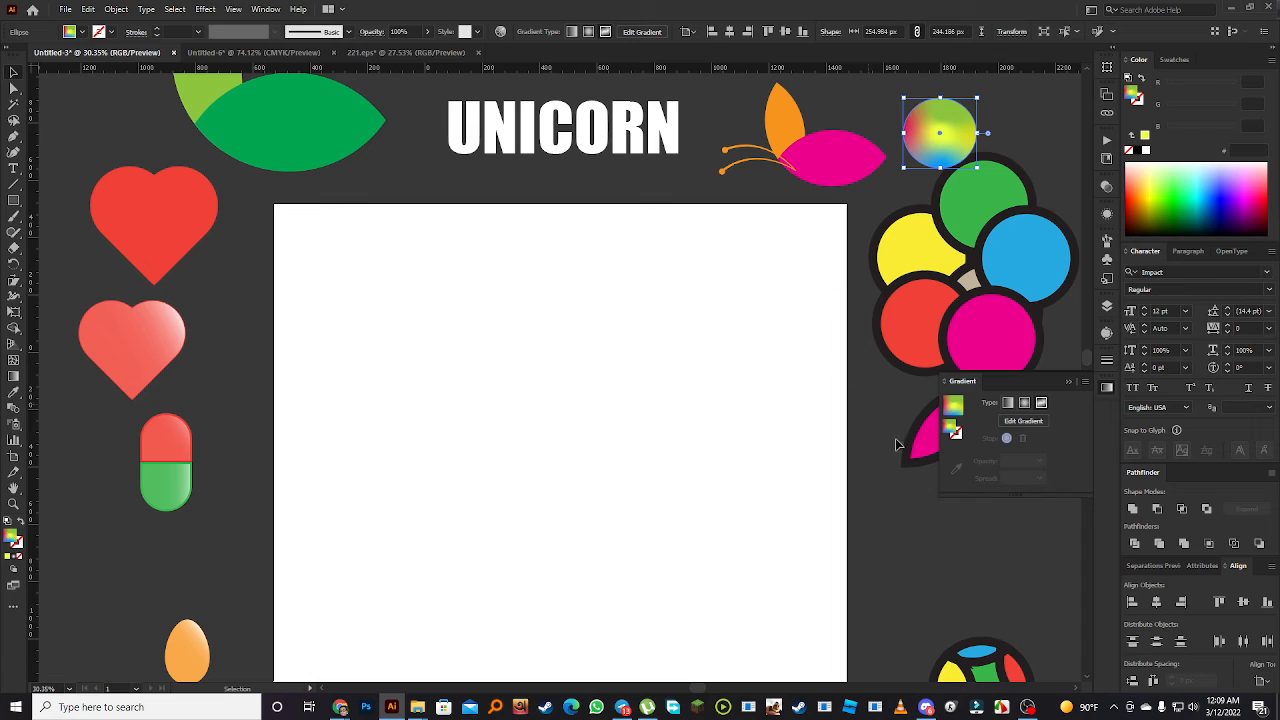
pyautogui.moveTo(903, 188)
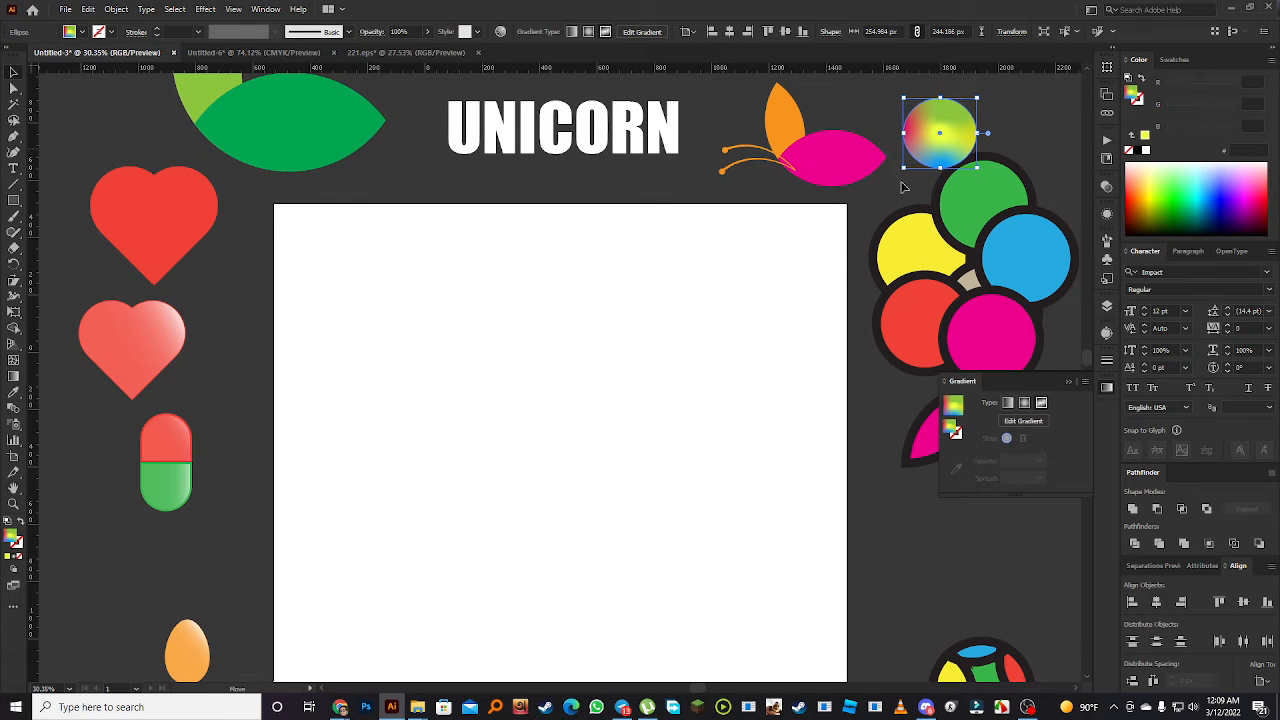
pyautogui.moveTo(940, 133); pyautogui.dragTo(435, 431)
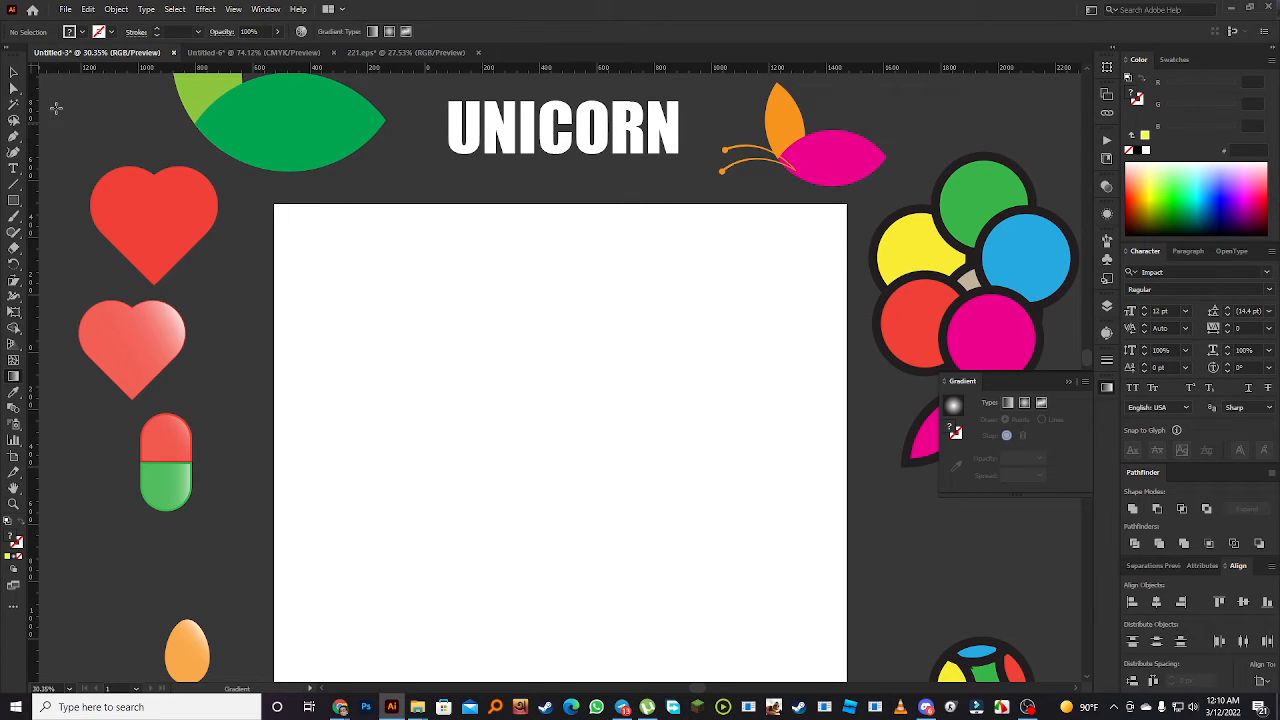
# Type 'UNICORN' in a text object in the middle of the artboard
pyautogui.click(563, 128)
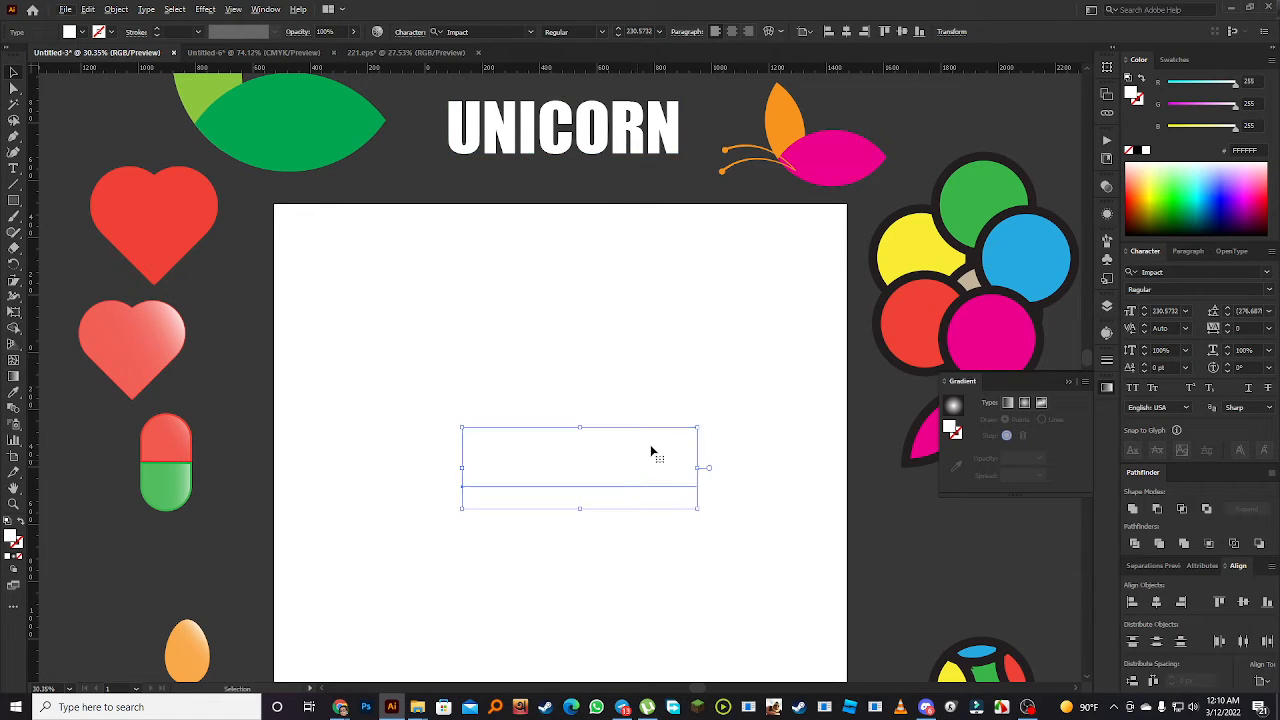
pyautogui.moveTo(915, 288)
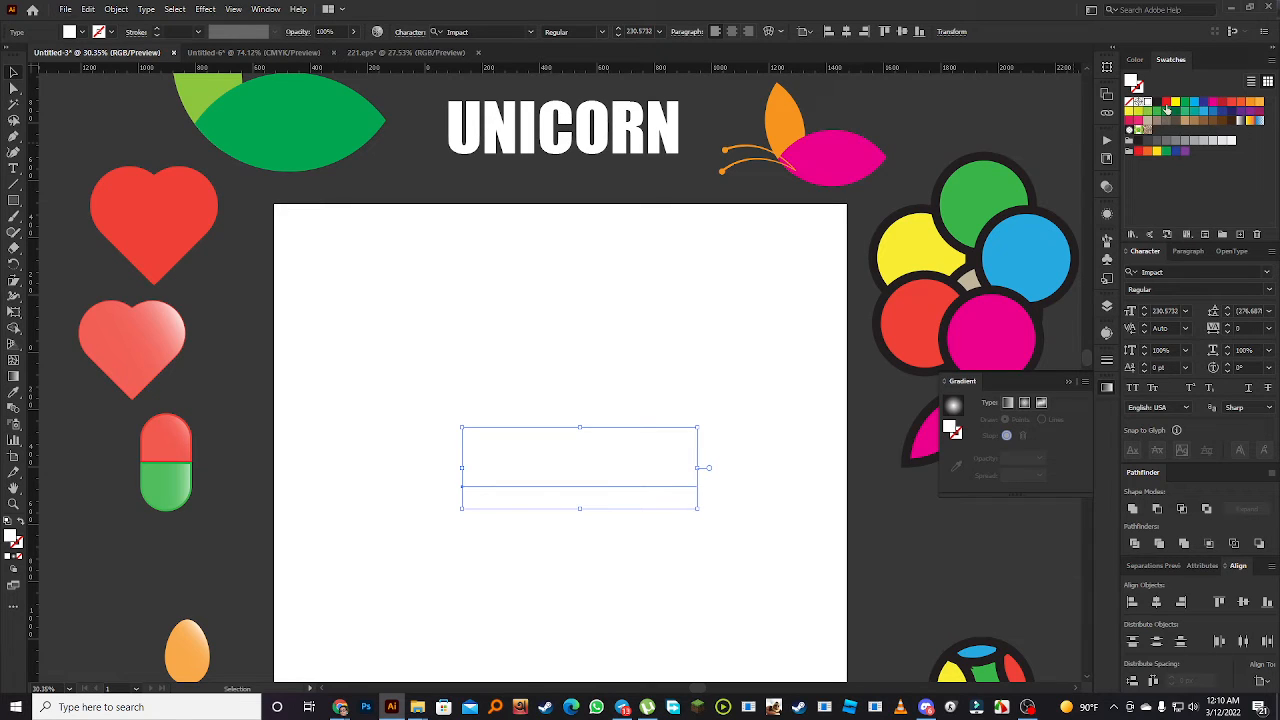
pyautogui.write('UNICORN')
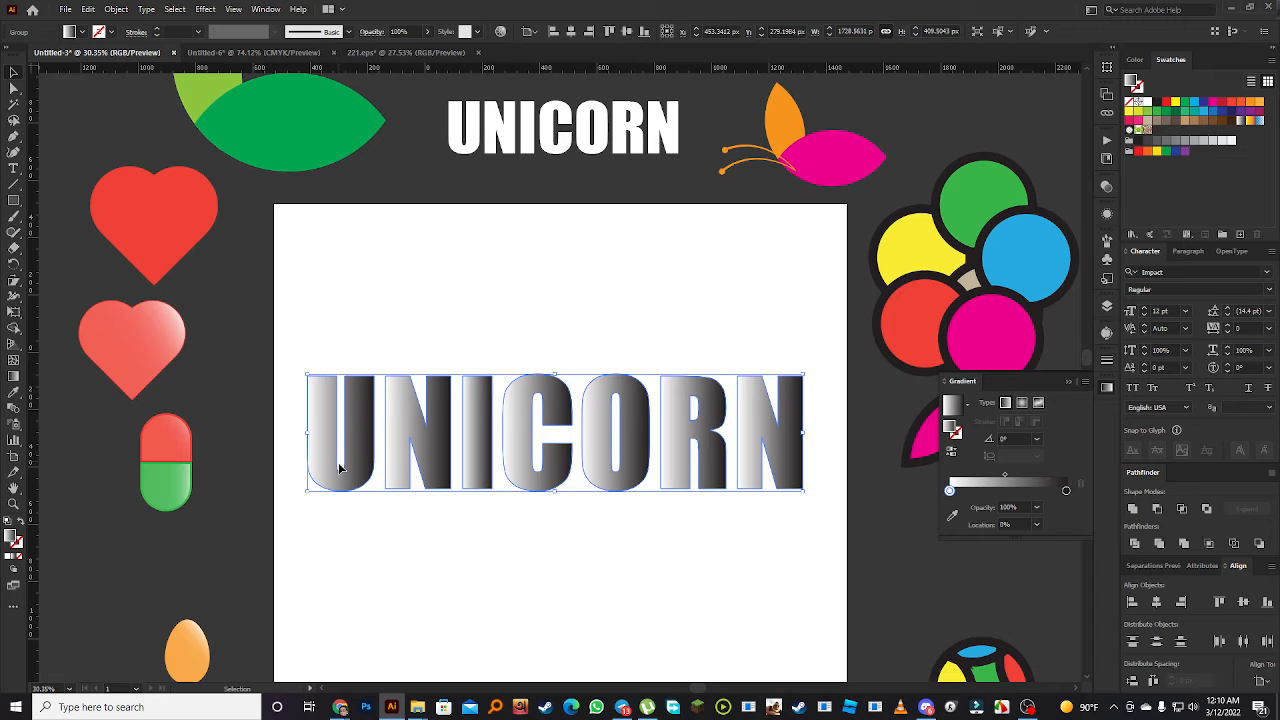
pyautogui.moveTo(475, 437)
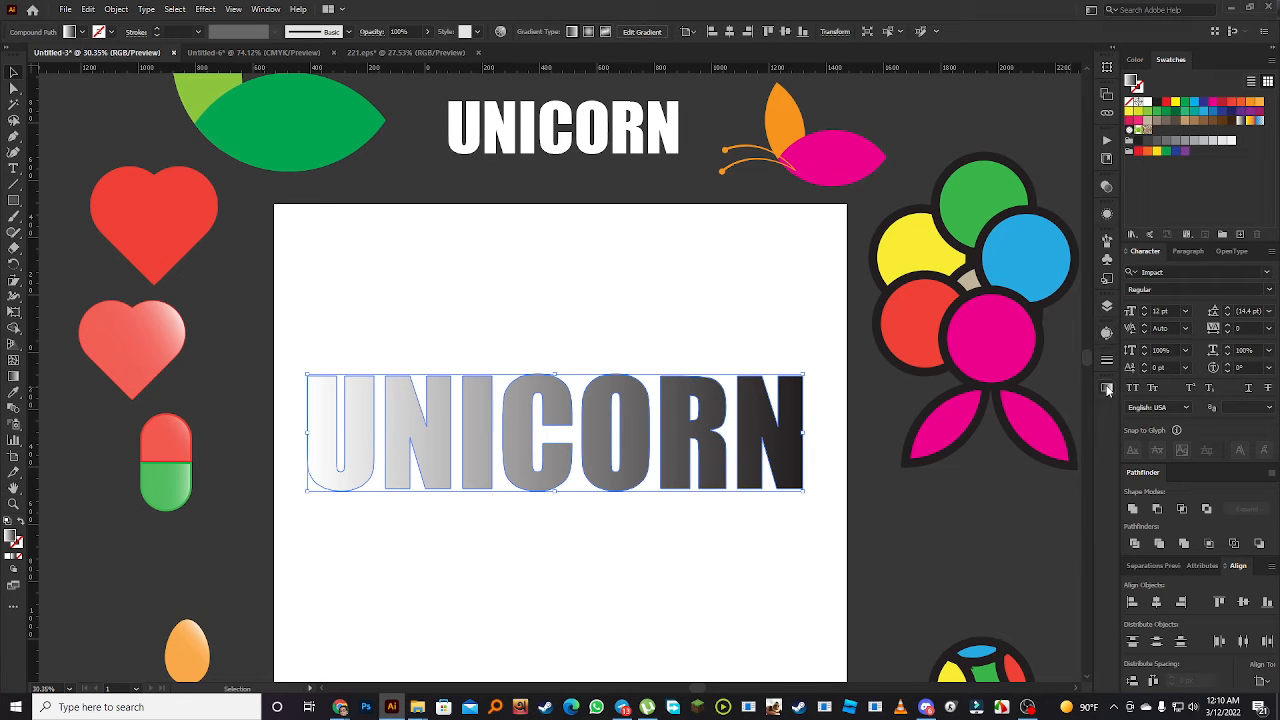
# Give the UNICORN lettering a radial gradient in the Gradient panel
pyautogui.click(1105, 389)
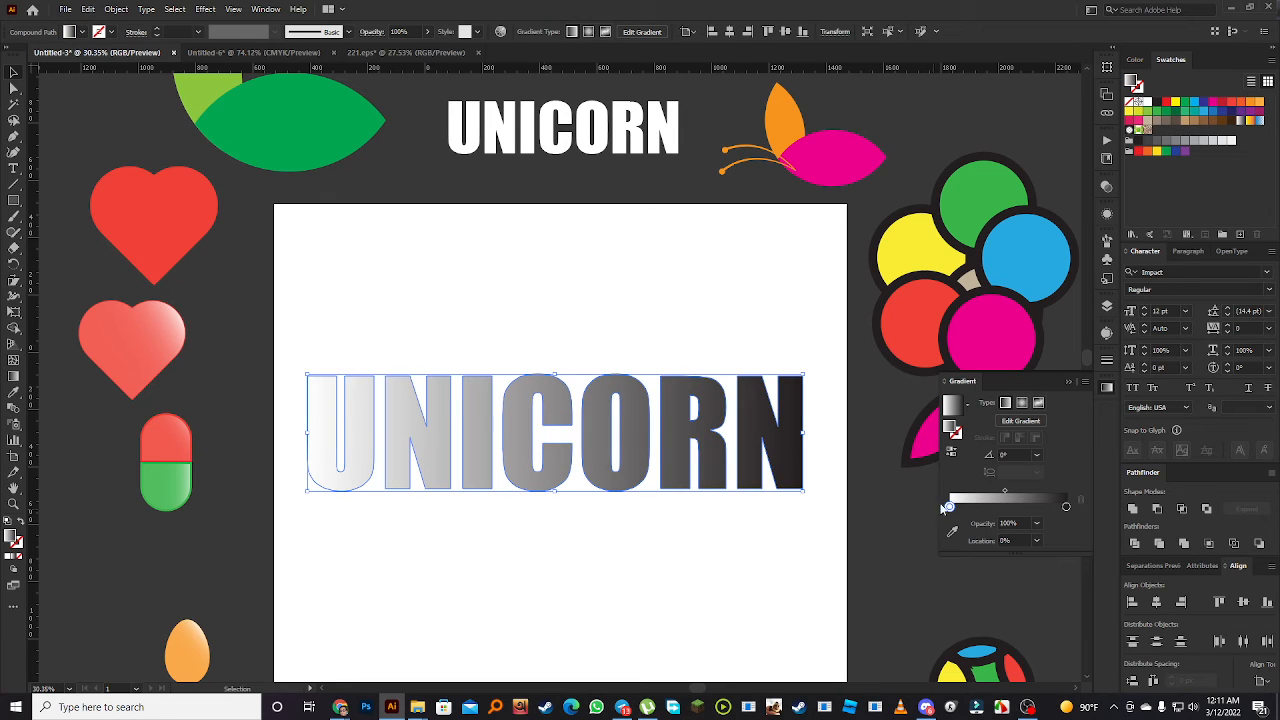
pyautogui.click(1021, 403)
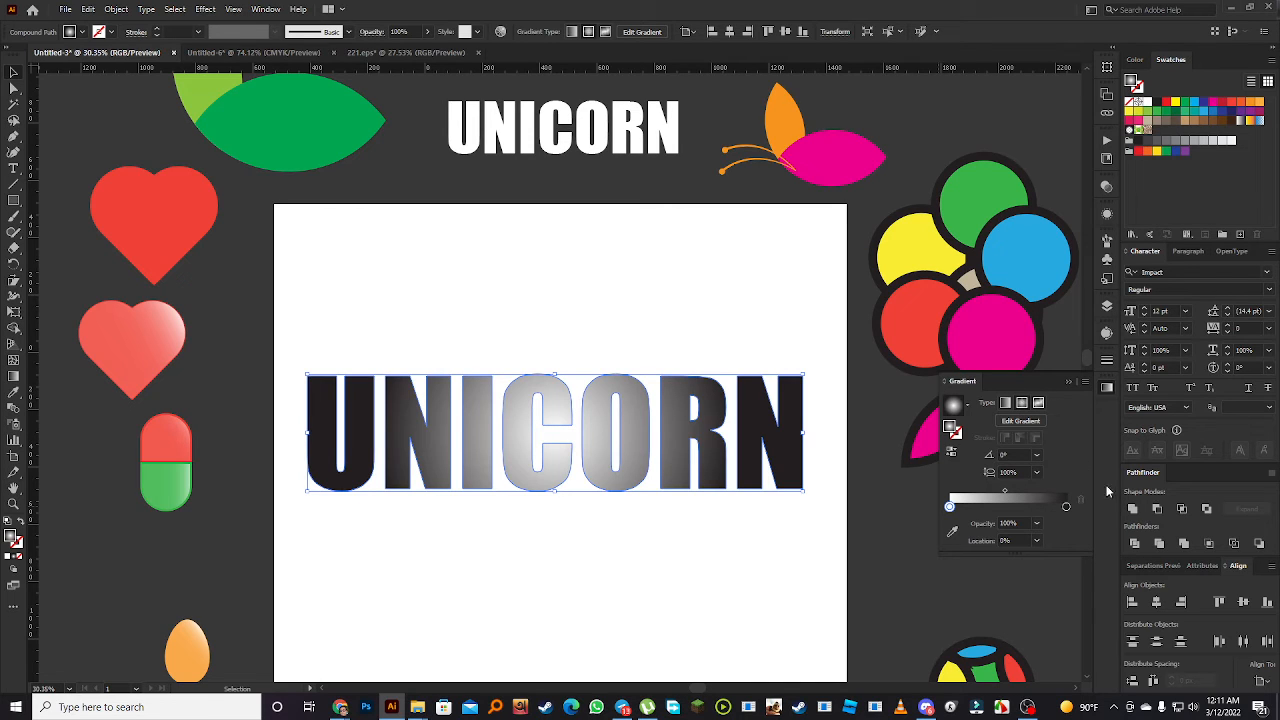
pyautogui.moveTo(1120, 564)
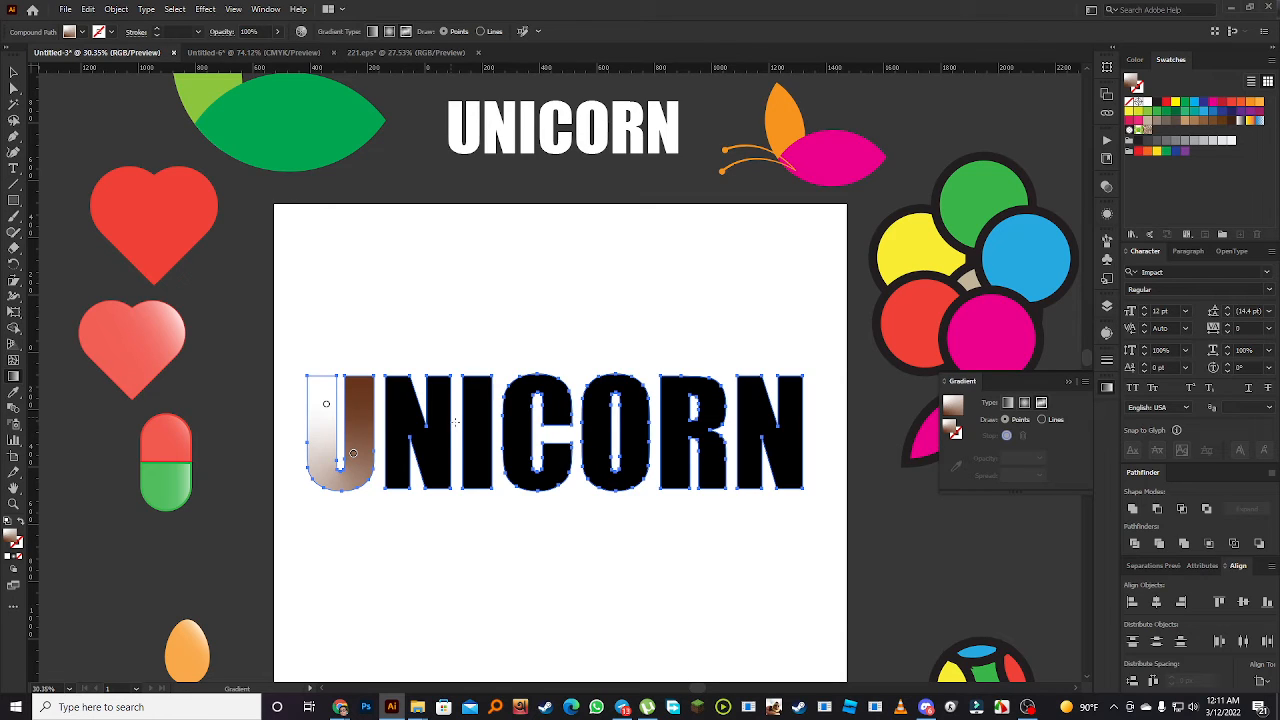
pyautogui.moveTo(403, 410)
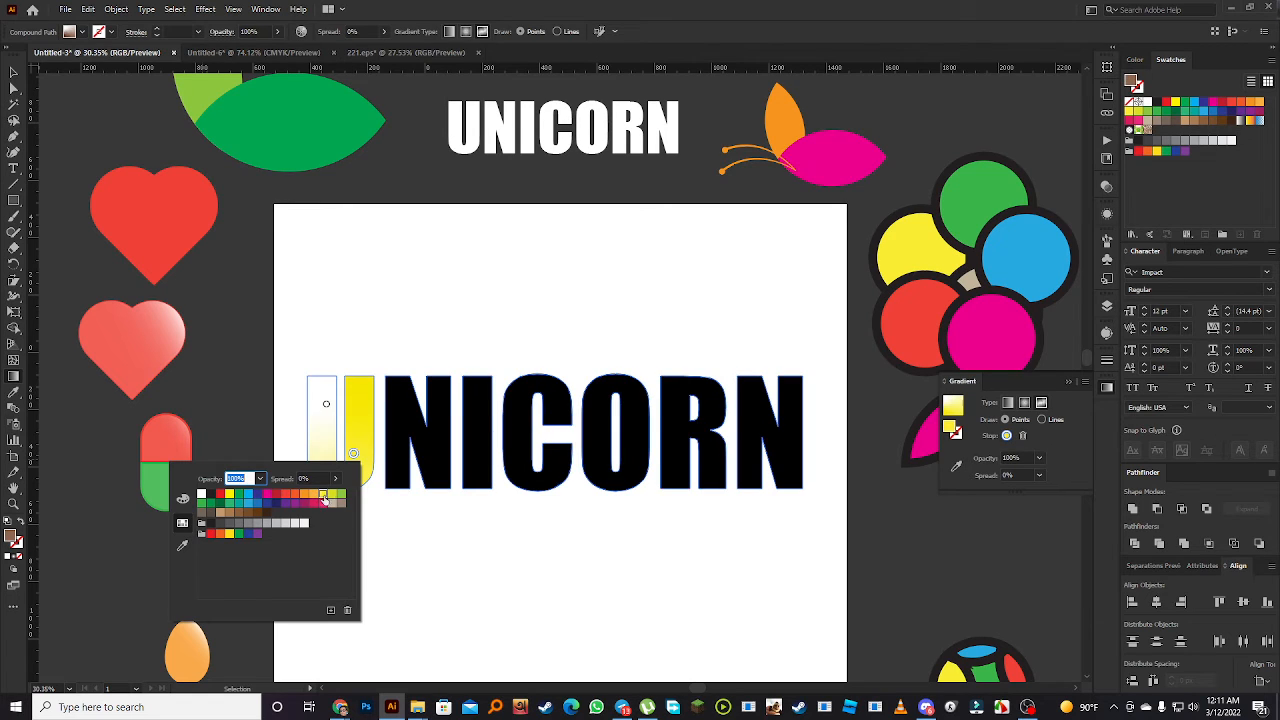
# Make a colour point on the U green, finish its gradient, and select the whole UNICORN word
pyautogui.click(325, 502)
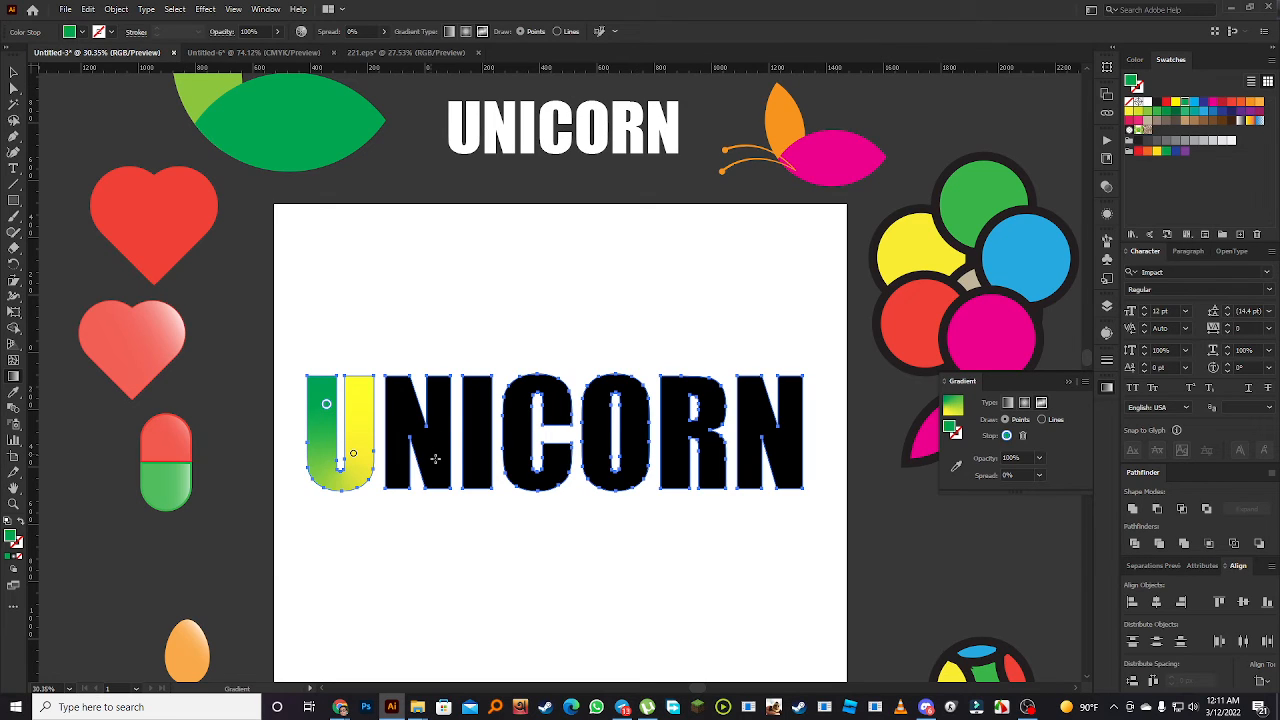
pyautogui.moveTo(437, 479)
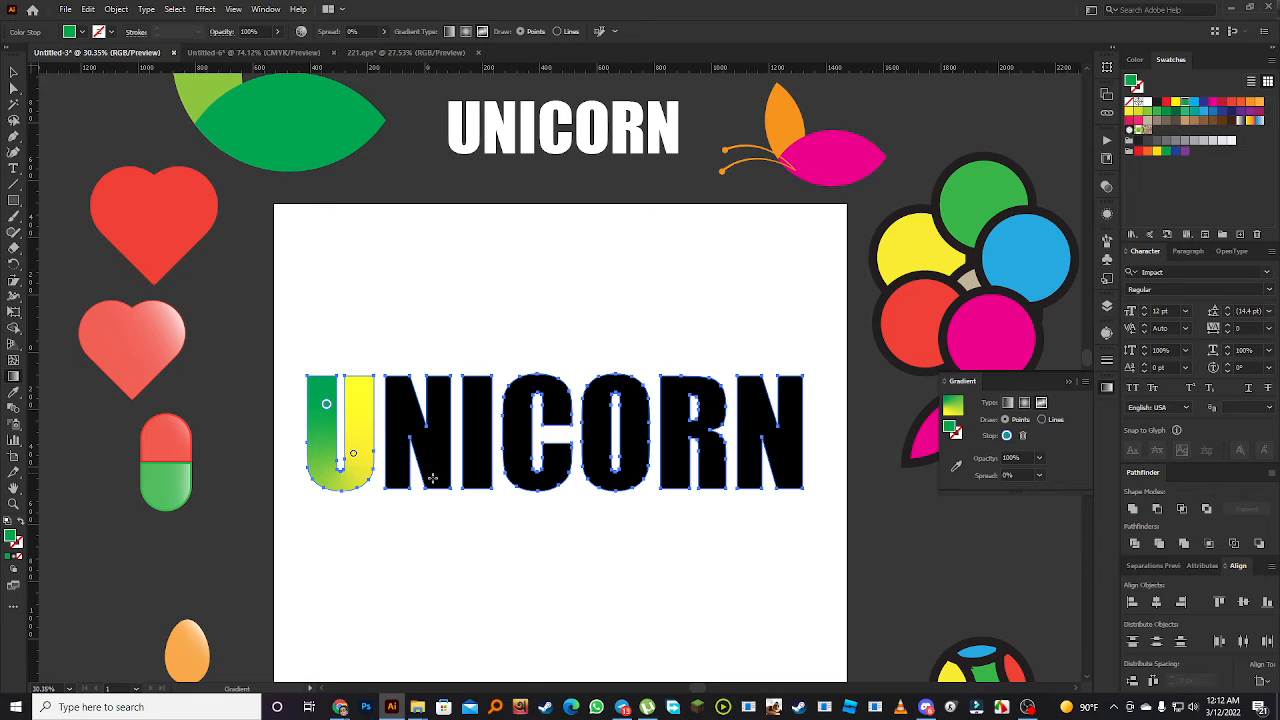
pyautogui.moveTo(393, 402)
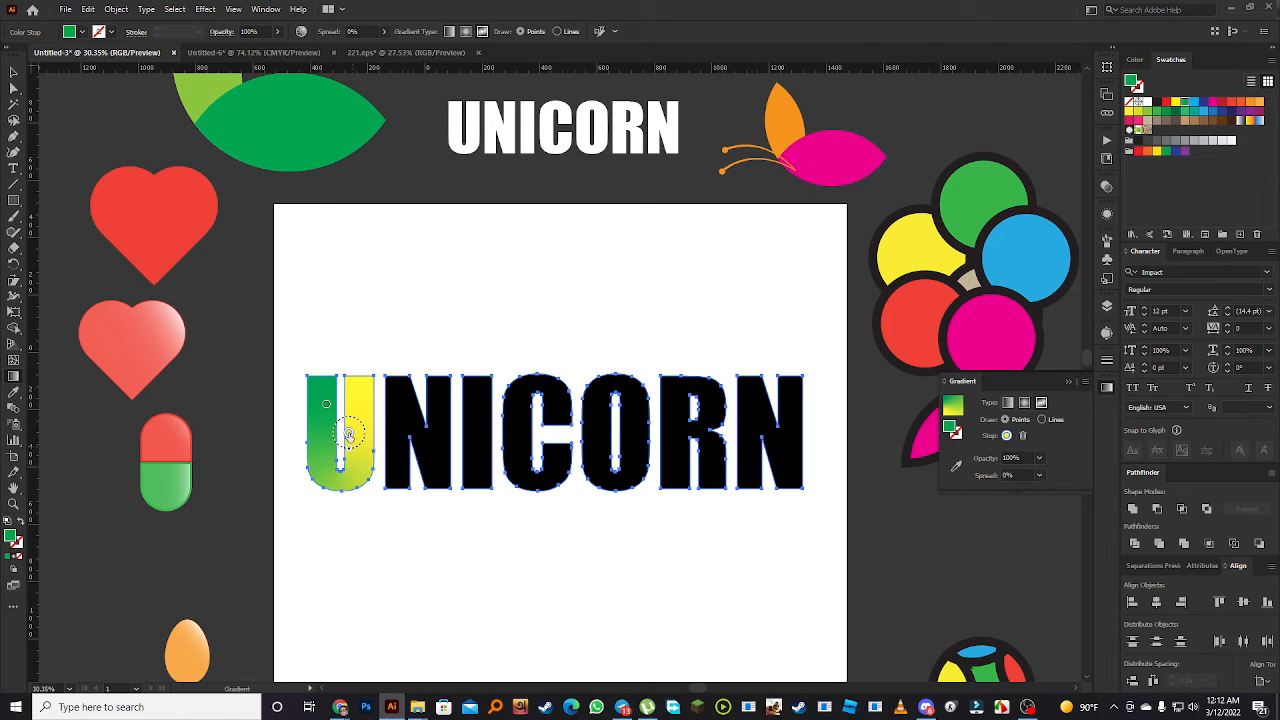
pyautogui.click(392, 319)
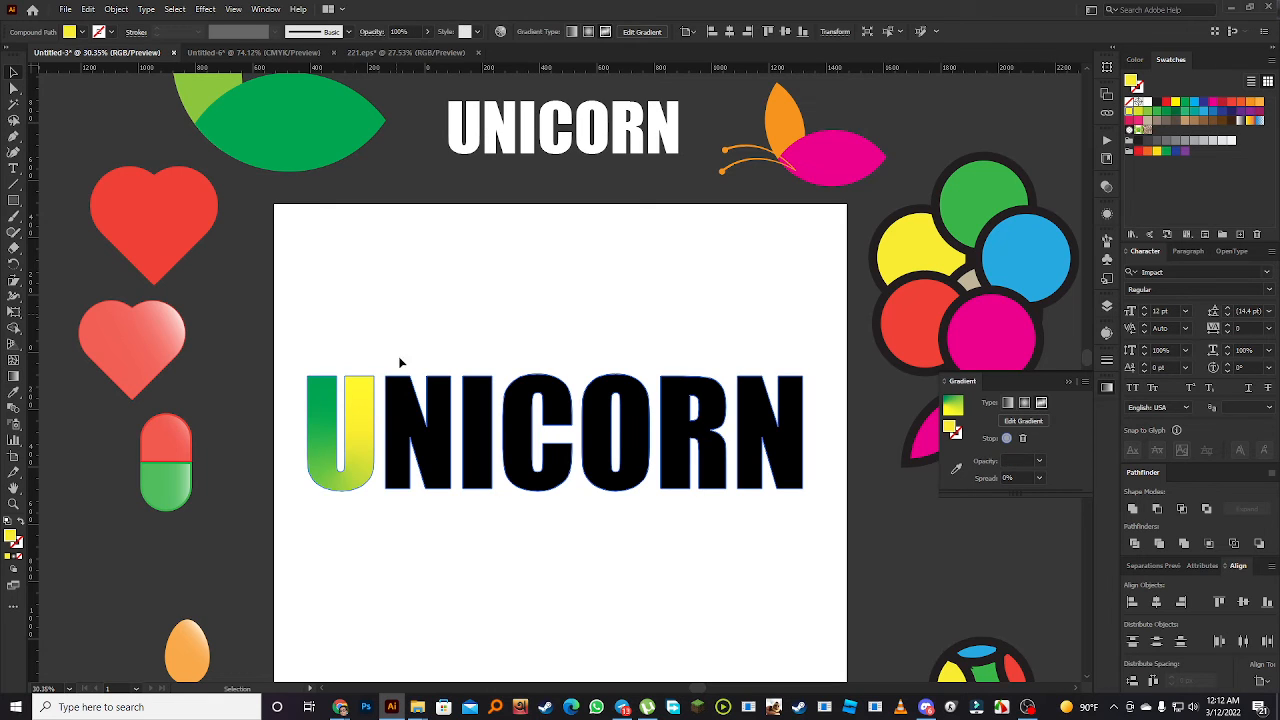
pyautogui.click(555, 432)
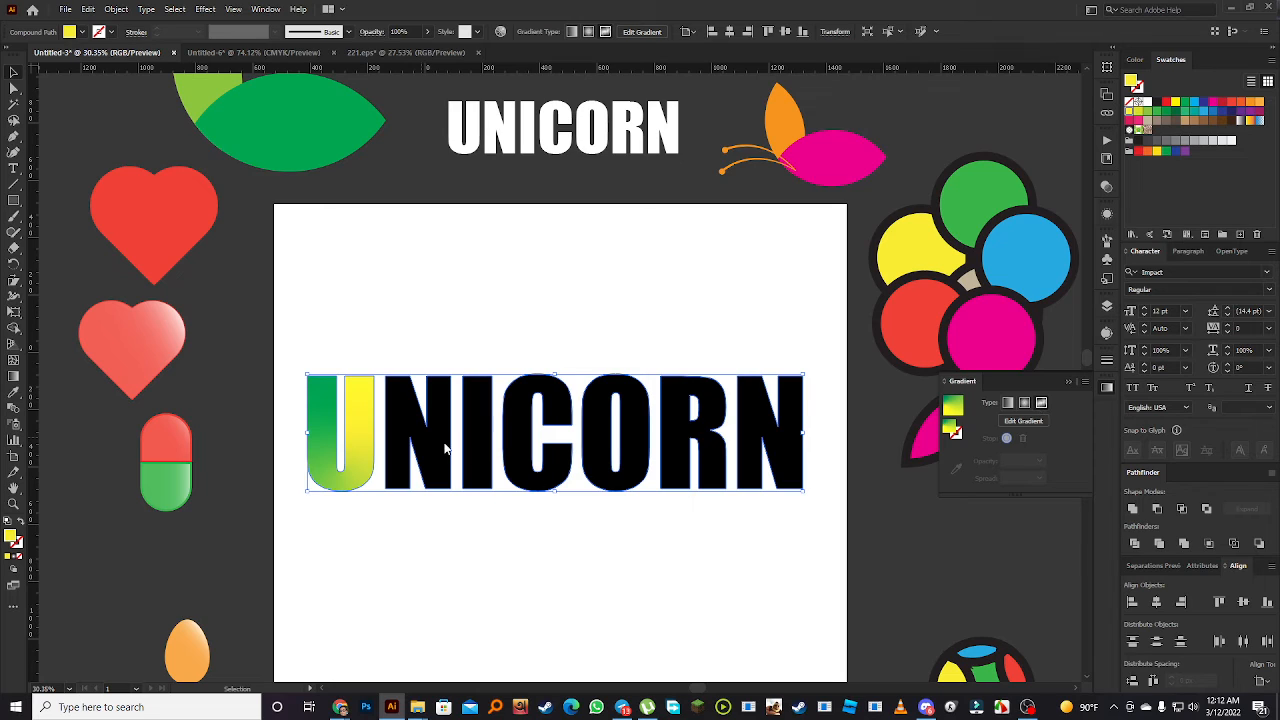
pyautogui.moveTo(430, 438)
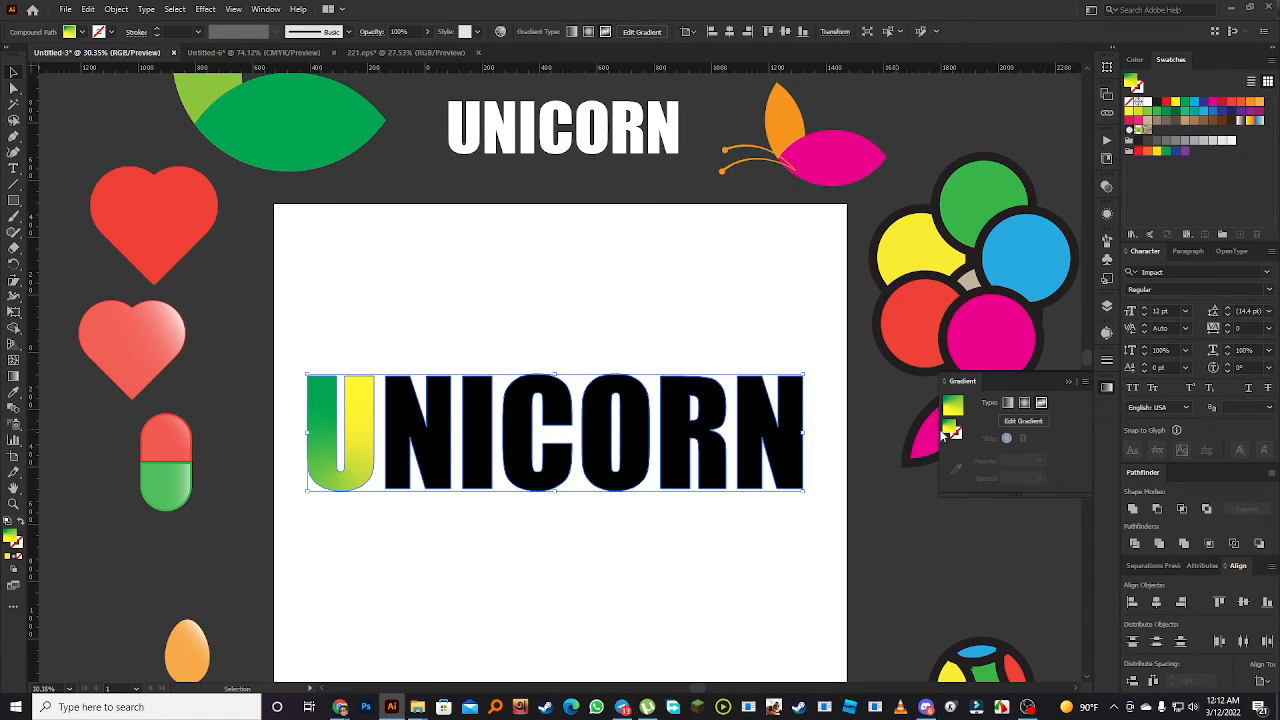
pyautogui.moveTo(490, 430)
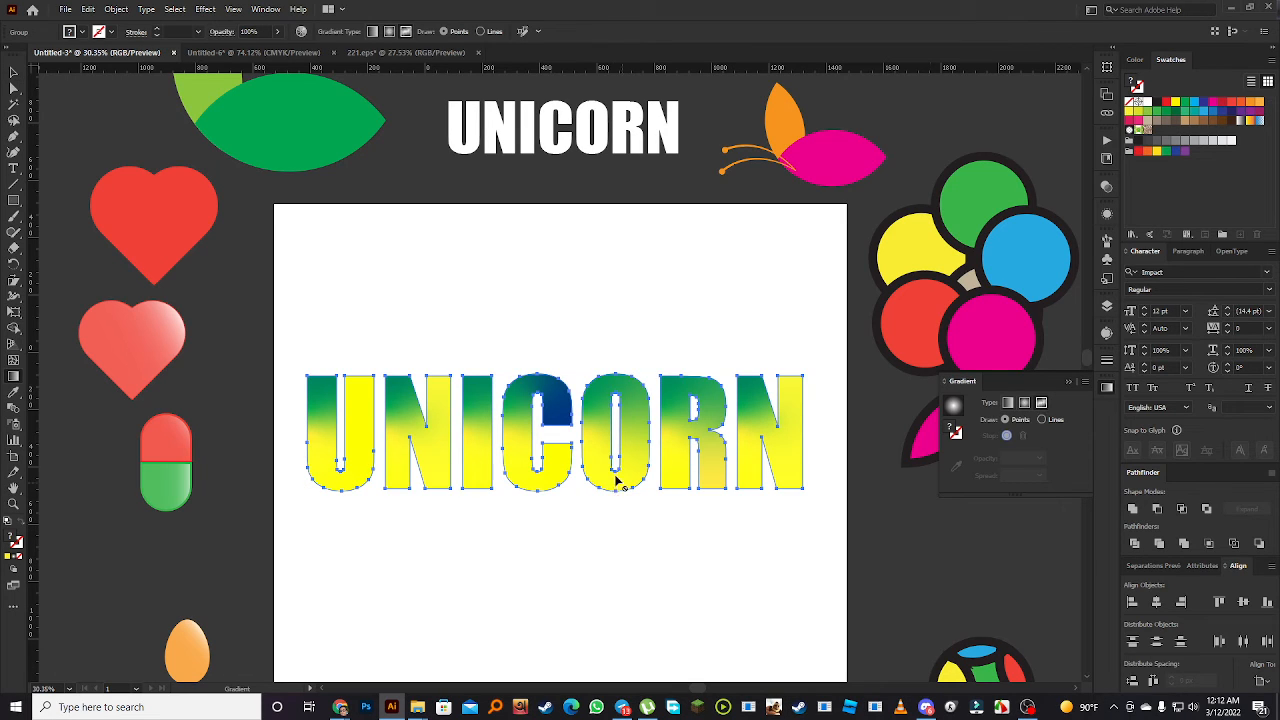
pyautogui.moveTo(605, 451)
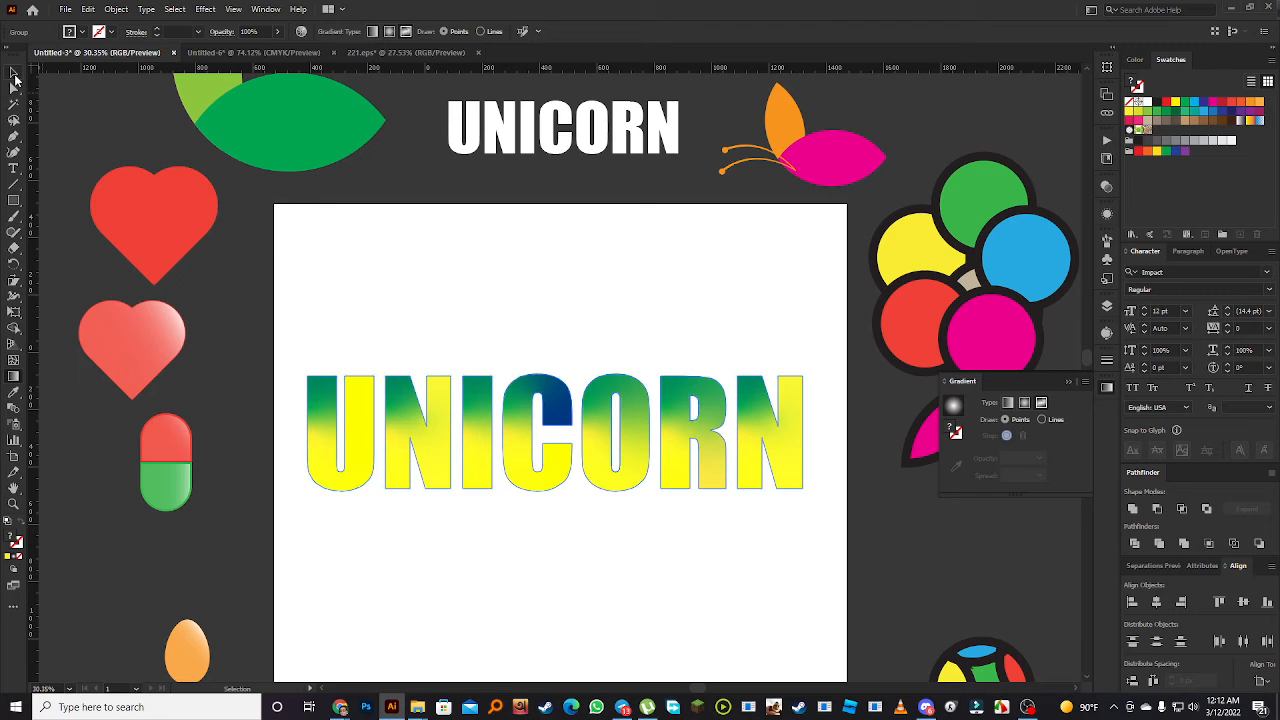
# Reselect the gradient UNICORN text and create a 10 px offset path around it
pyautogui.click(620, 390)
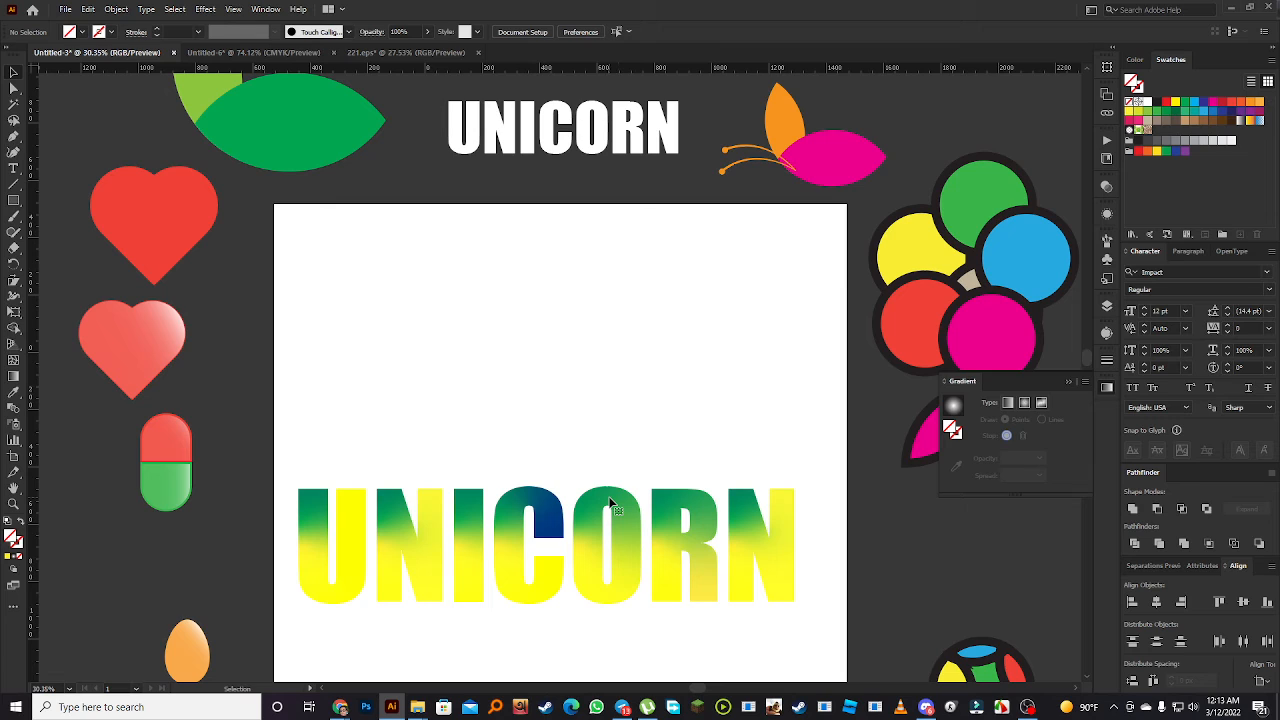
pyautogui.moveTo(620, 517)
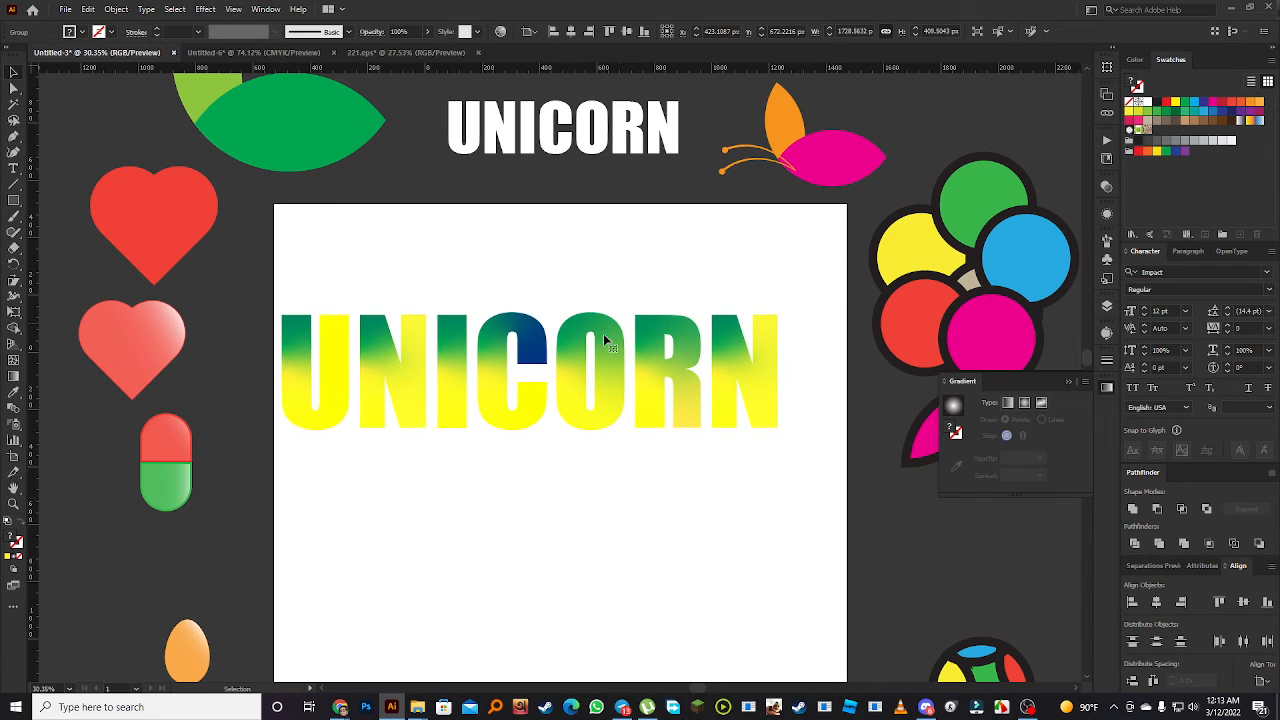
pyautogui.click(610, 340)
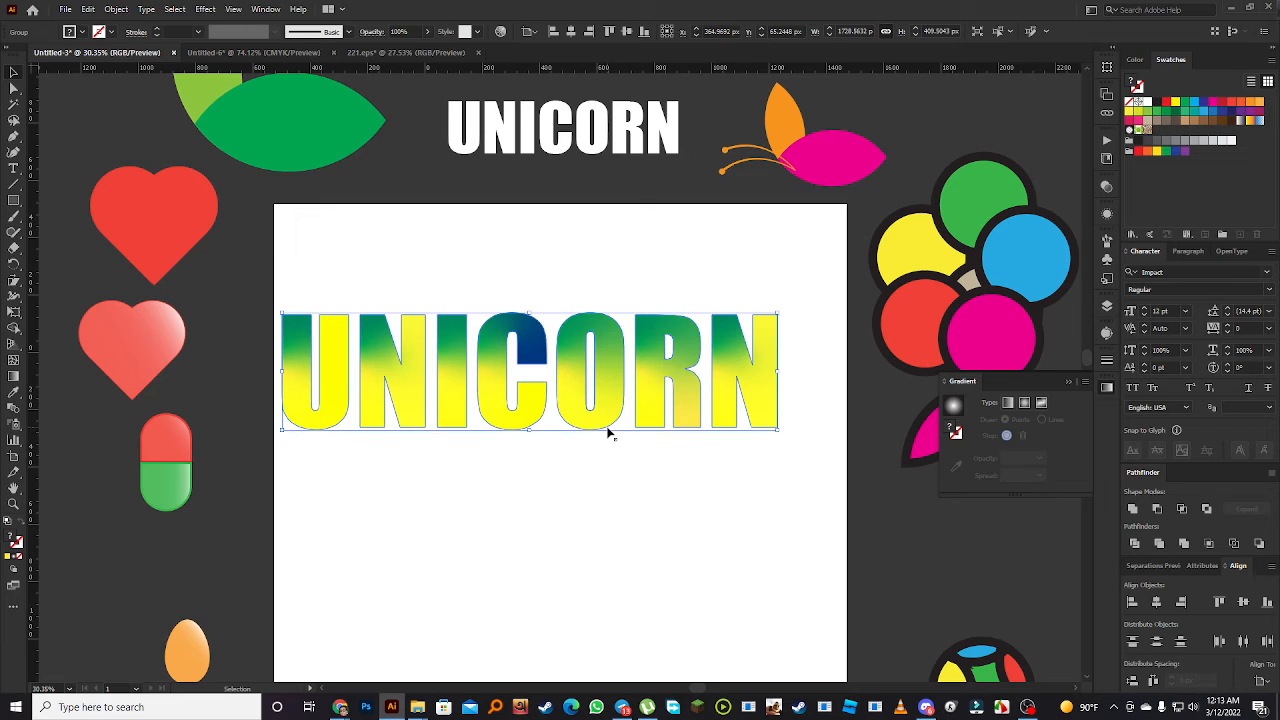
pyautogui.click(115, 9)
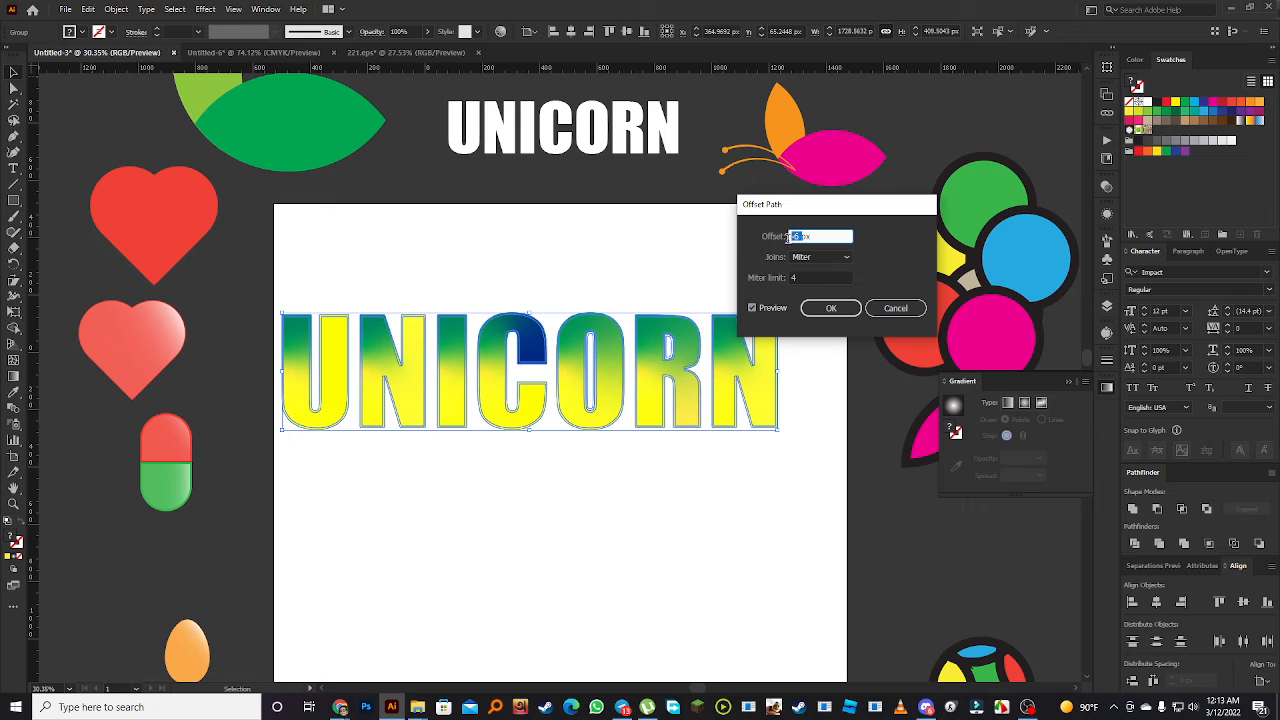
pyautogui.write('10px')
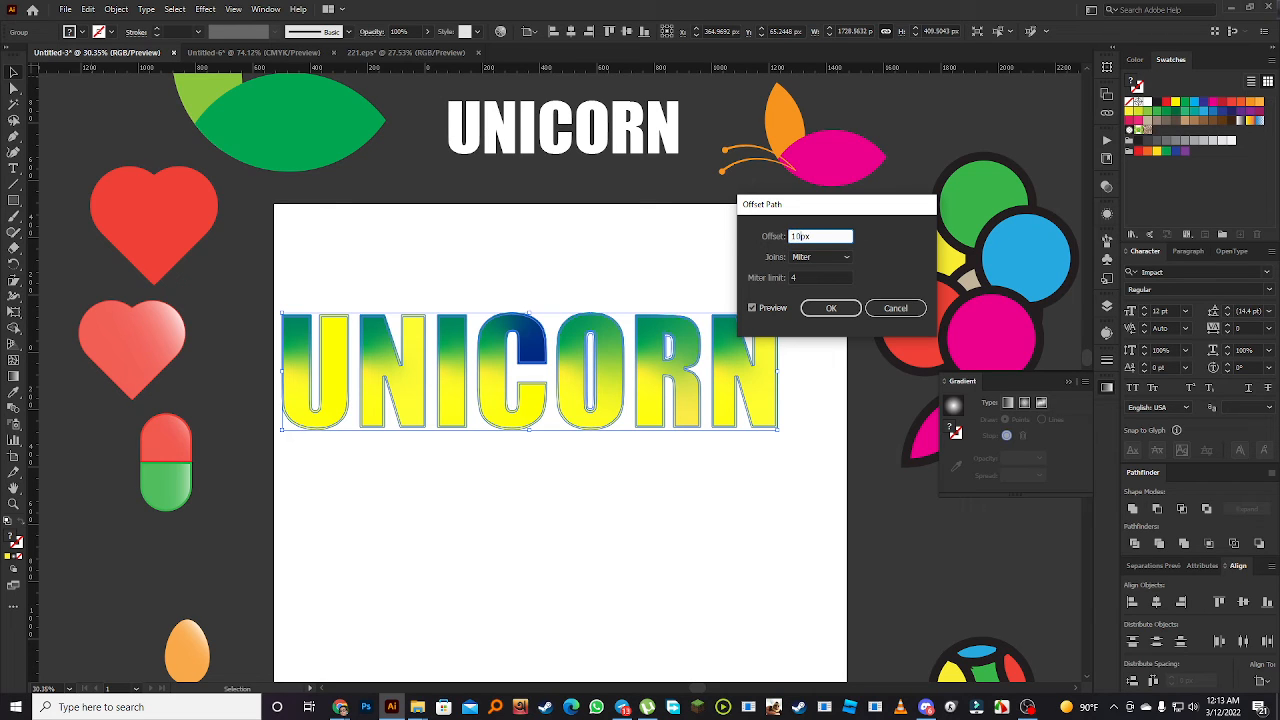
pyautogui.click(830, 308)
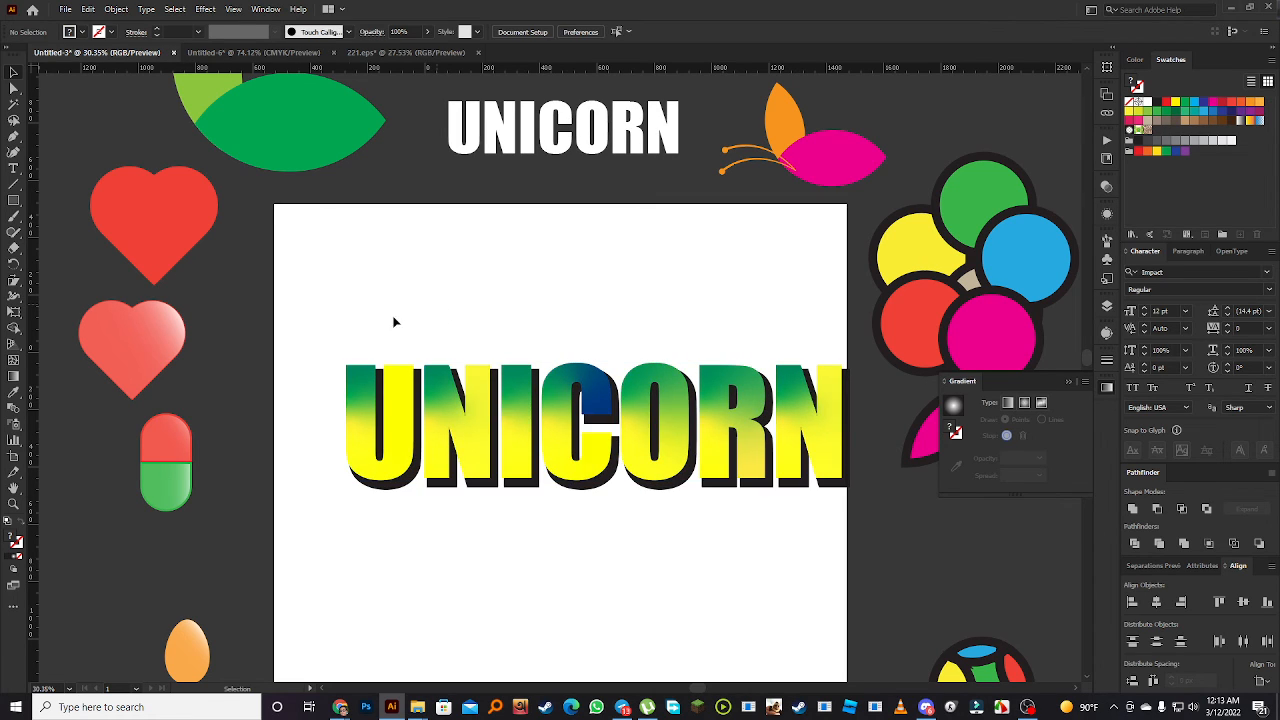
# Select the shadowed UNICORN text to reposition it, then deselect it
pyautogui.click(595, 425)
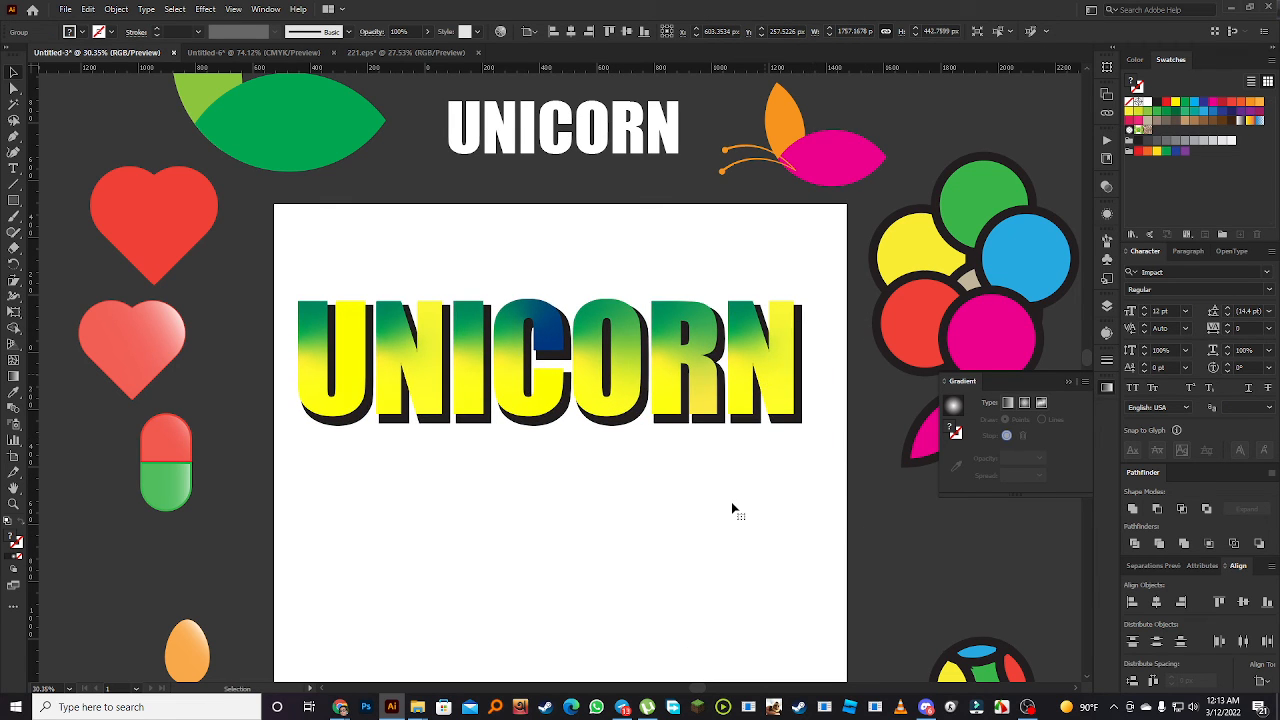
pyautogui.click(550, 362)
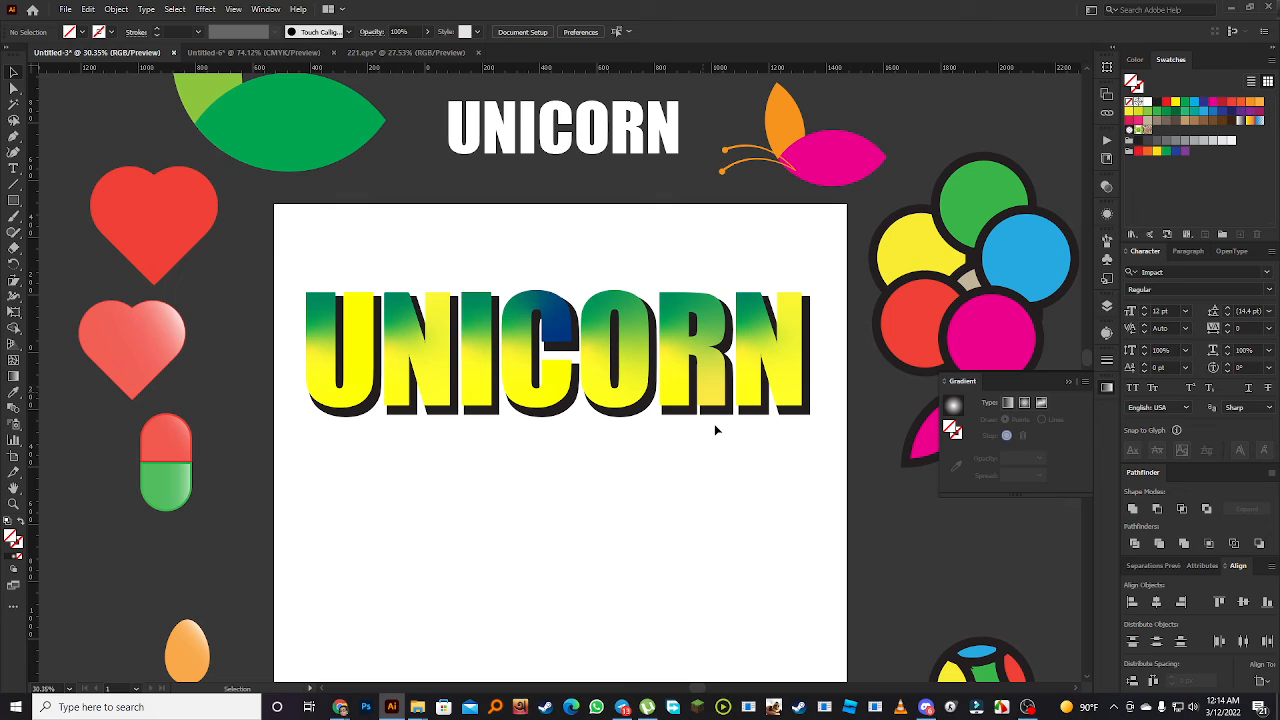
pyautogui.click(557, 352)
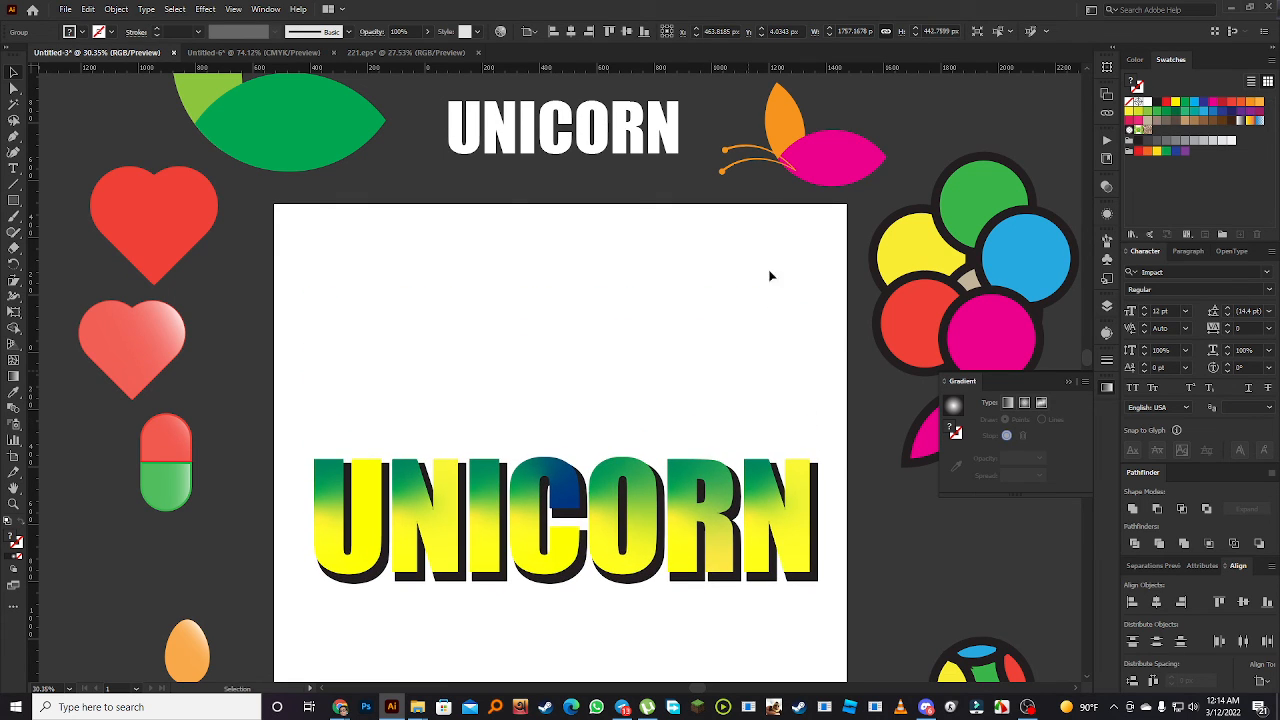
pyautogui.click(825, 135)
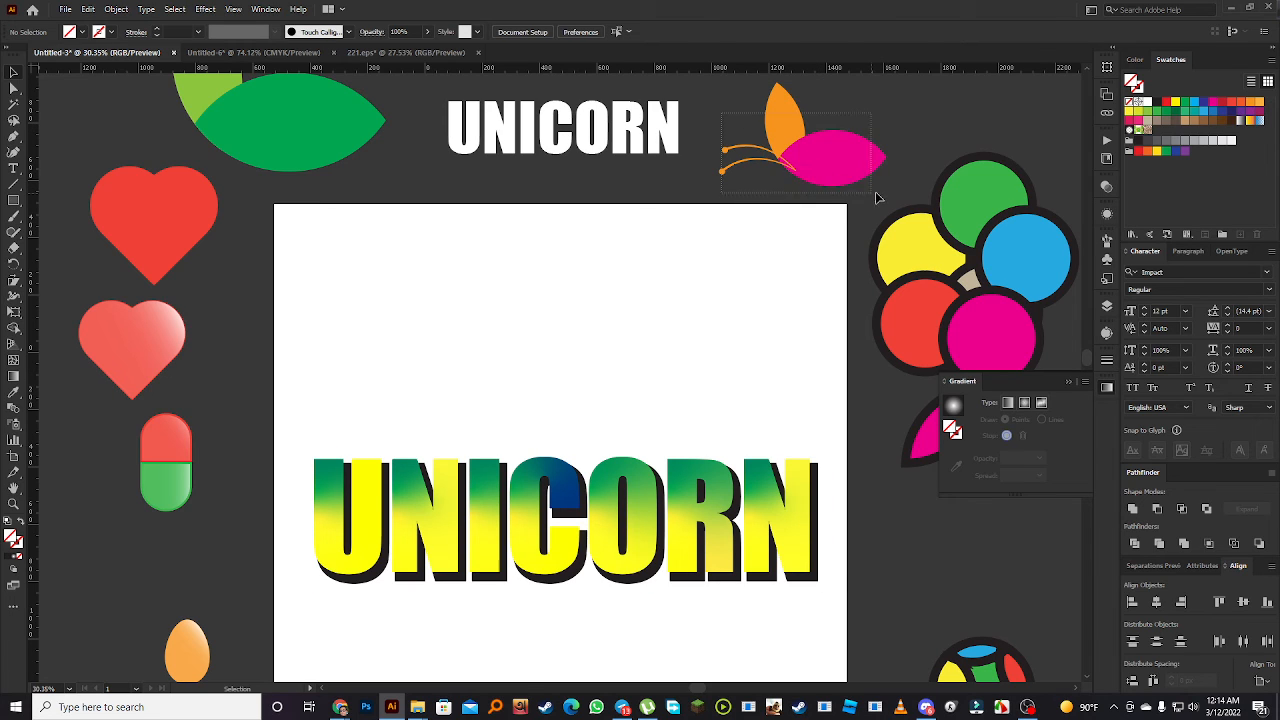
# Move the butterfly icon above the word, resize it, and position the combined logo
pyautogui.click(800, 160)
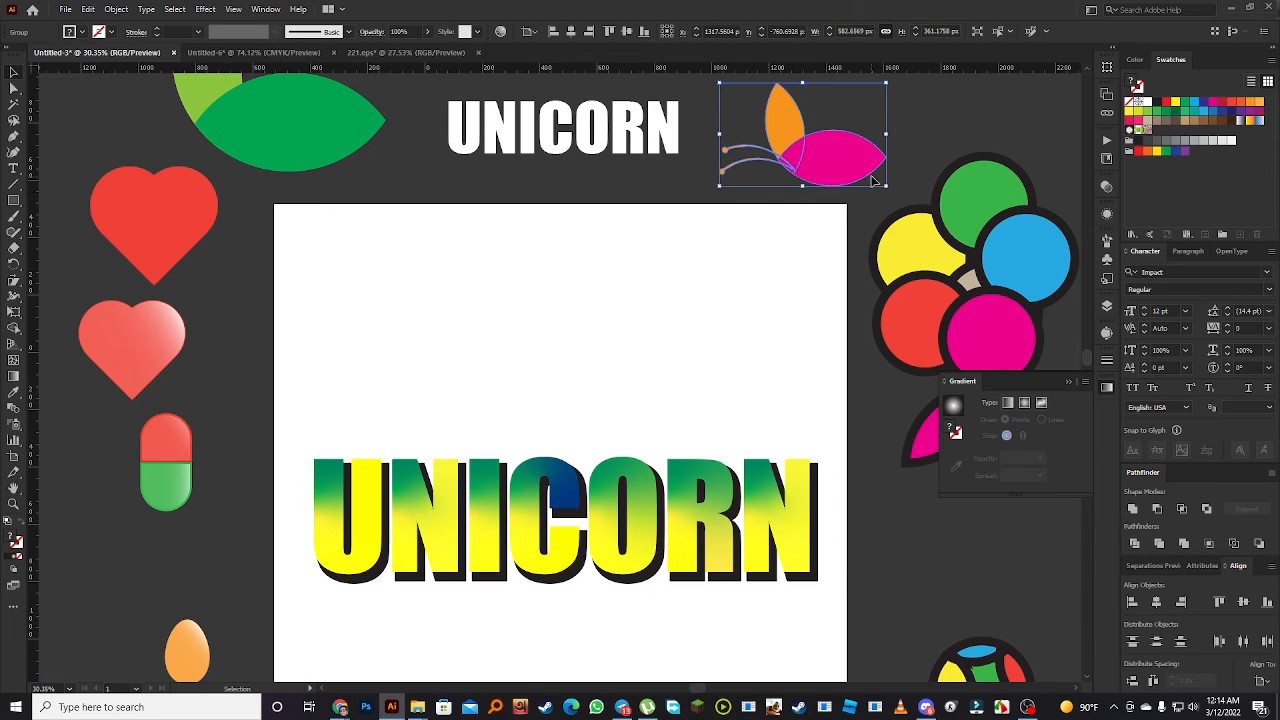
pyautogui.moveTo(803, 133); pyautogui.dragTo(615, 340)
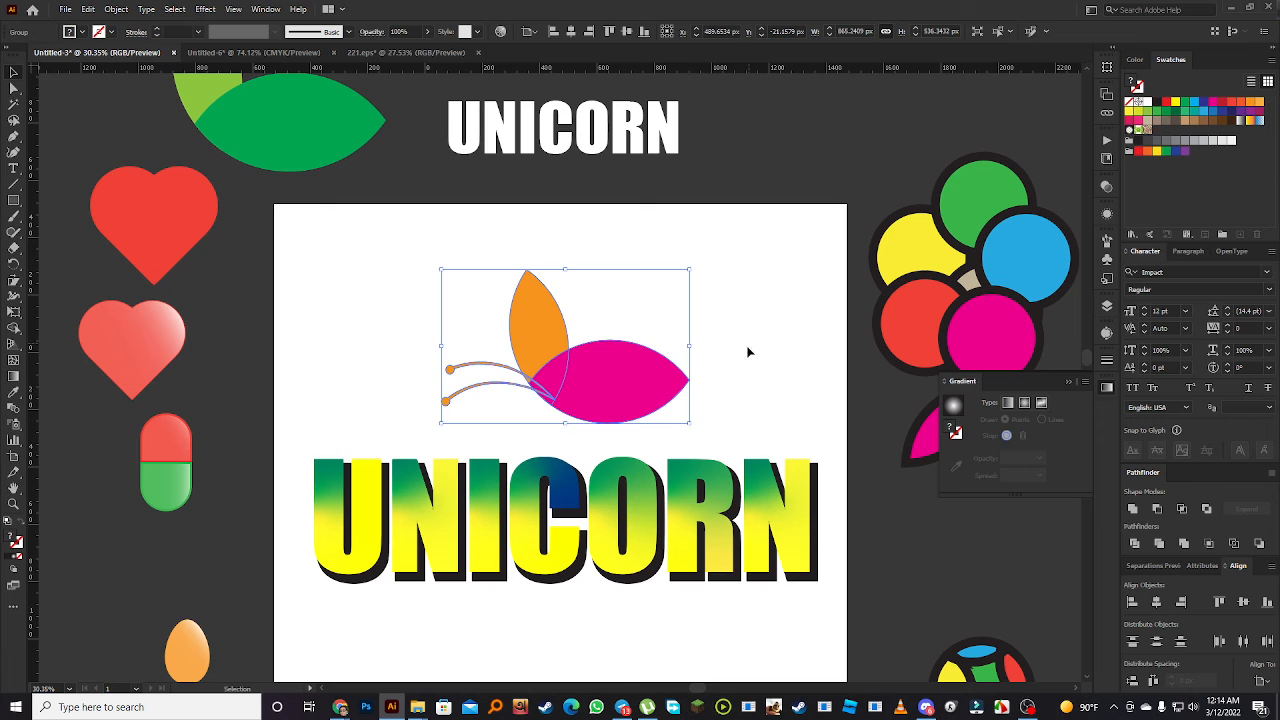
pyautogui.moveTo(565, 345); pyautogui.dragTo(555, 368)
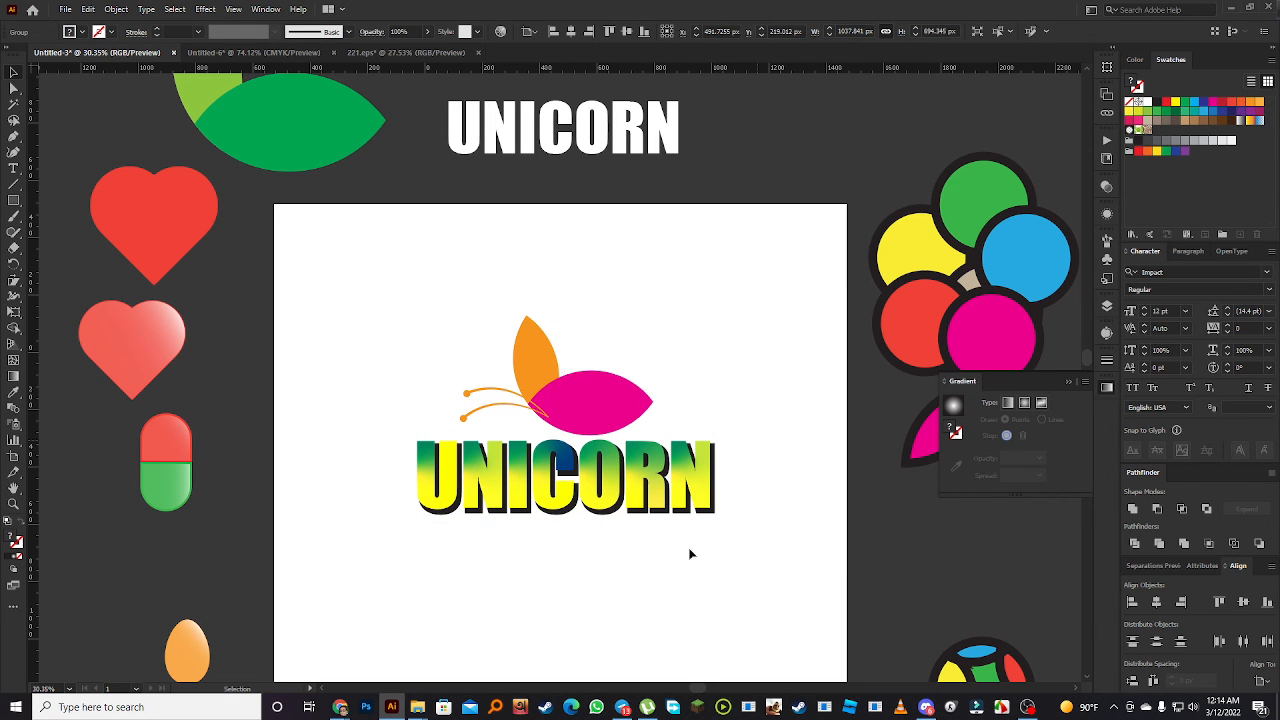
pyautogui.click(615, 498)
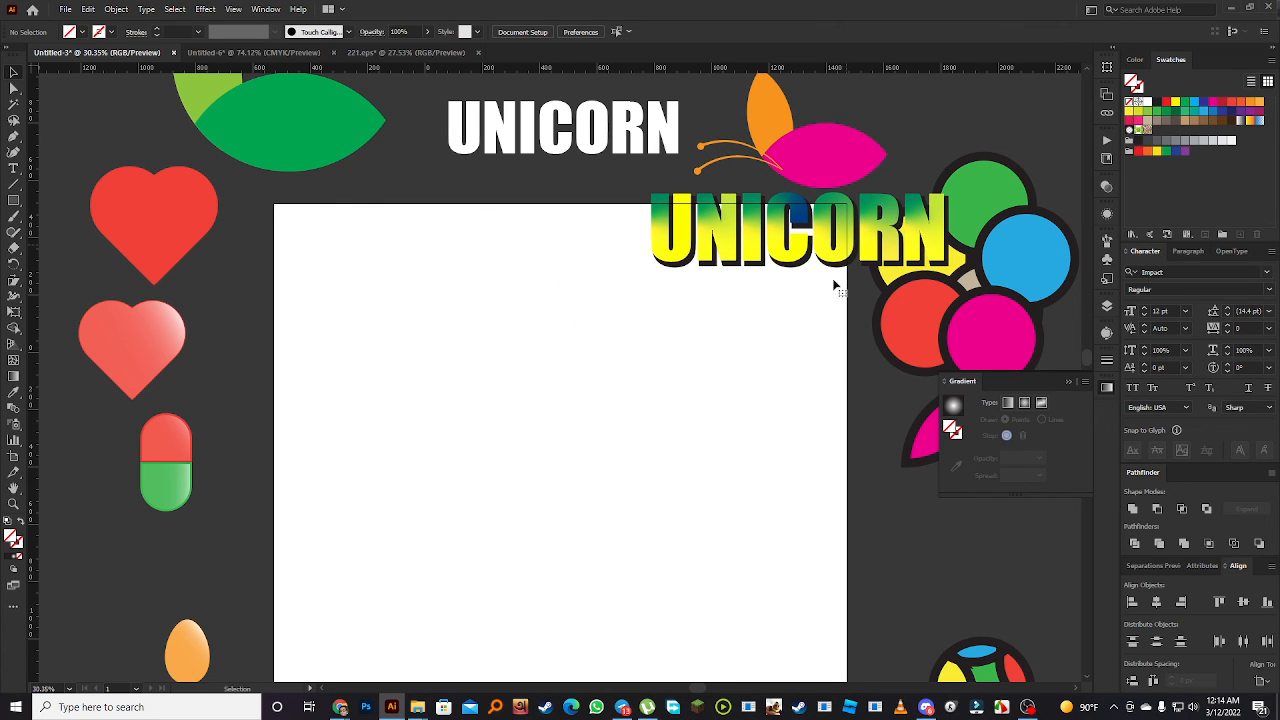
pyautogui.moveTo(740, 412)
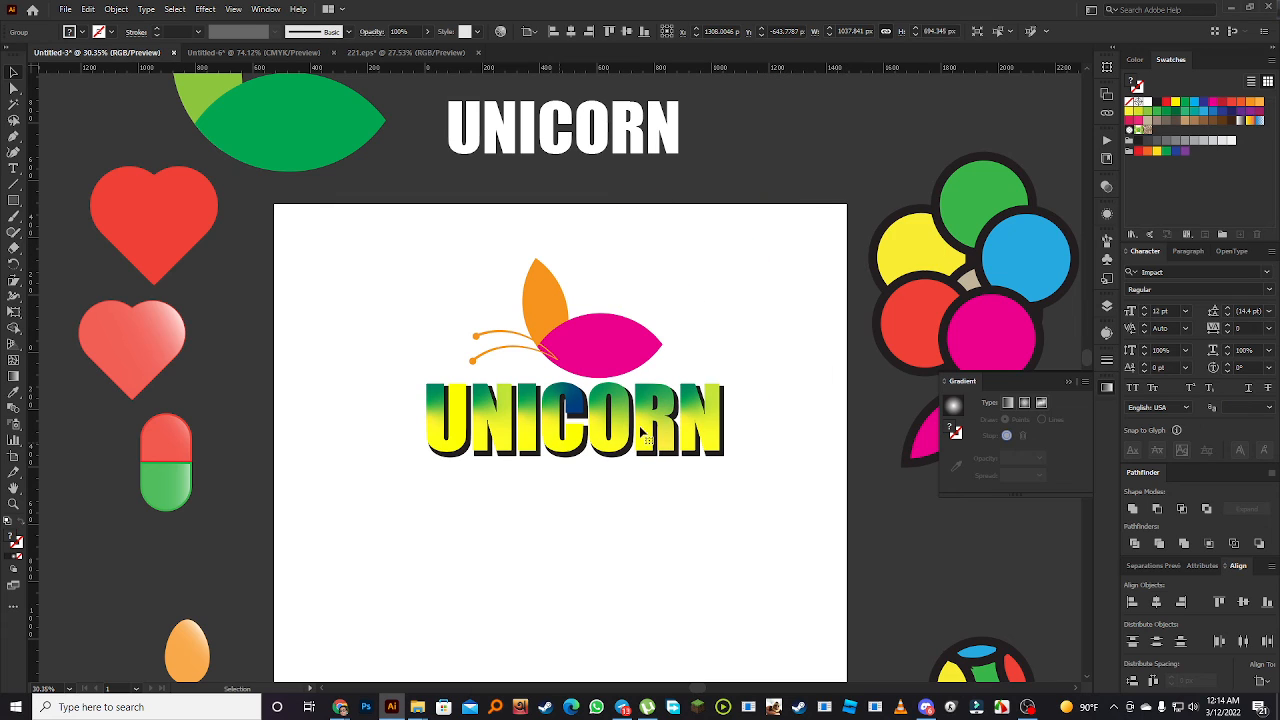
pyautogui.click(575, 420)
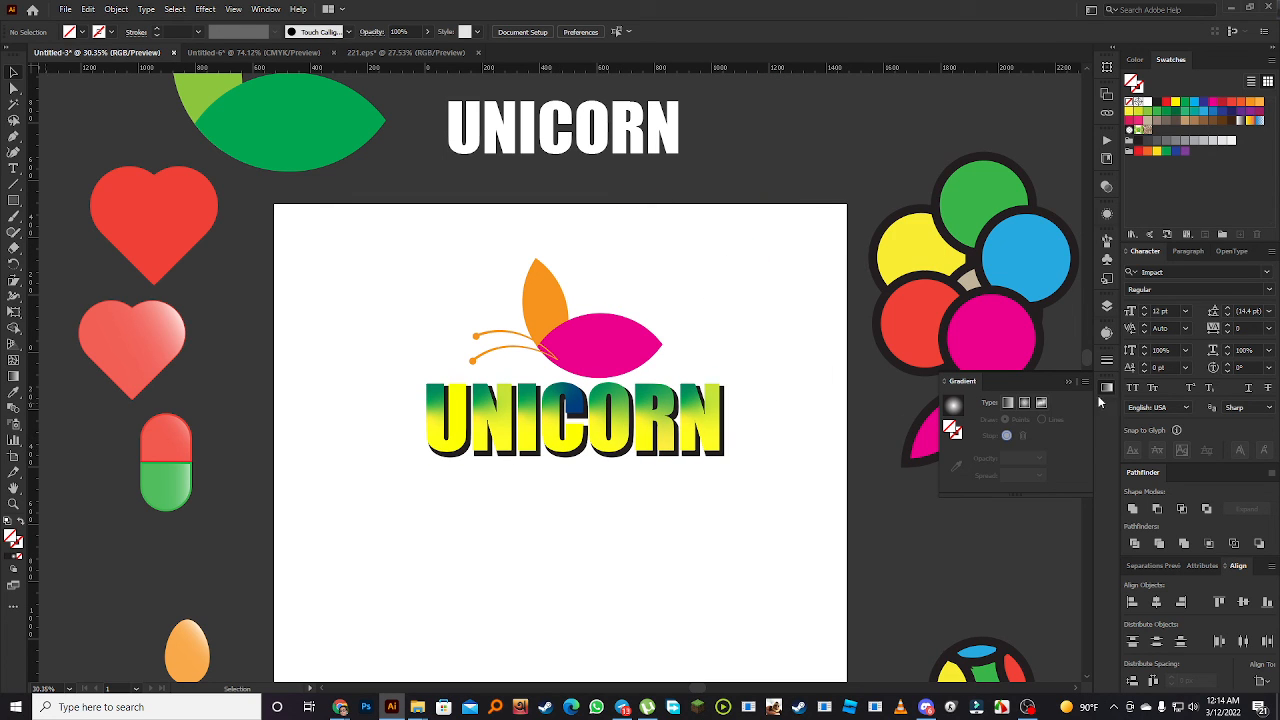
pyautogui.moveTo(655, 448)
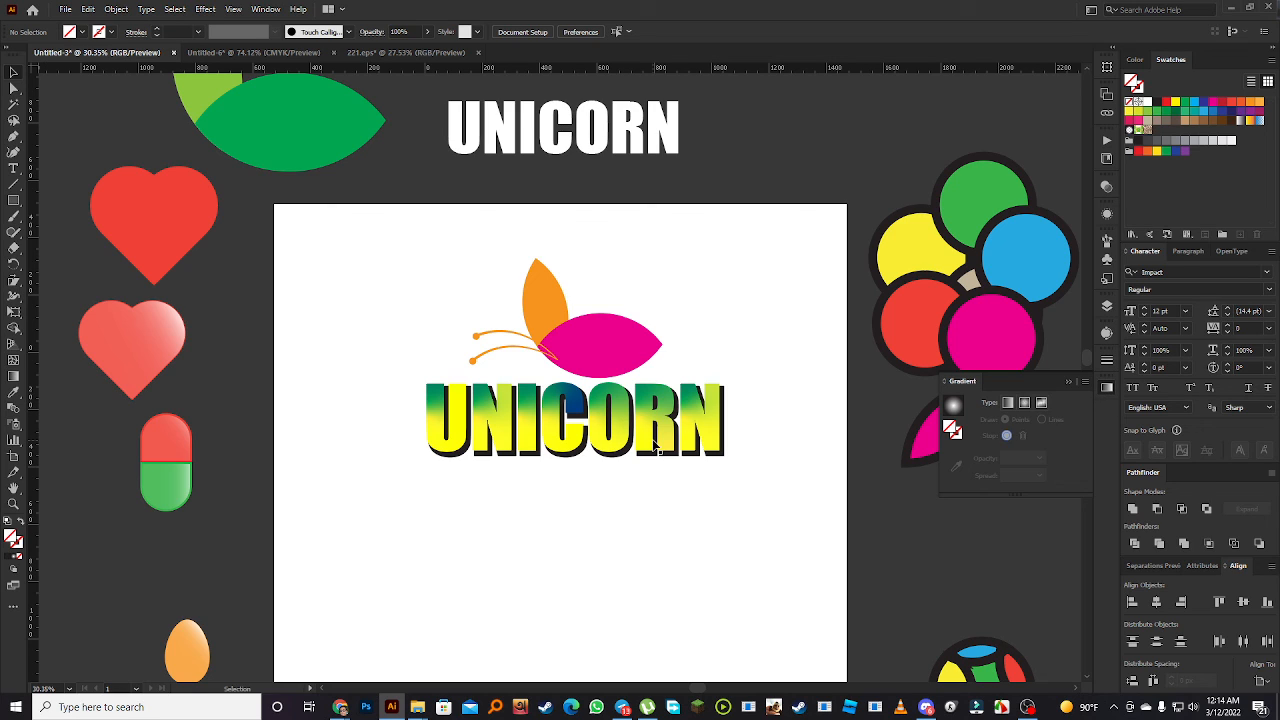
pyautogui.click(166, 462)
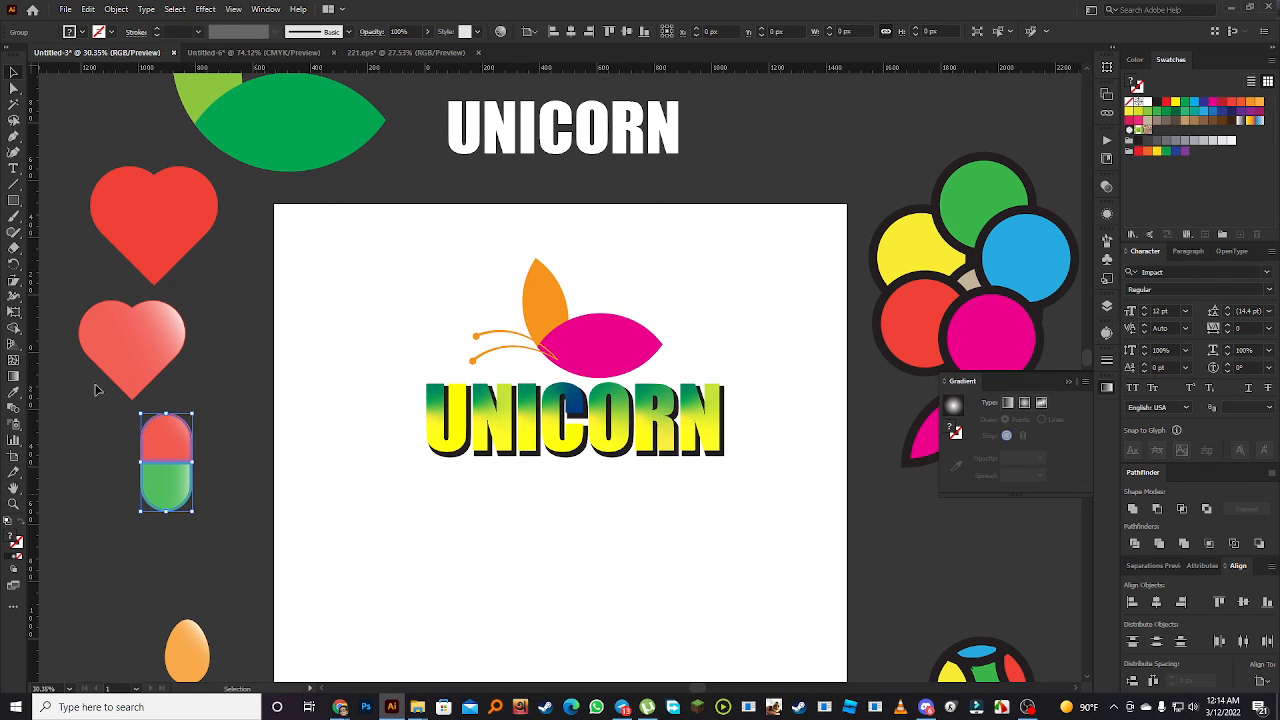
pyautogui.click(154, 223)
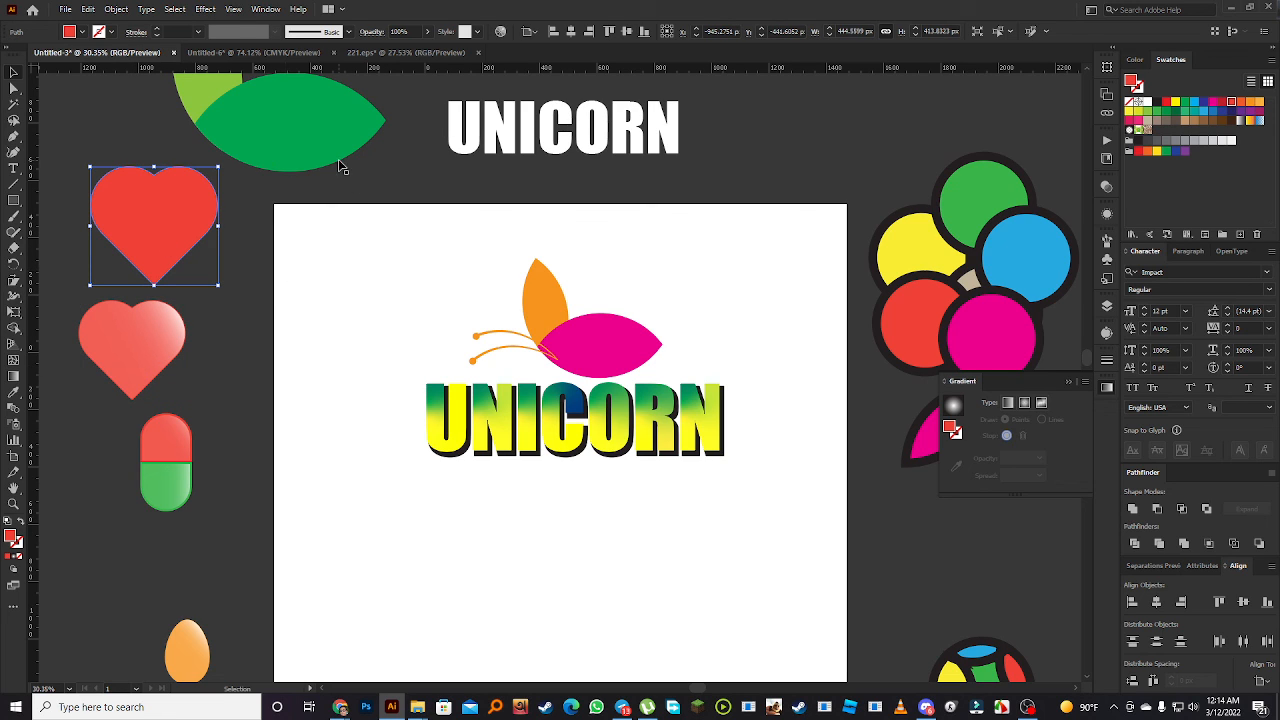
pyautogui.click(558, 536)
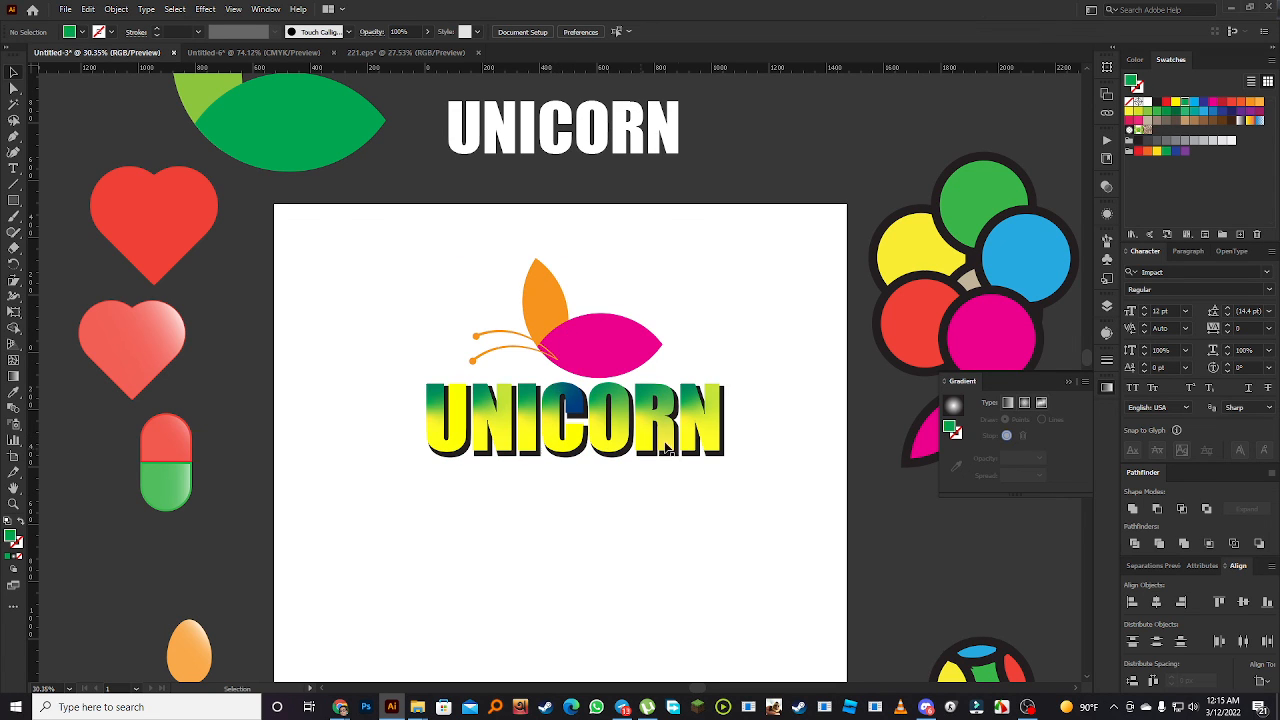
pyautogui.moveTo(627, 460)
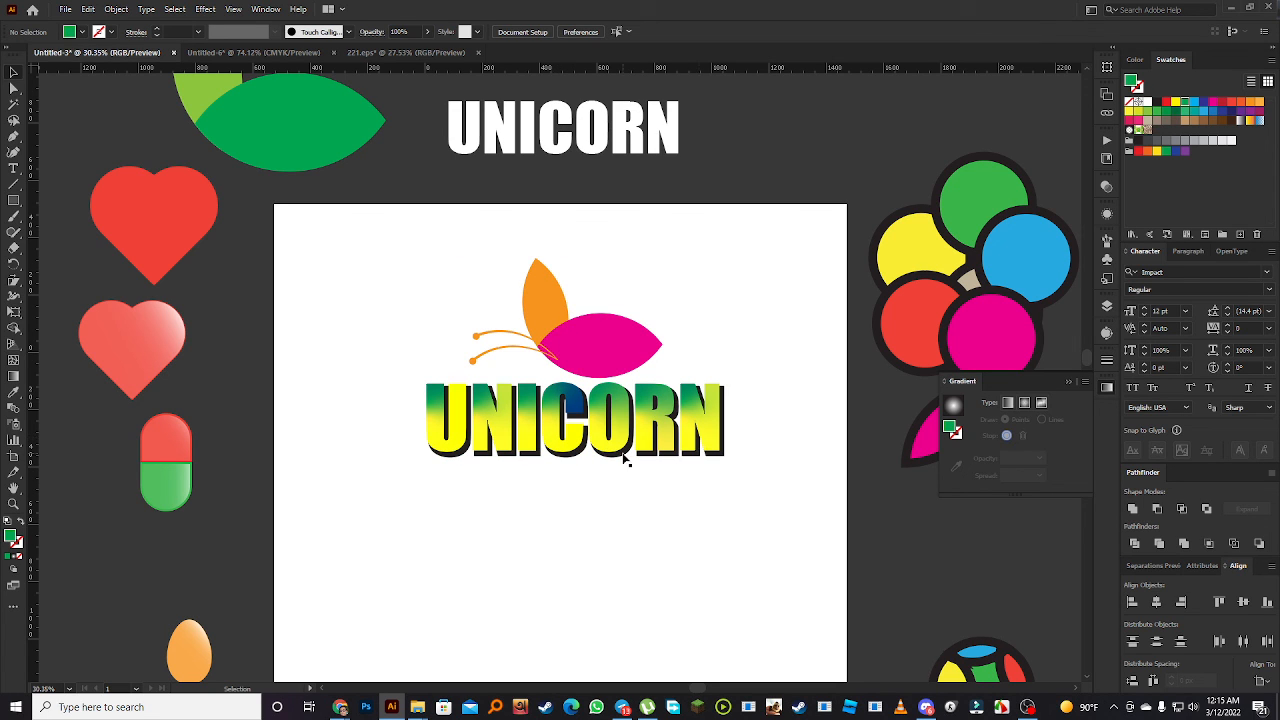
pyautogui.moveTo(587, 380)
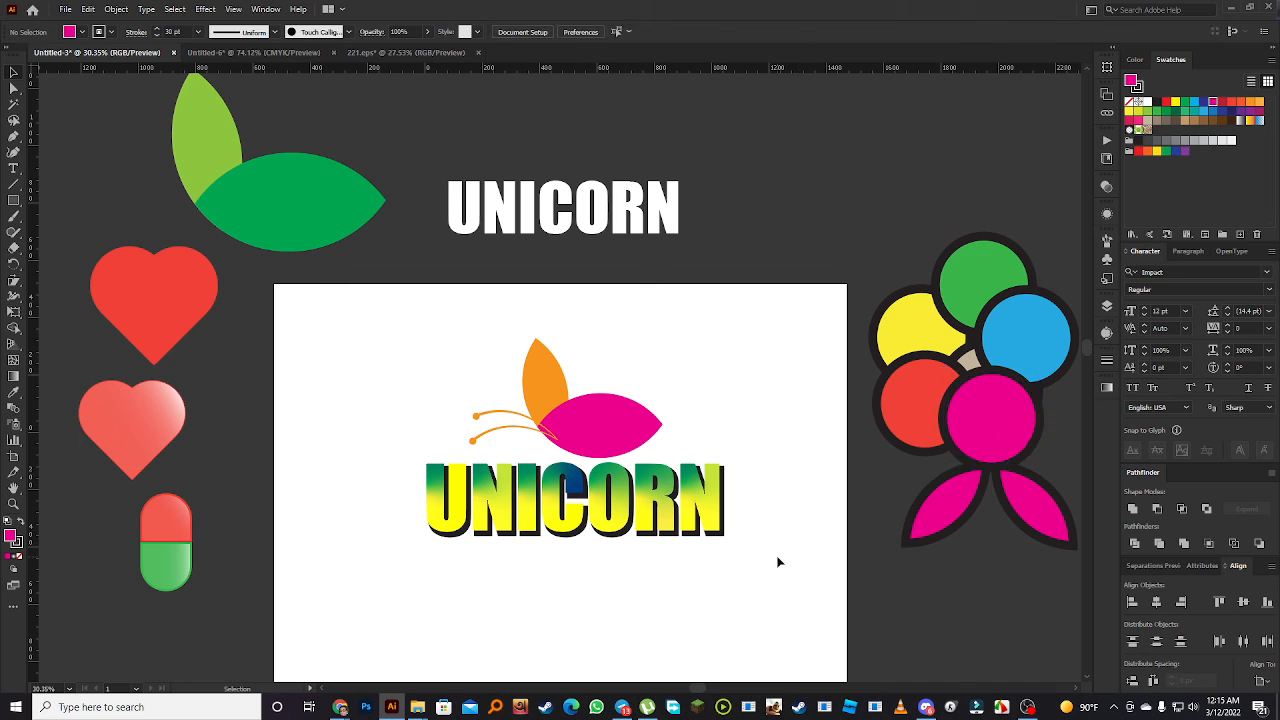
pyautogui.moveTo(584, 446)
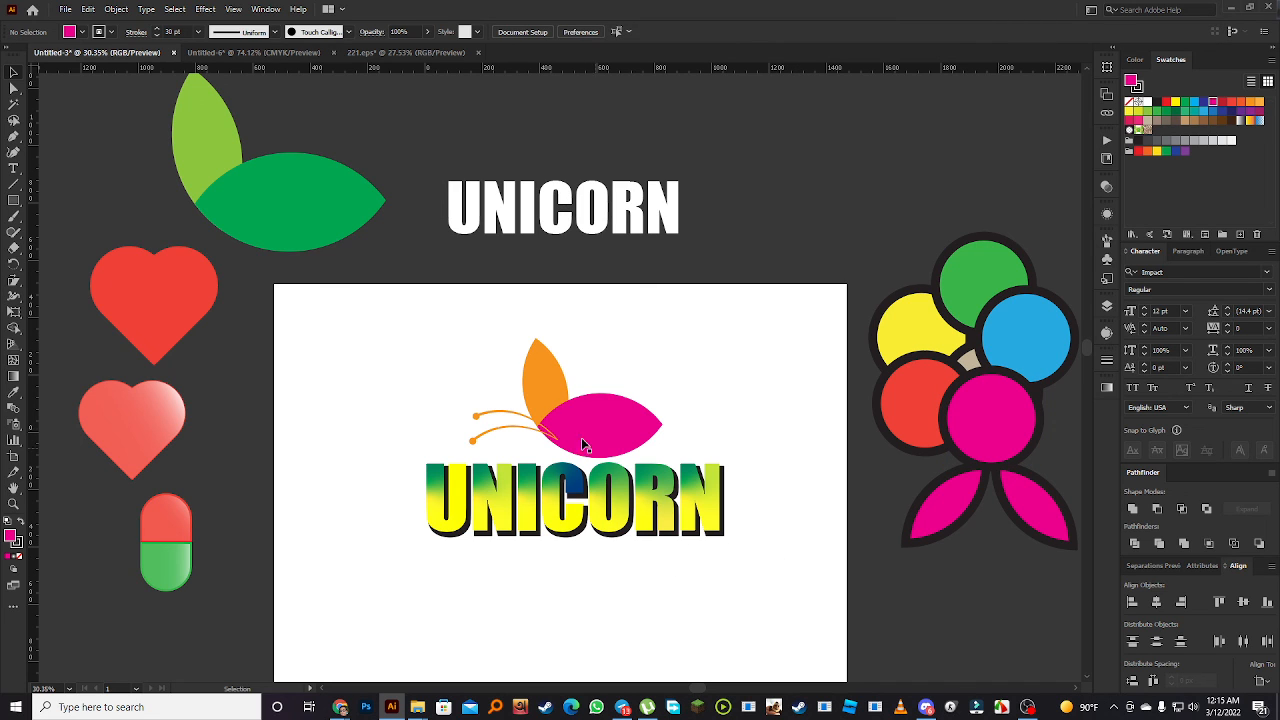